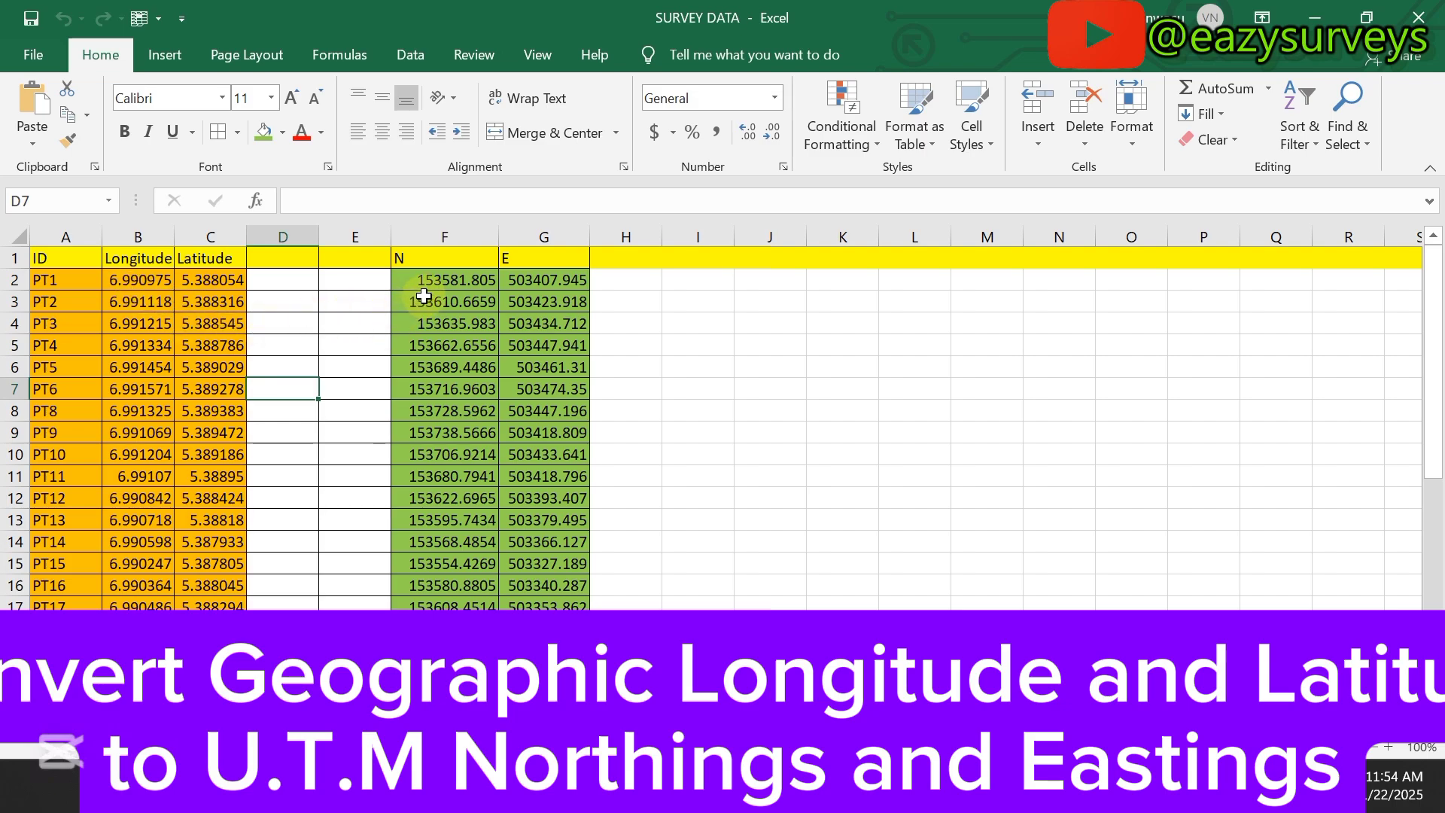
pyautogui.moveTo(303, 446)
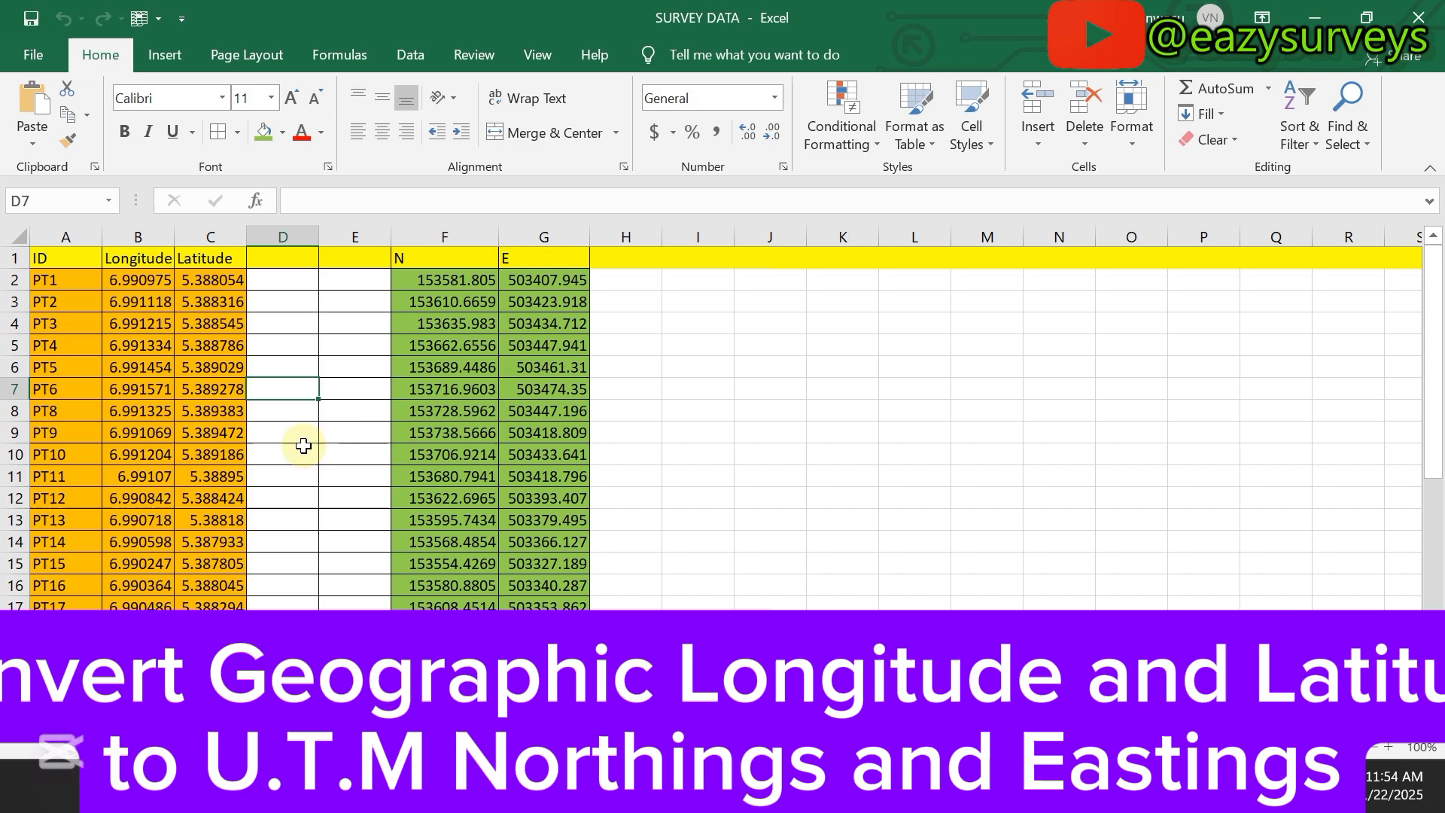
# Check the points in Google Earth and AutoCAD, then select the N and E cells.
pyautogui.scroll(-3)
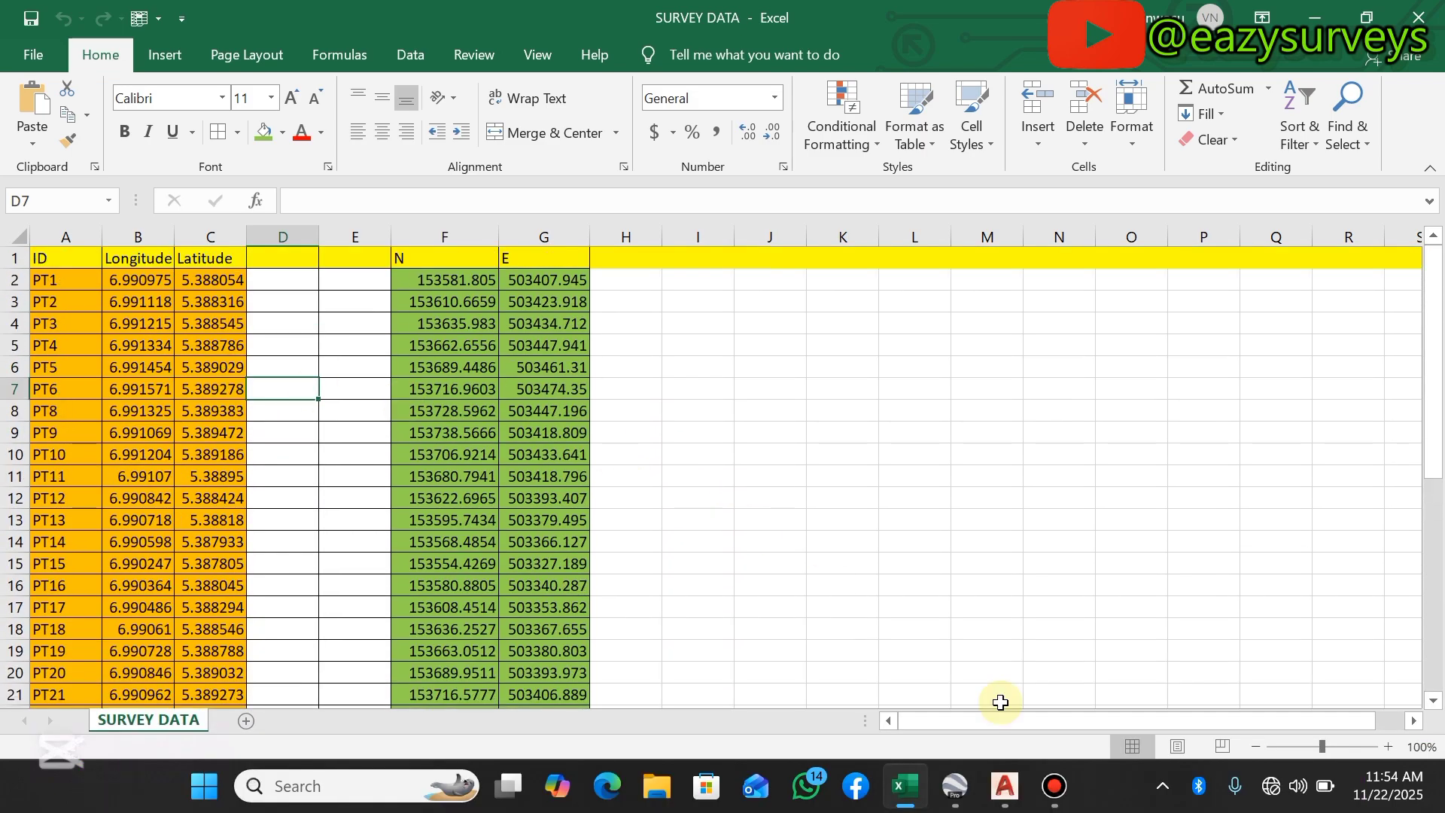
pyautogui.click(953, 785)
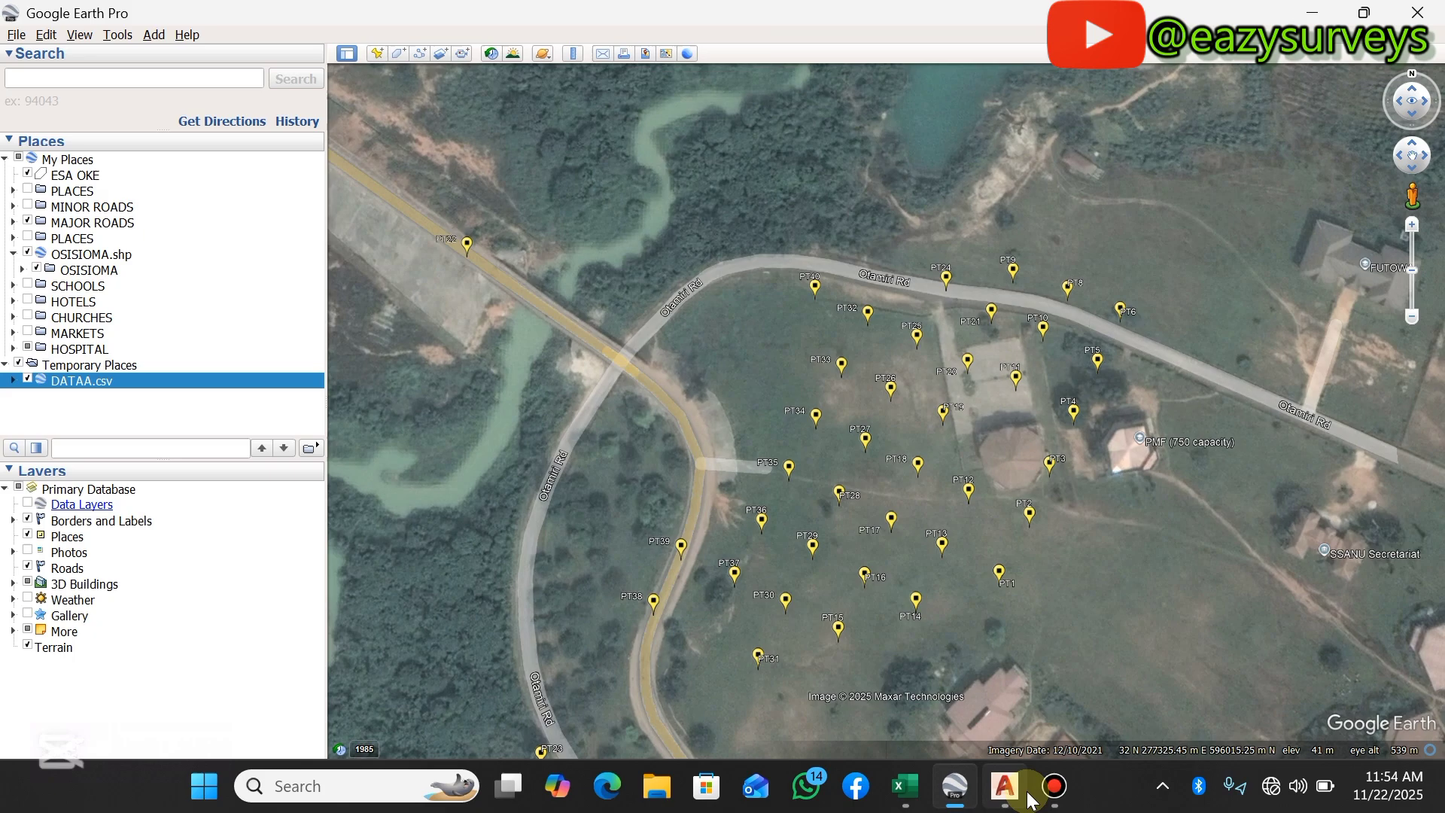
pyautogui.click(1002, 785)
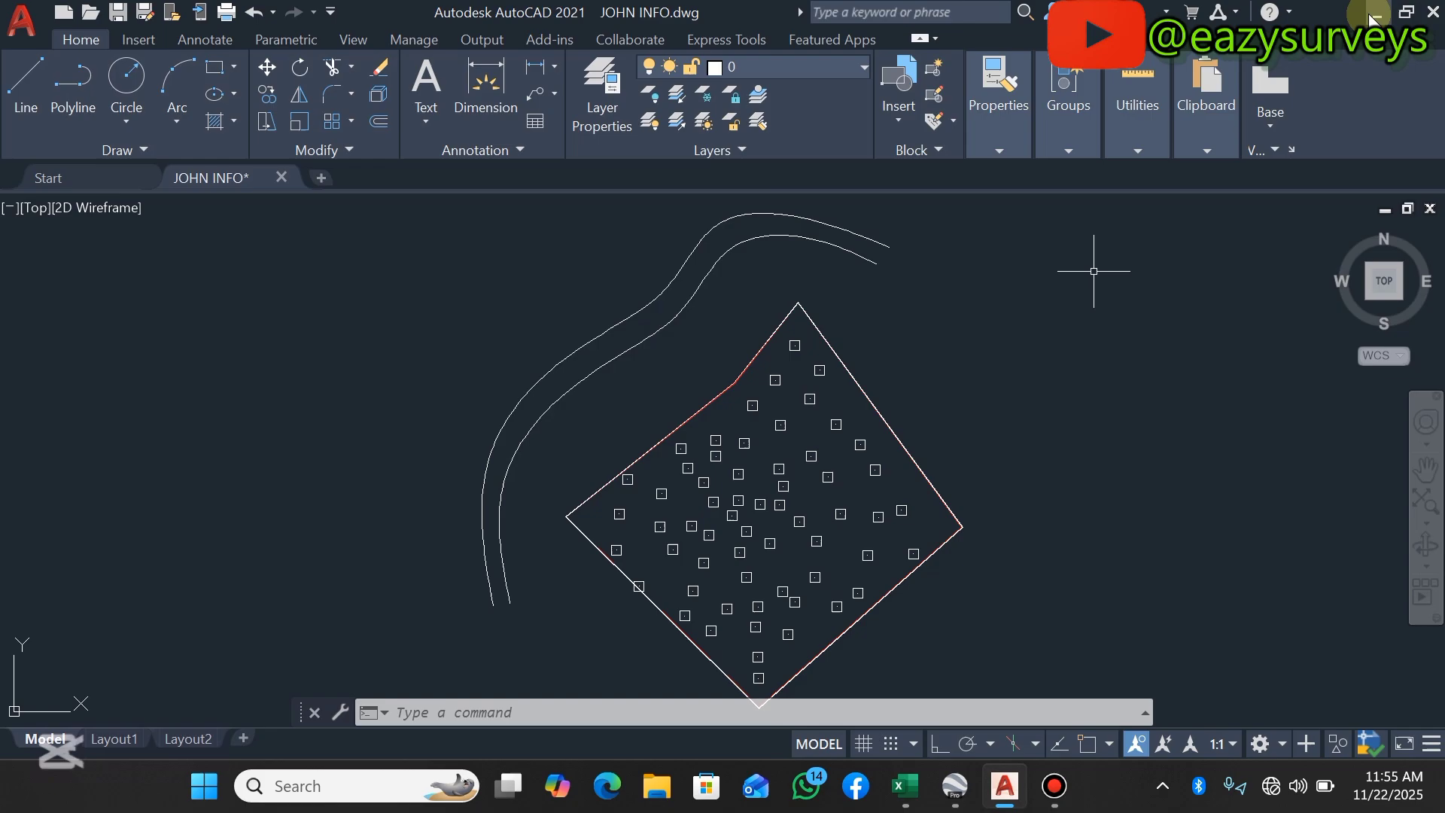
pyautogui.click(903, 784)
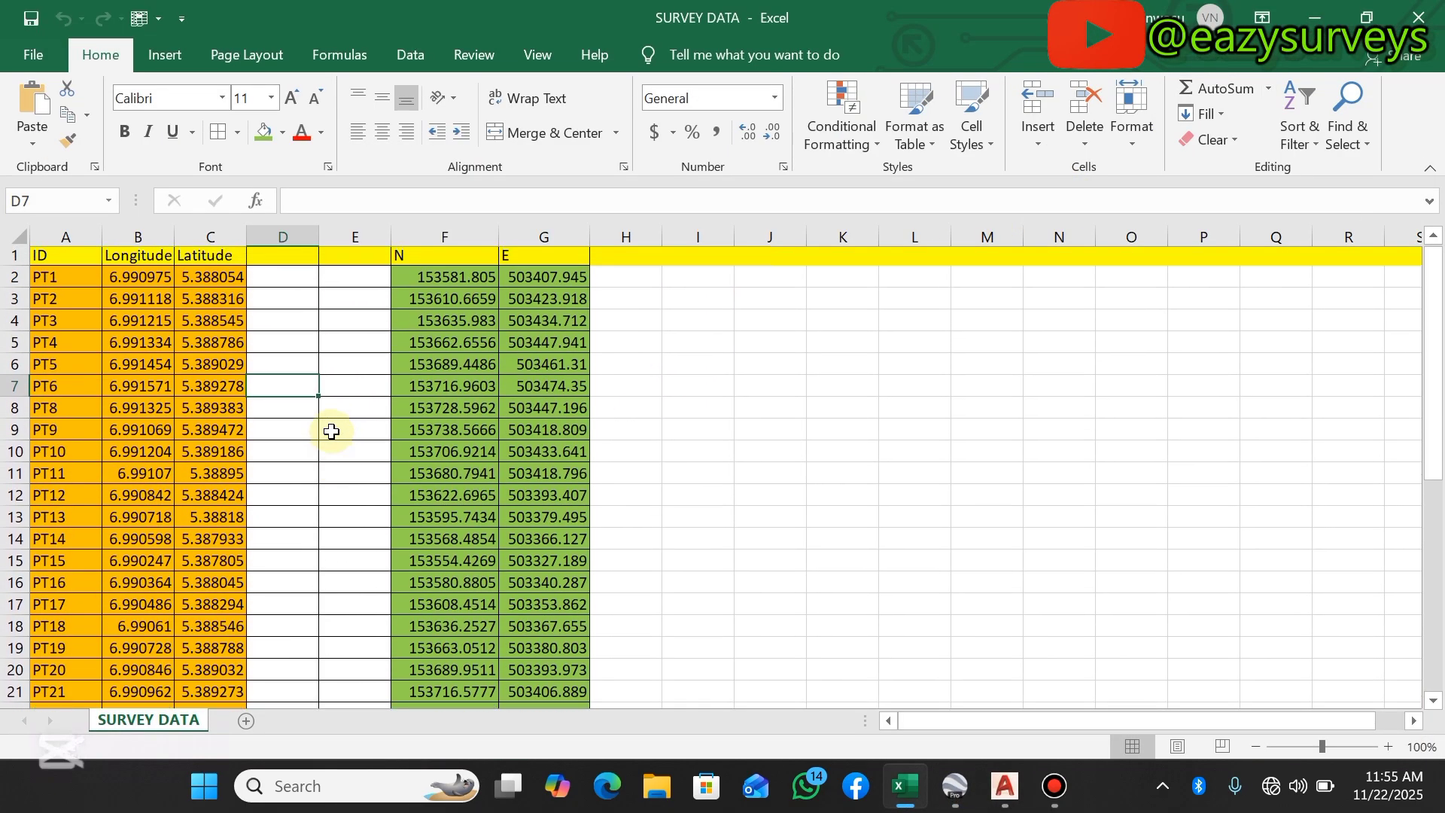
pyautogui.click(443, 237)
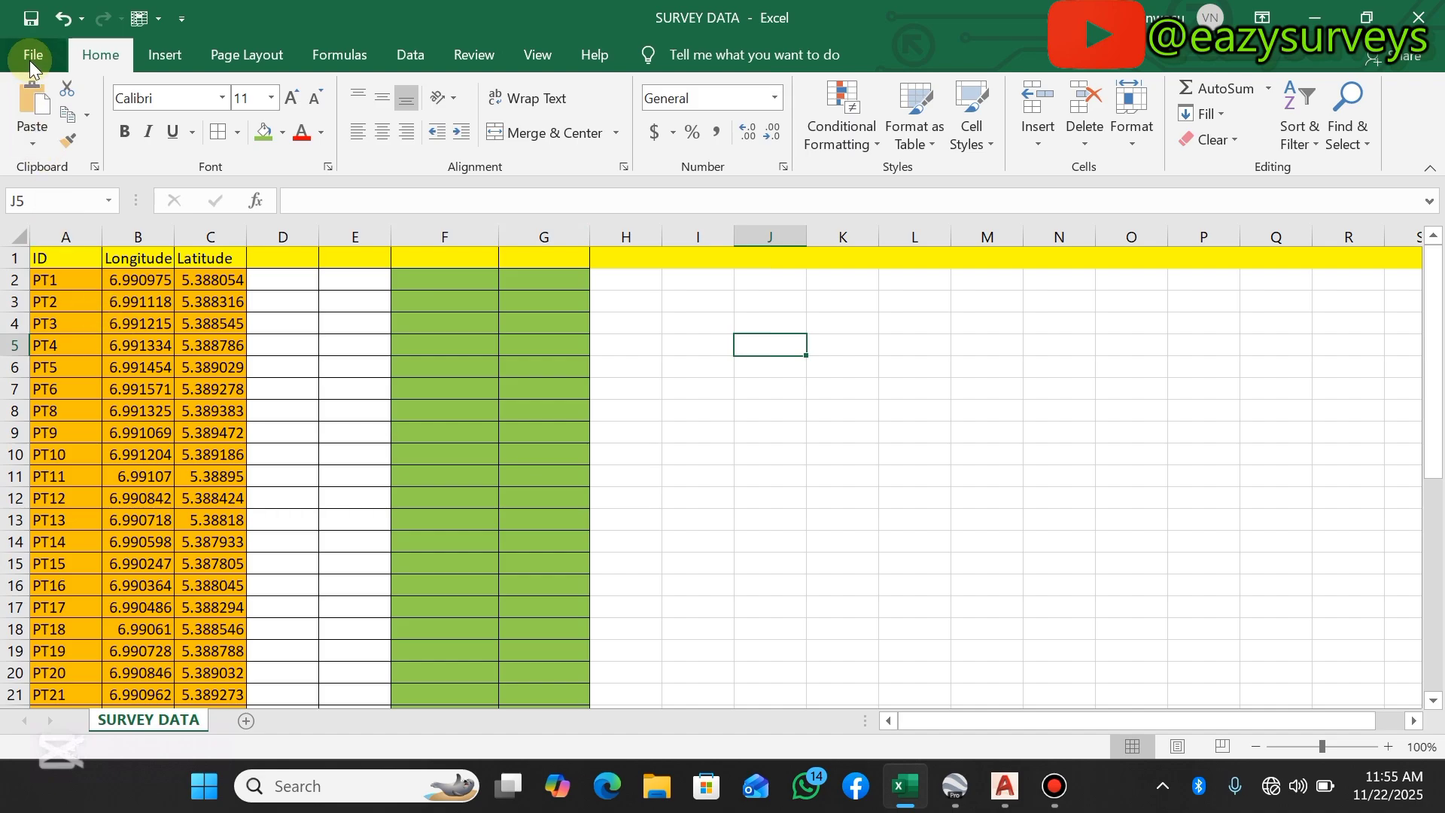
# Save the sheet as CSV (Comma delimited) SURVEY DATA.csv, replacing the existing file.
pyautogui.click(32, 54)
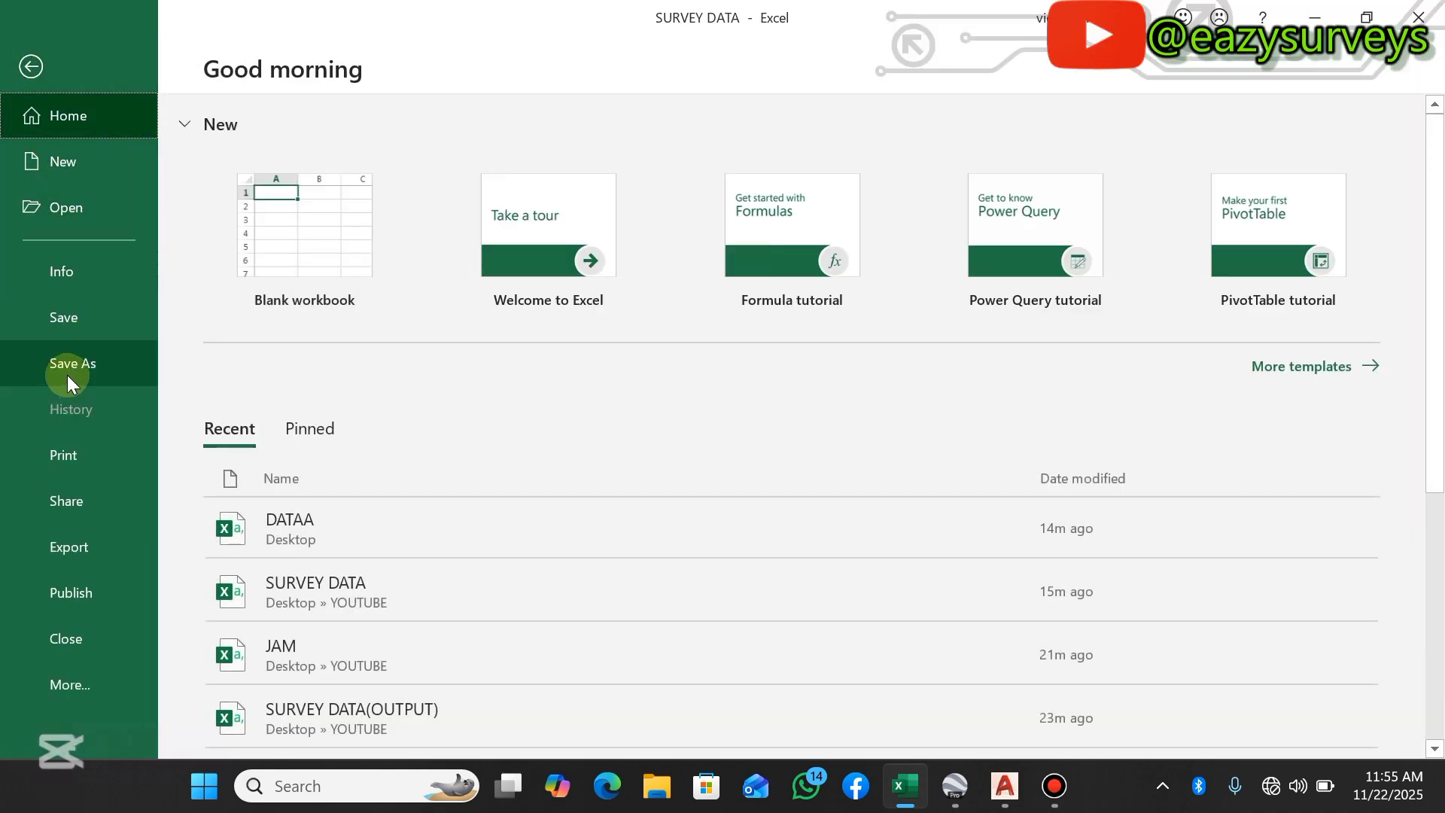
pyautogui.click(72, 362)
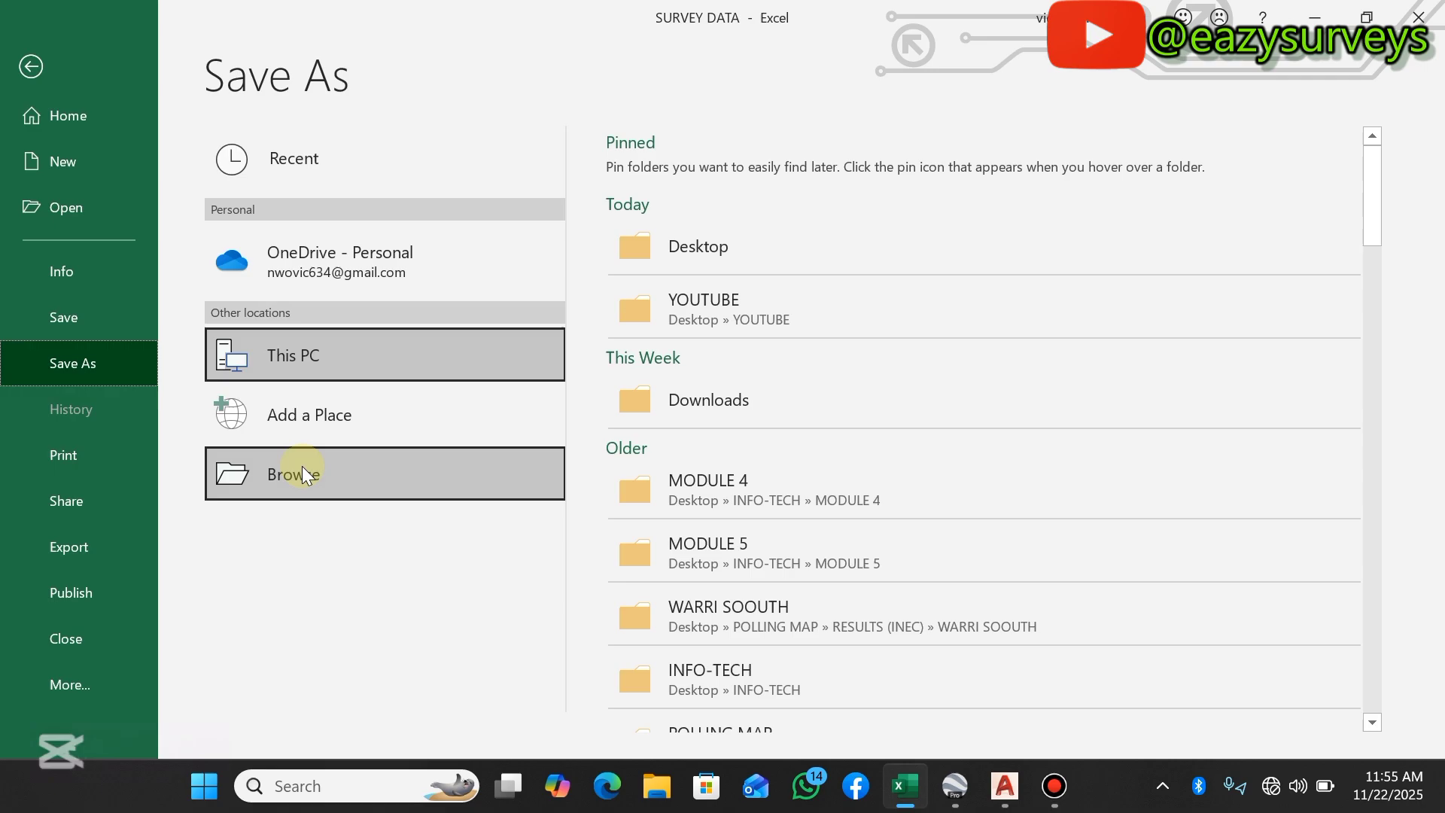
pyautogui.click(293, 473)
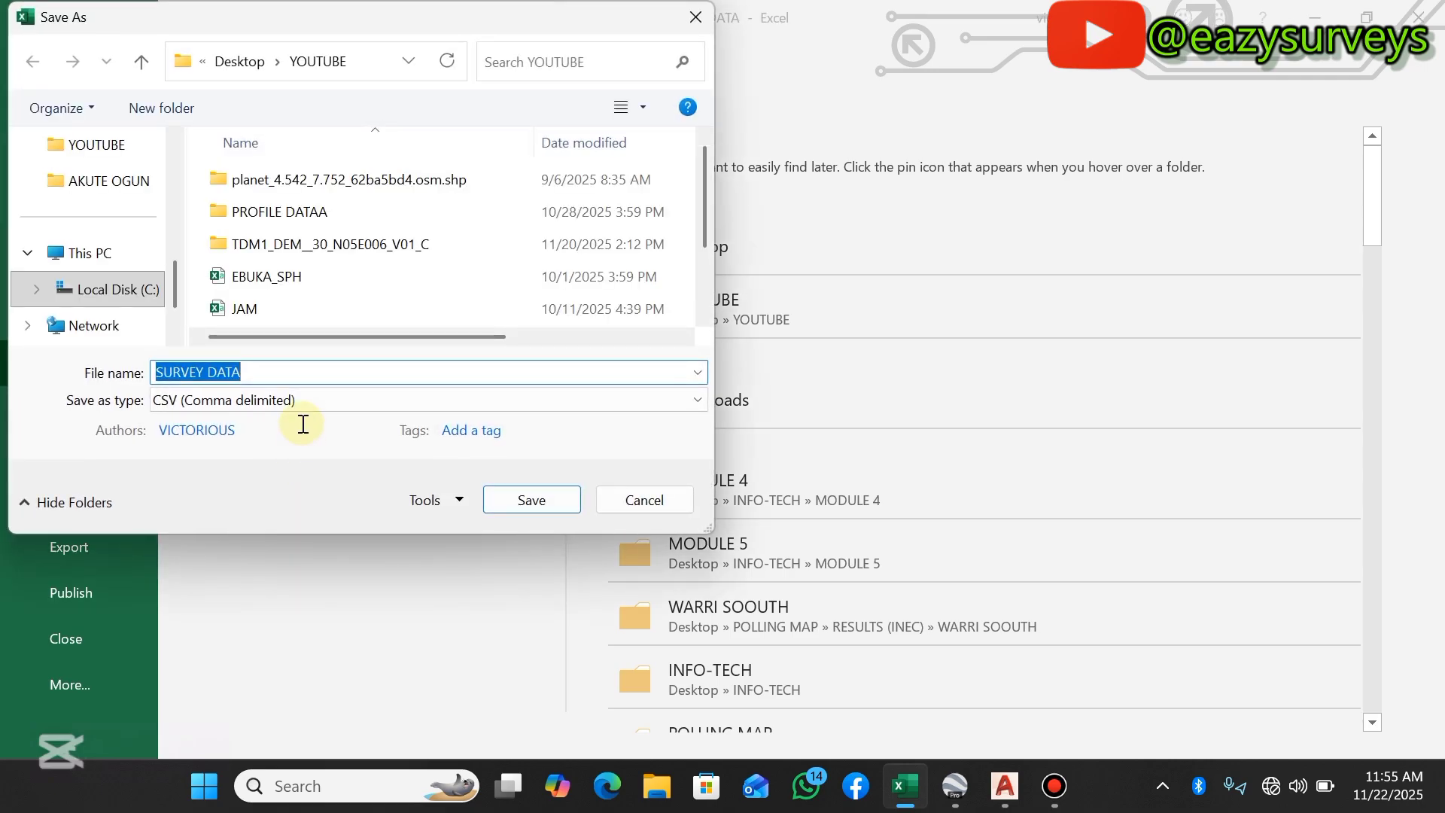
pyautogui.click(212, 371)
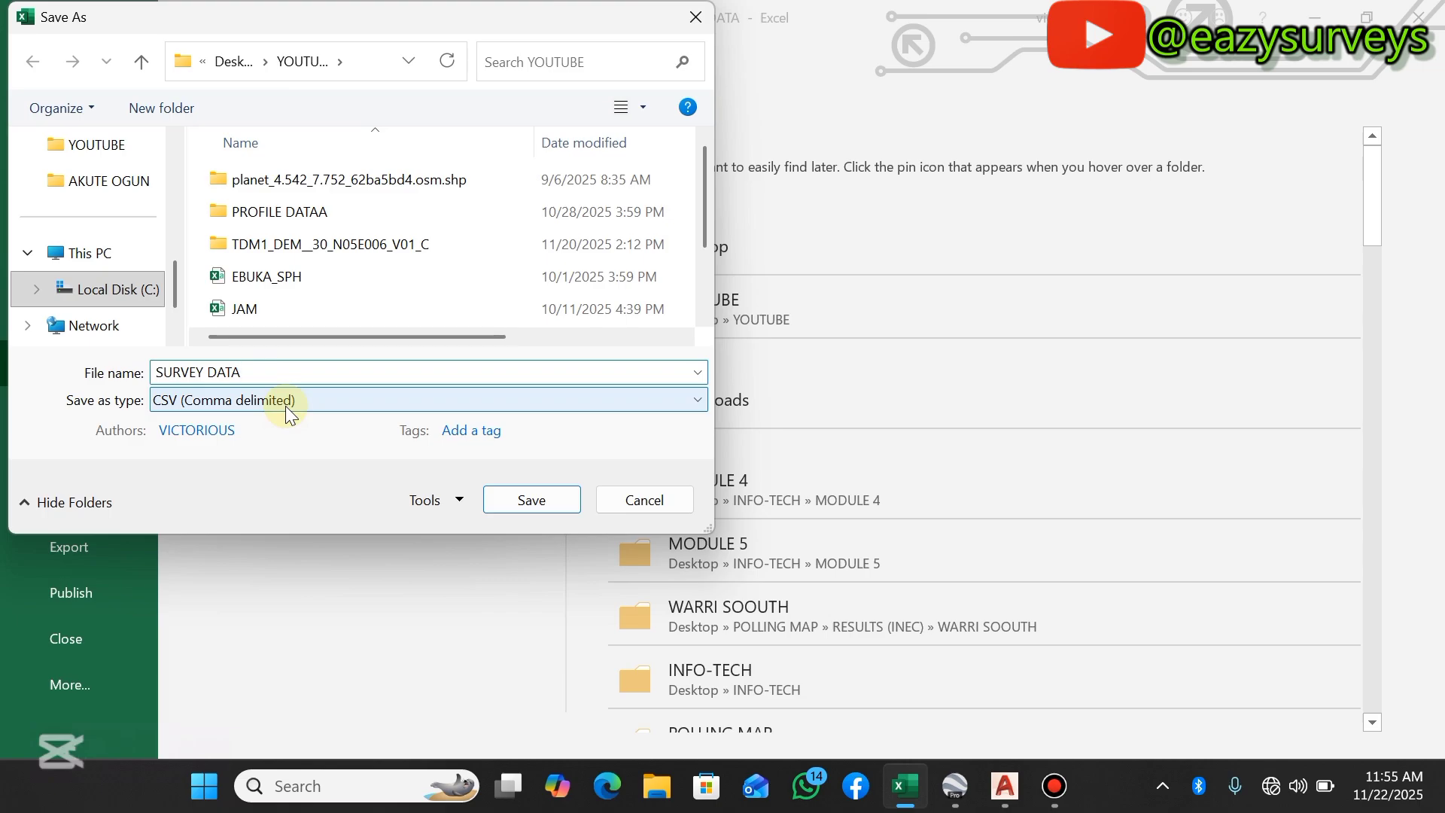
pyautogui.click(424, 400)
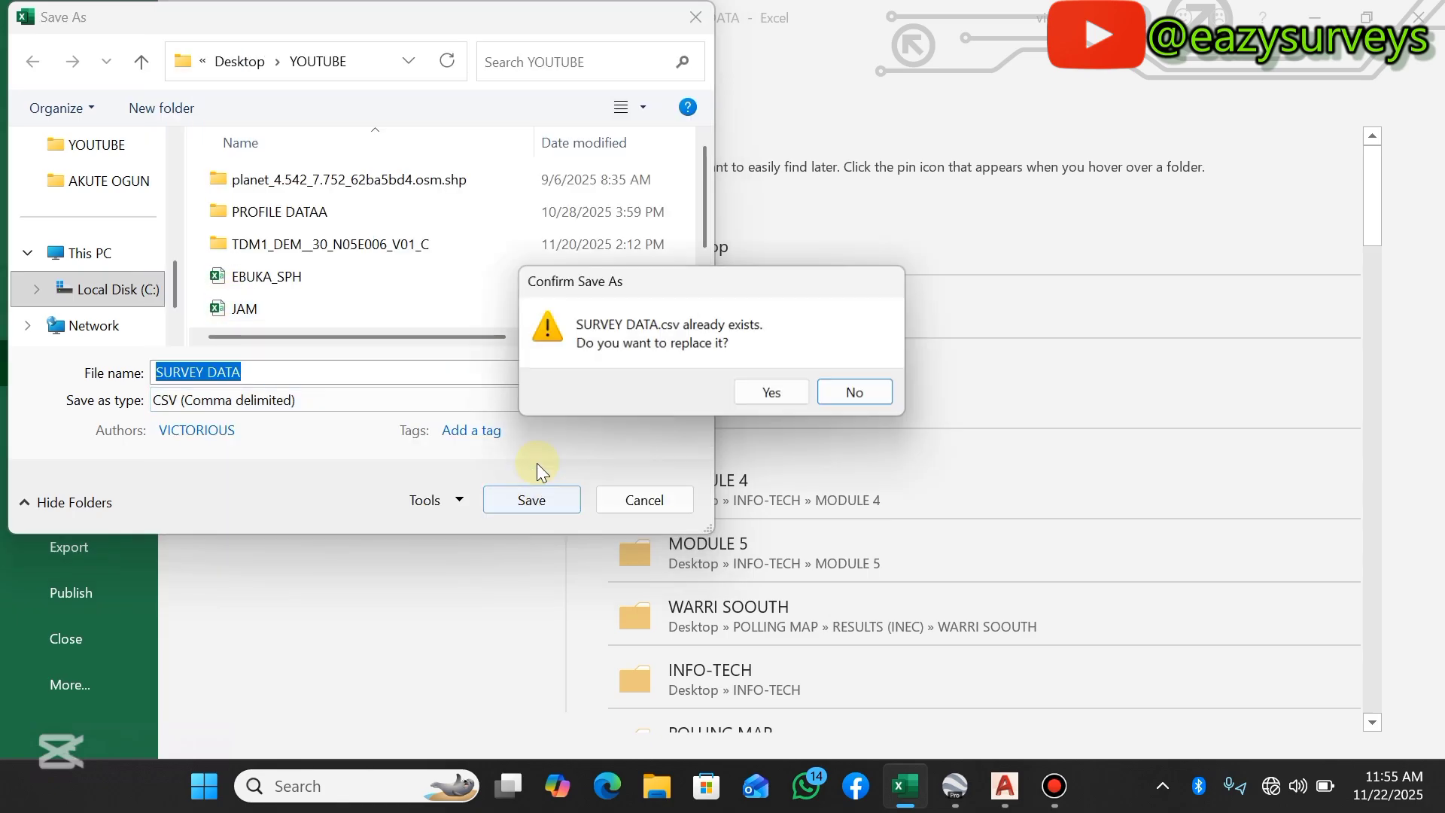
pyautogui.click(771, 391)
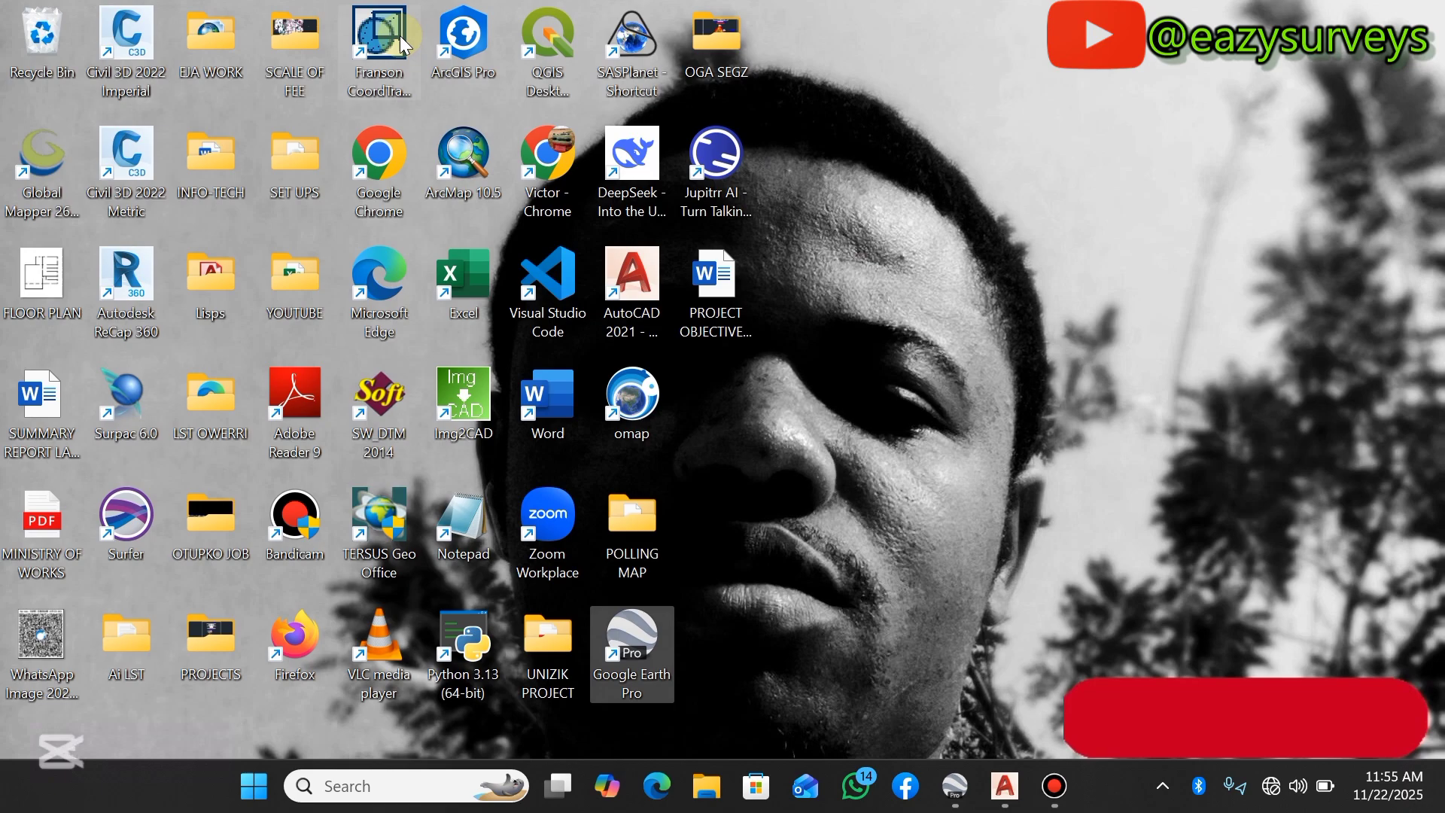
# Launch Franson CoordTrans from its desktop shortcut.
pyautogui.doubleClick(378, 37)
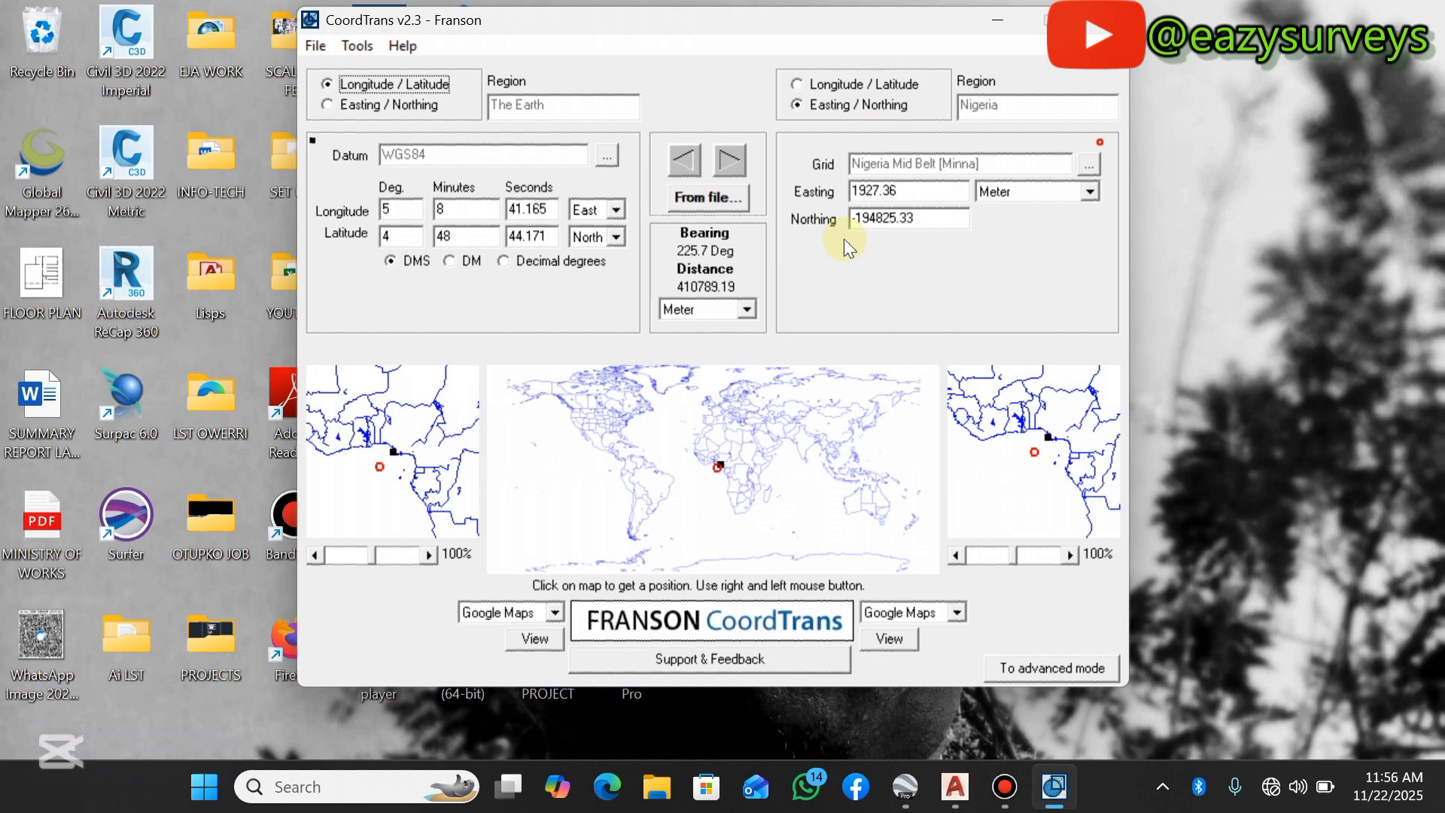
pyautogui.moveTo(485, 83)
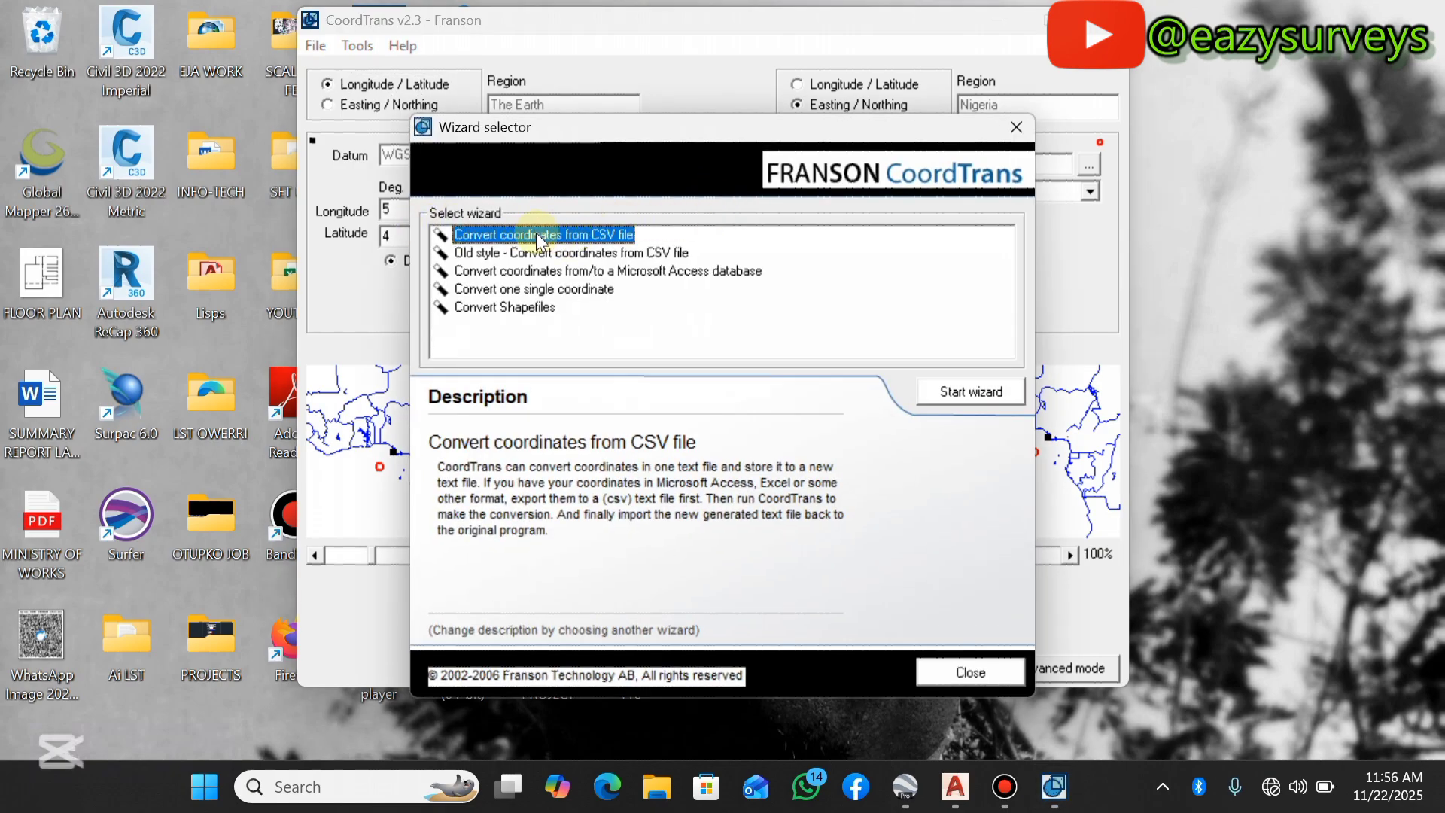
pyautogui.moveTo(594, 249)
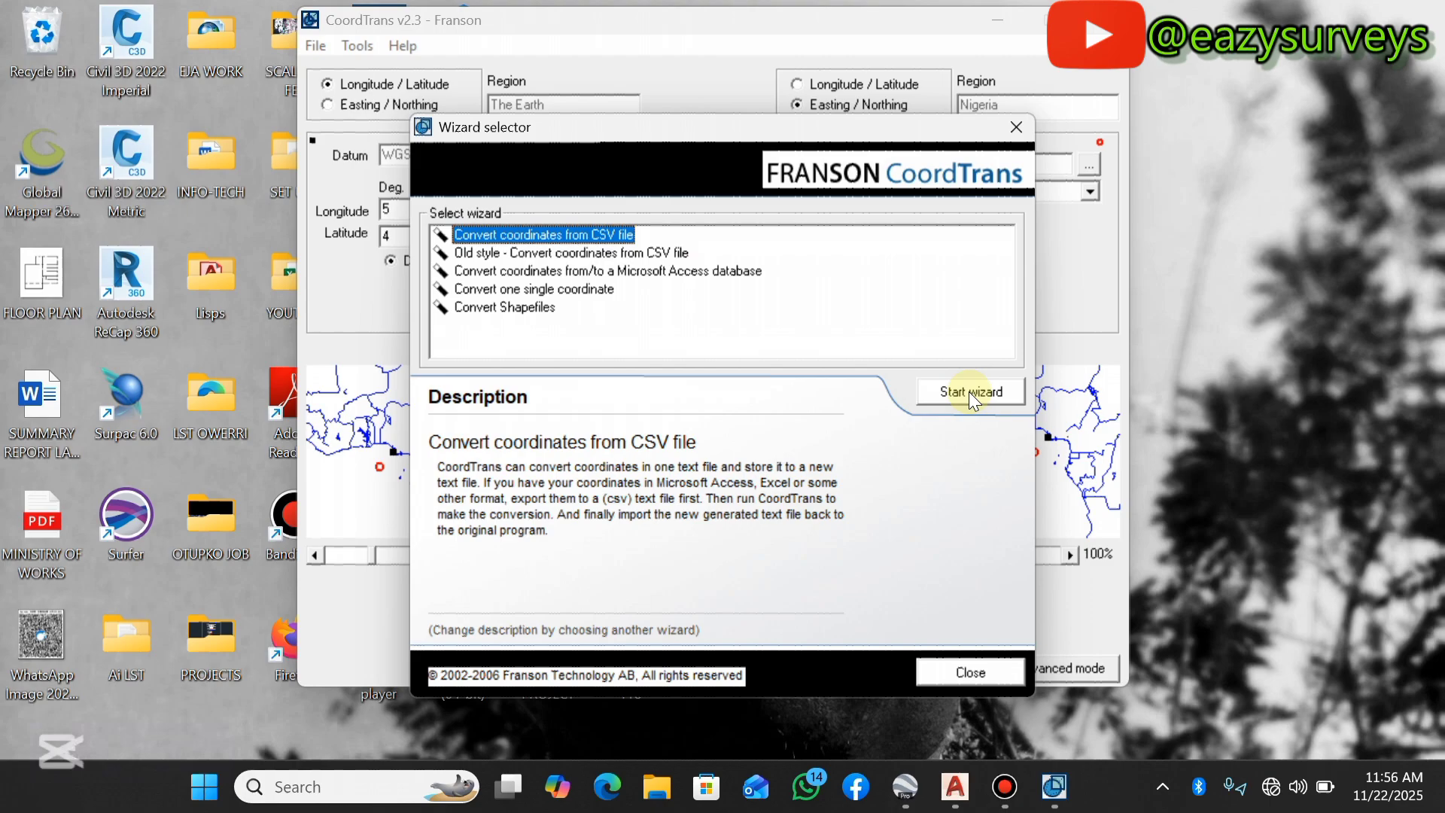
# Start the Convert coordinates from CSV file wizard with SURVEY DATA.csv as input.
pyautogui.click(969, 391)
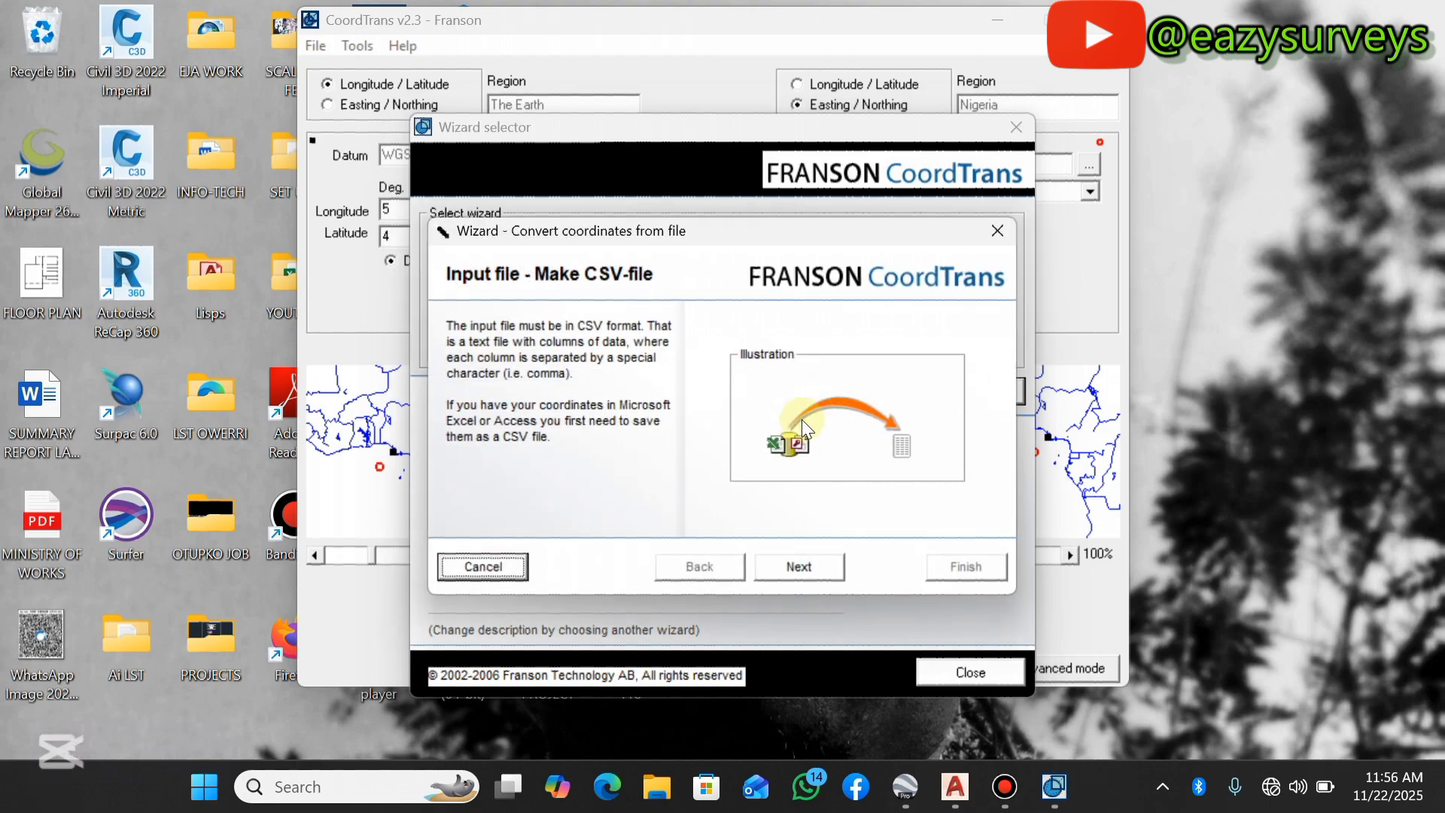
pyautogui.click(797, 566)
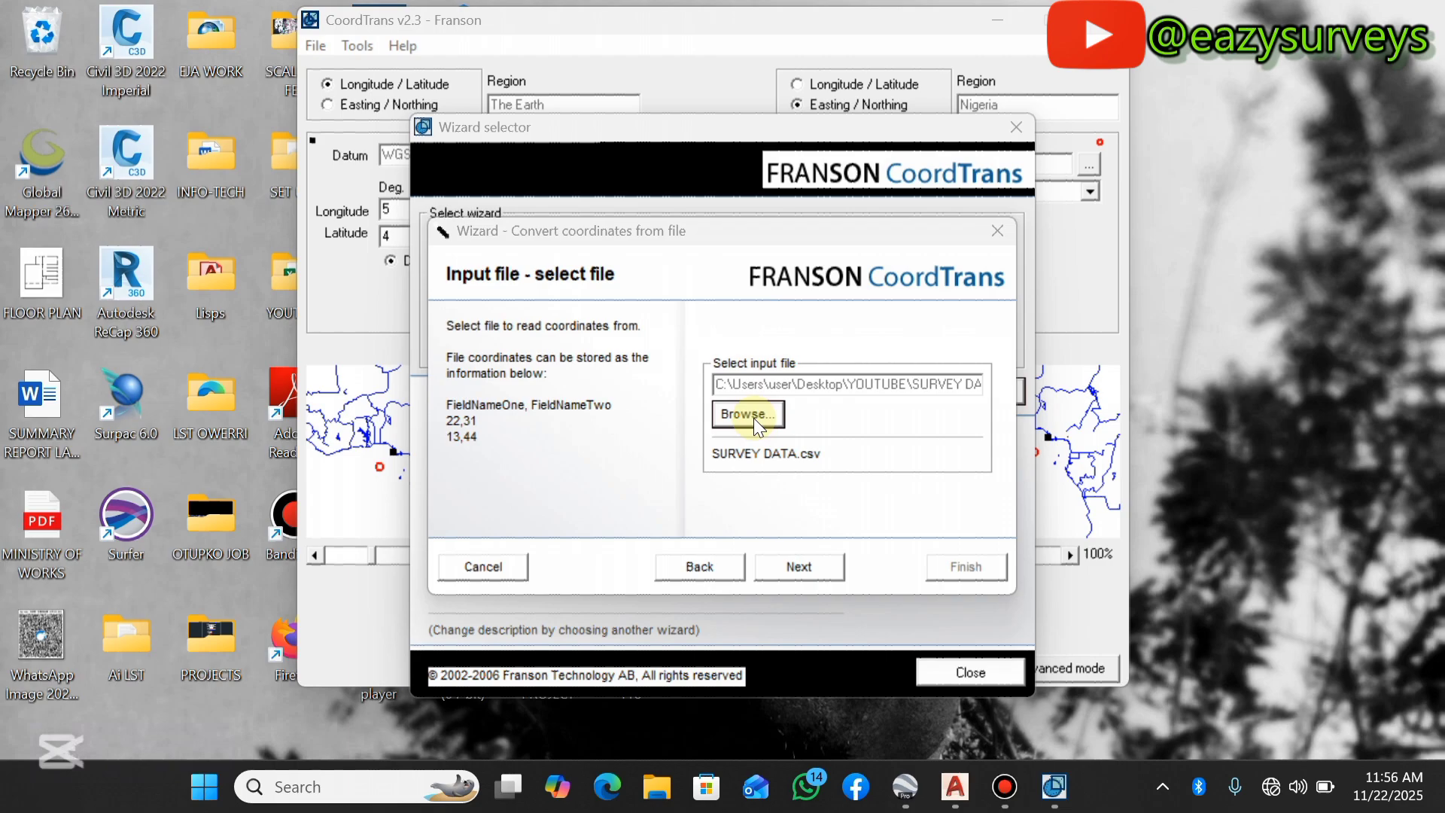
pyautogui.click(746, 413)
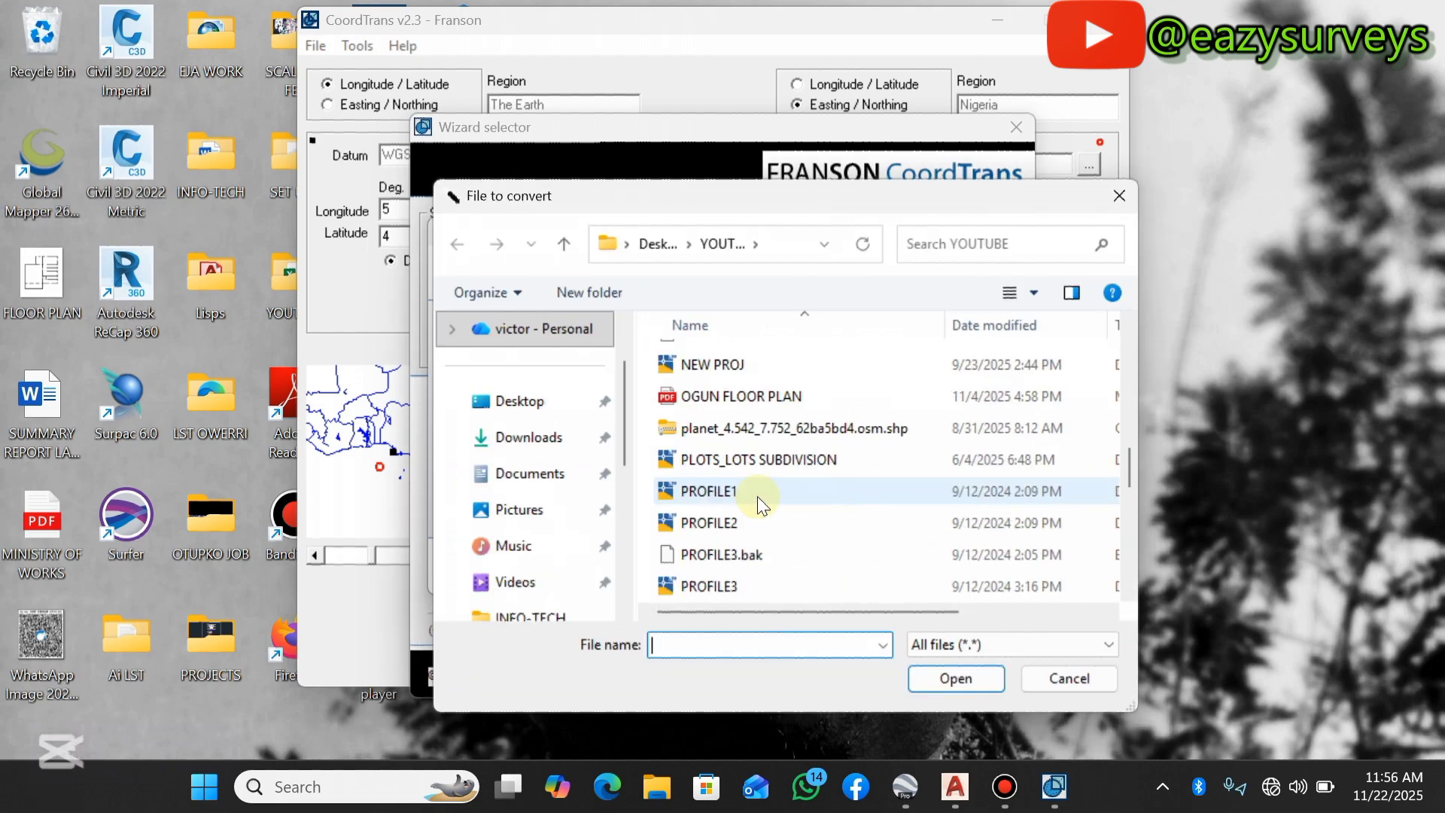
pyautogui.scroll(-3)
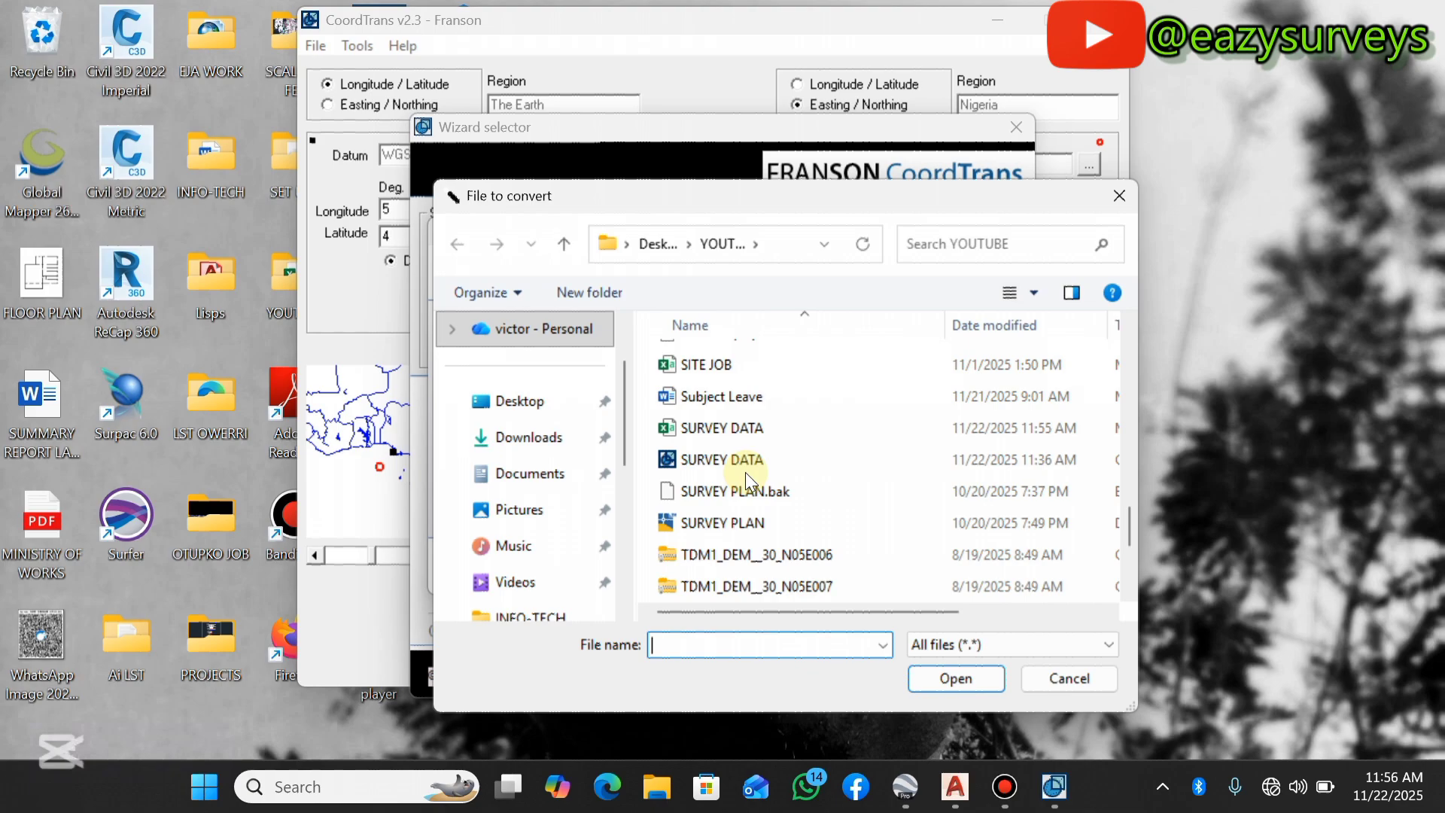
pyautogui.click(723, 428)
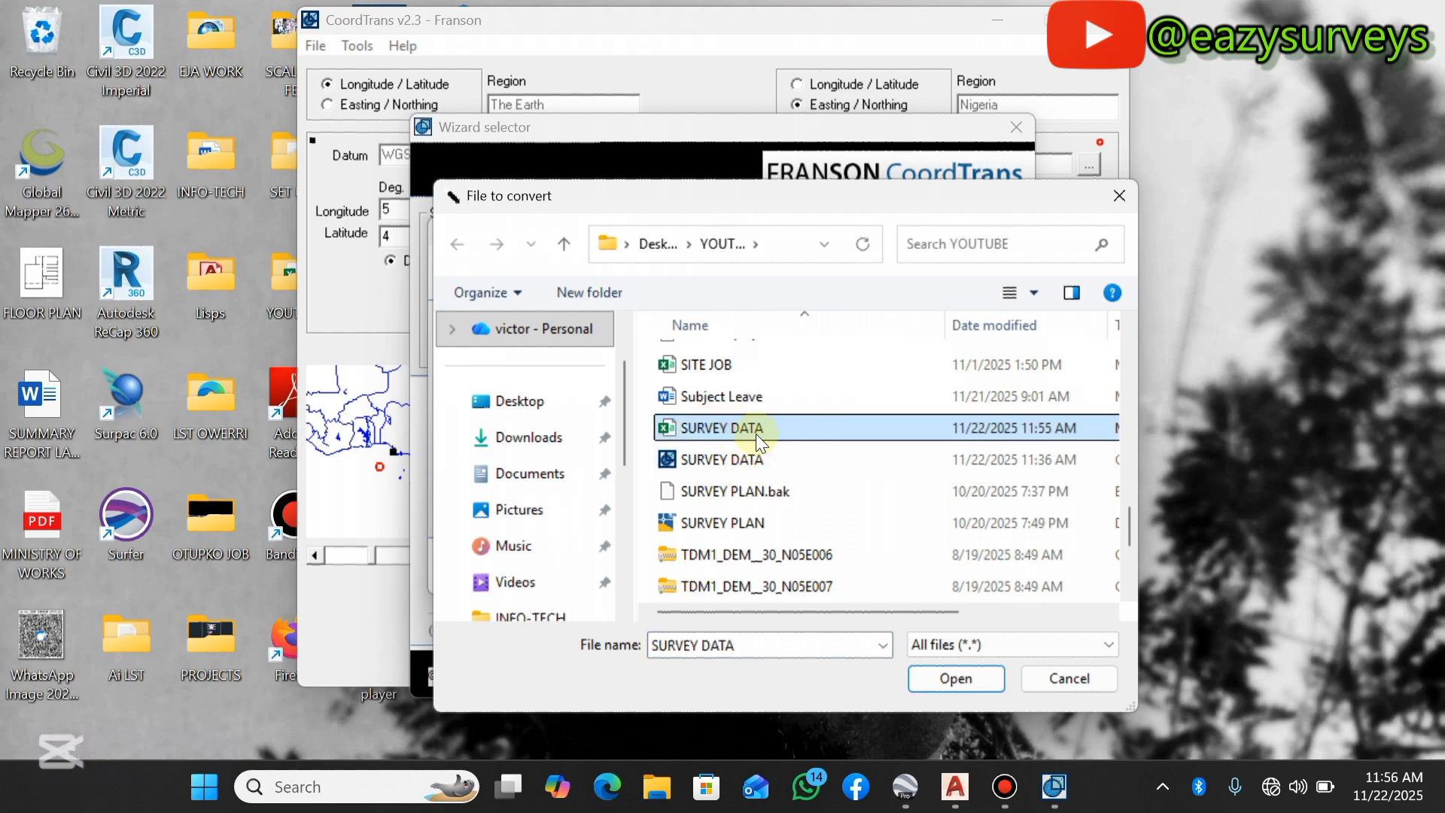
pyautogui.click(955, 678)
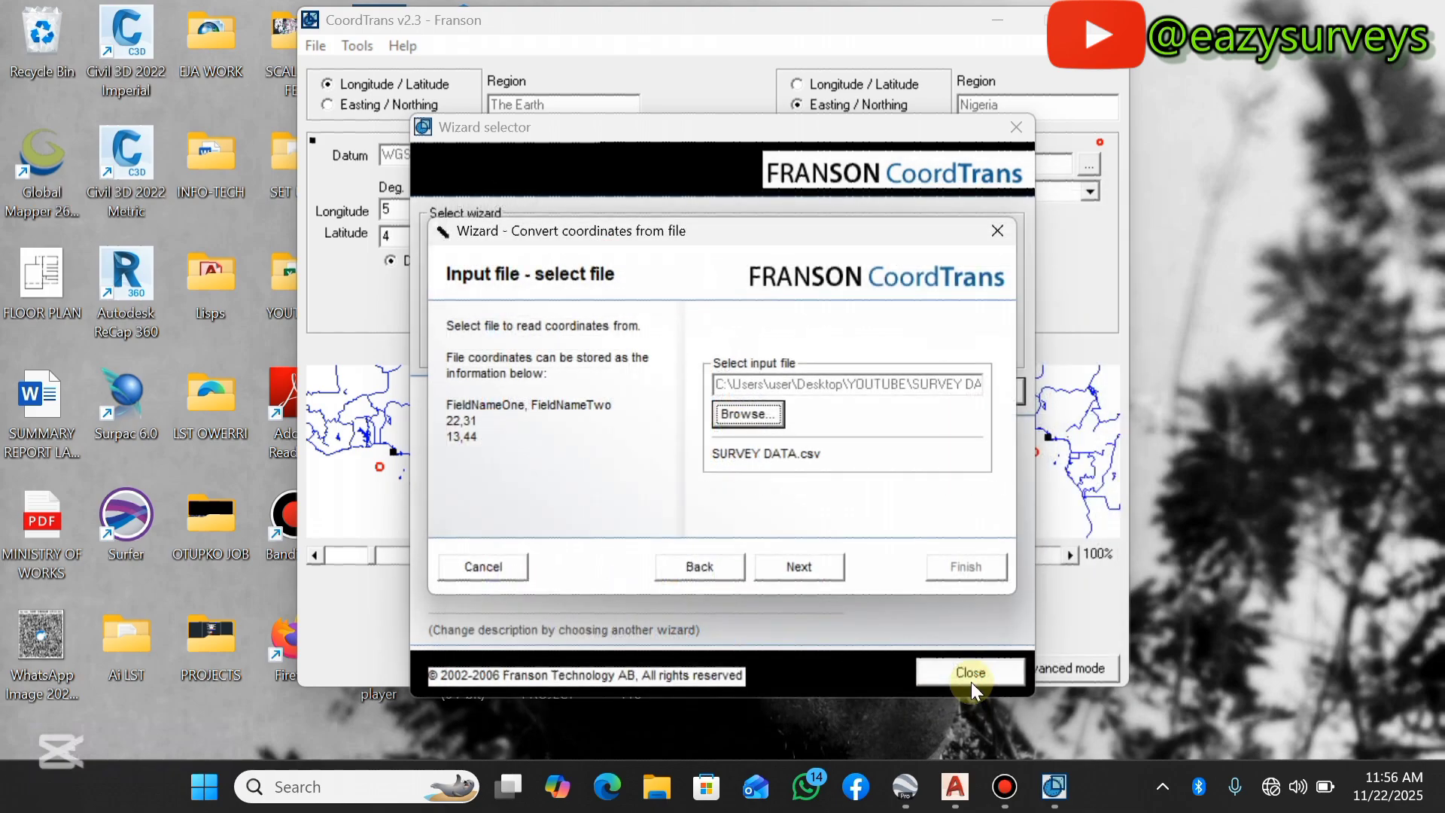
# Use a comma separator and Longitude / Latitude input in Decimal Degrees, dot (D.d).
pyautogui.click(798, 566)
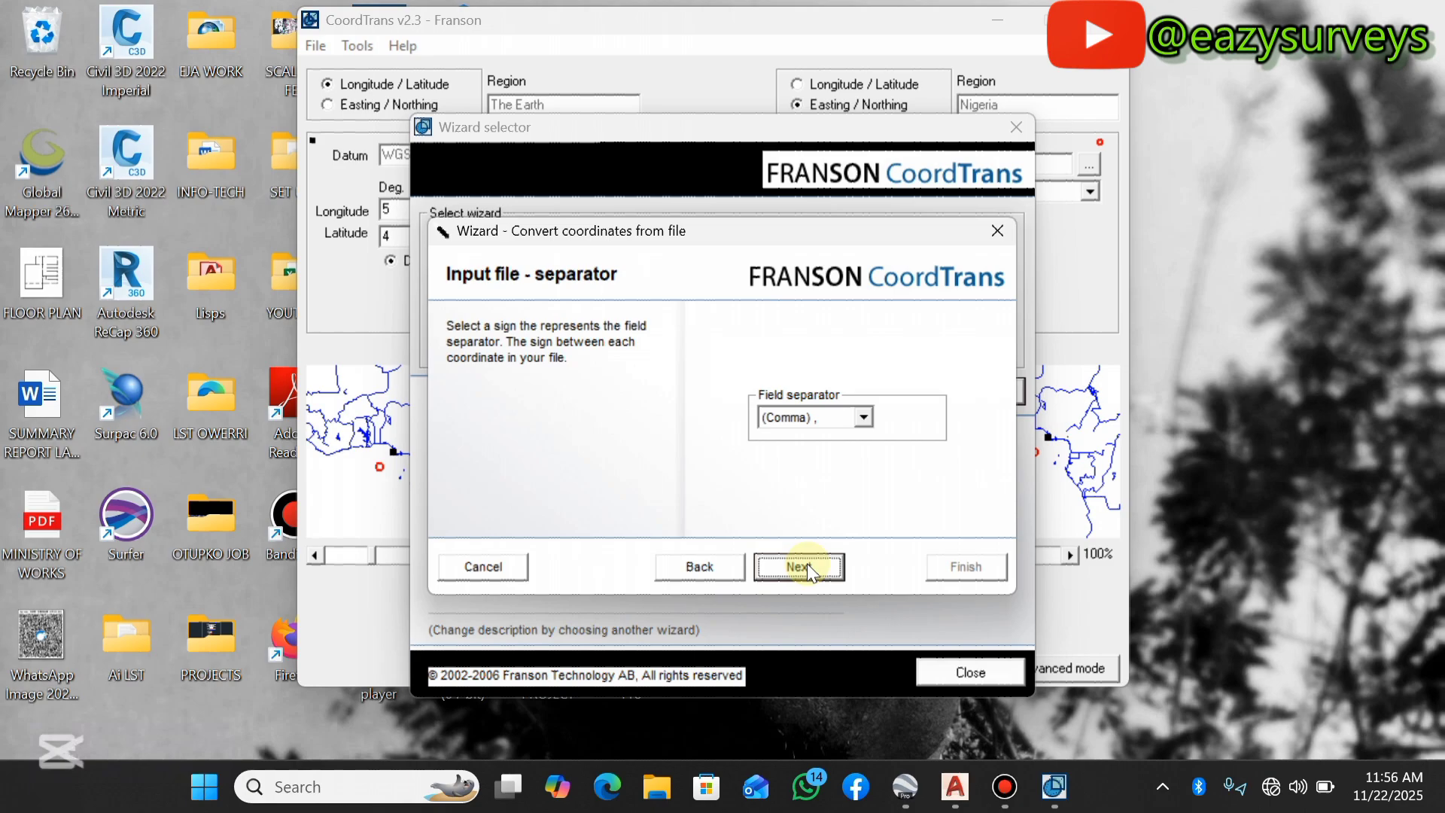
pyautogui.click(860, 417)
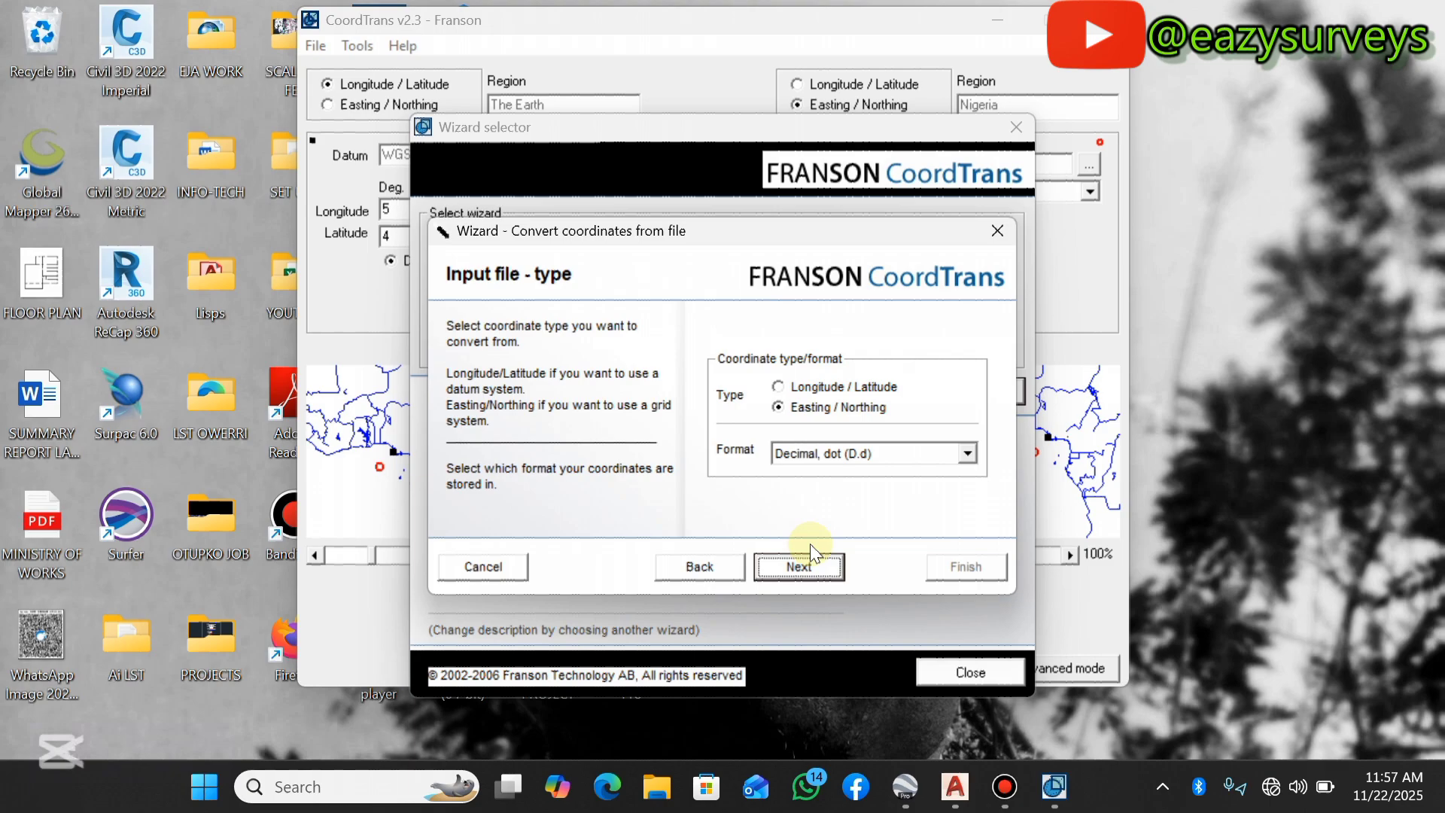
pyautogui.click(779, 386)
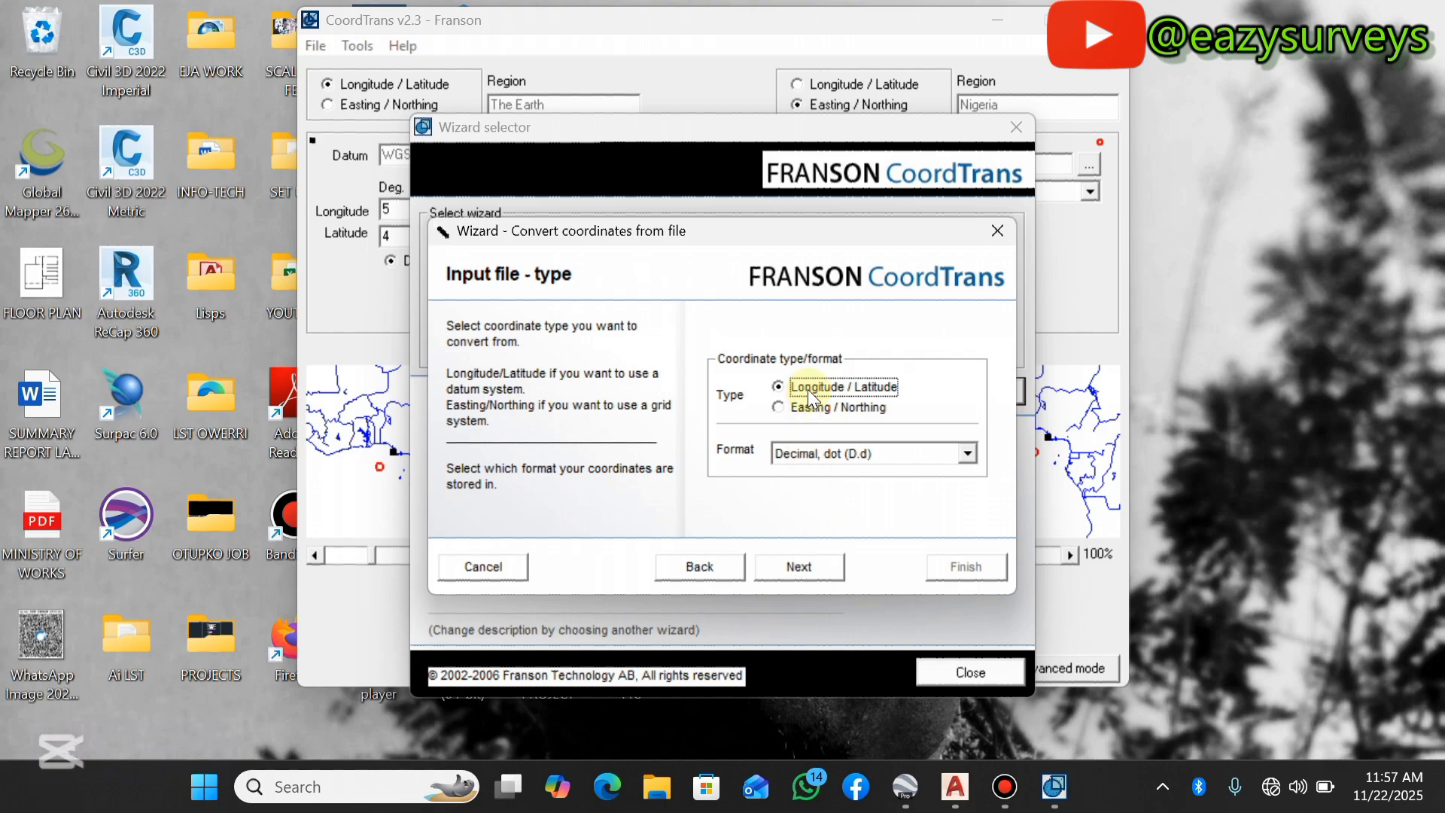
pyautogui.click(870, 452)
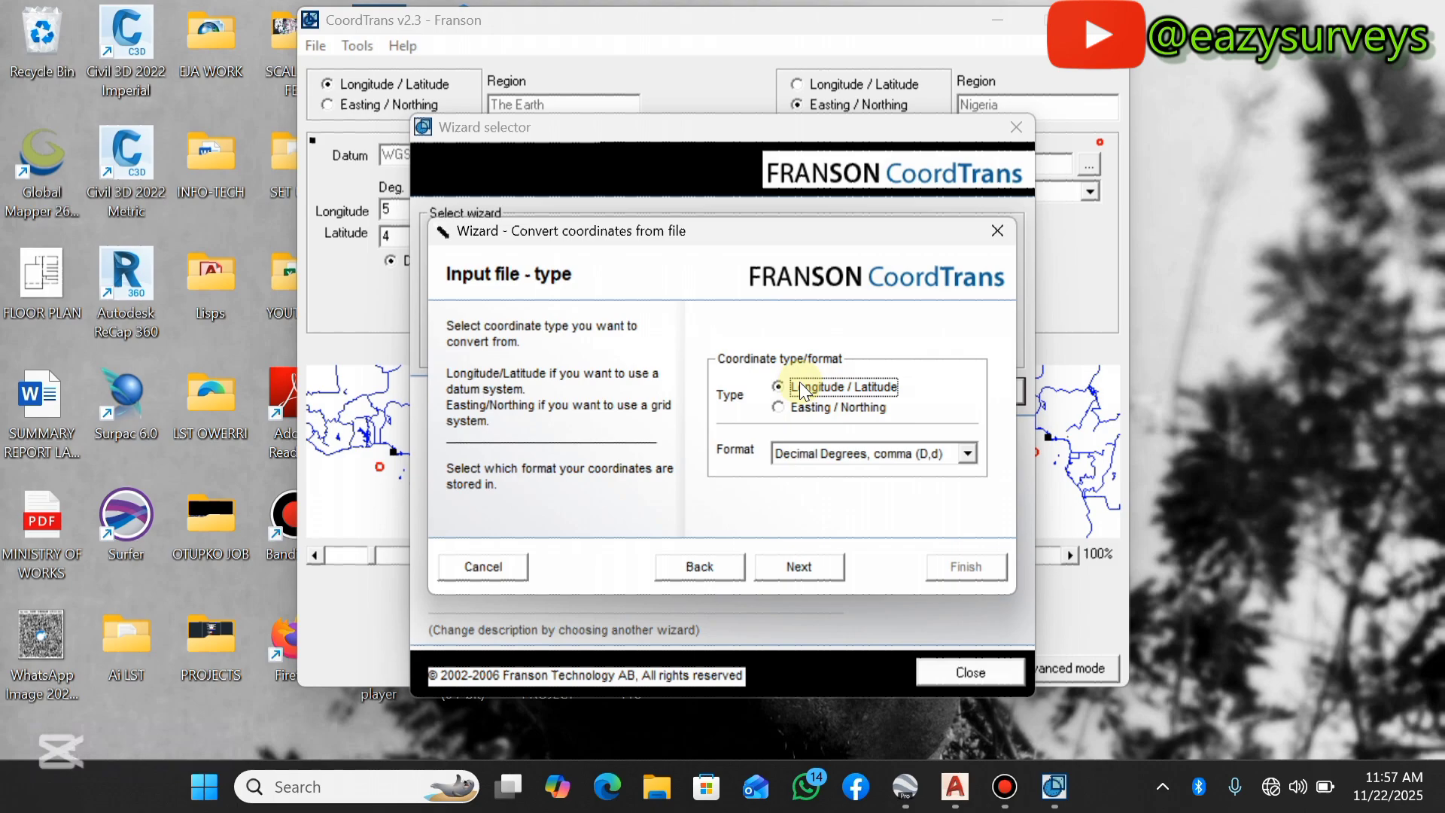
pyautogui.click(967, 452)
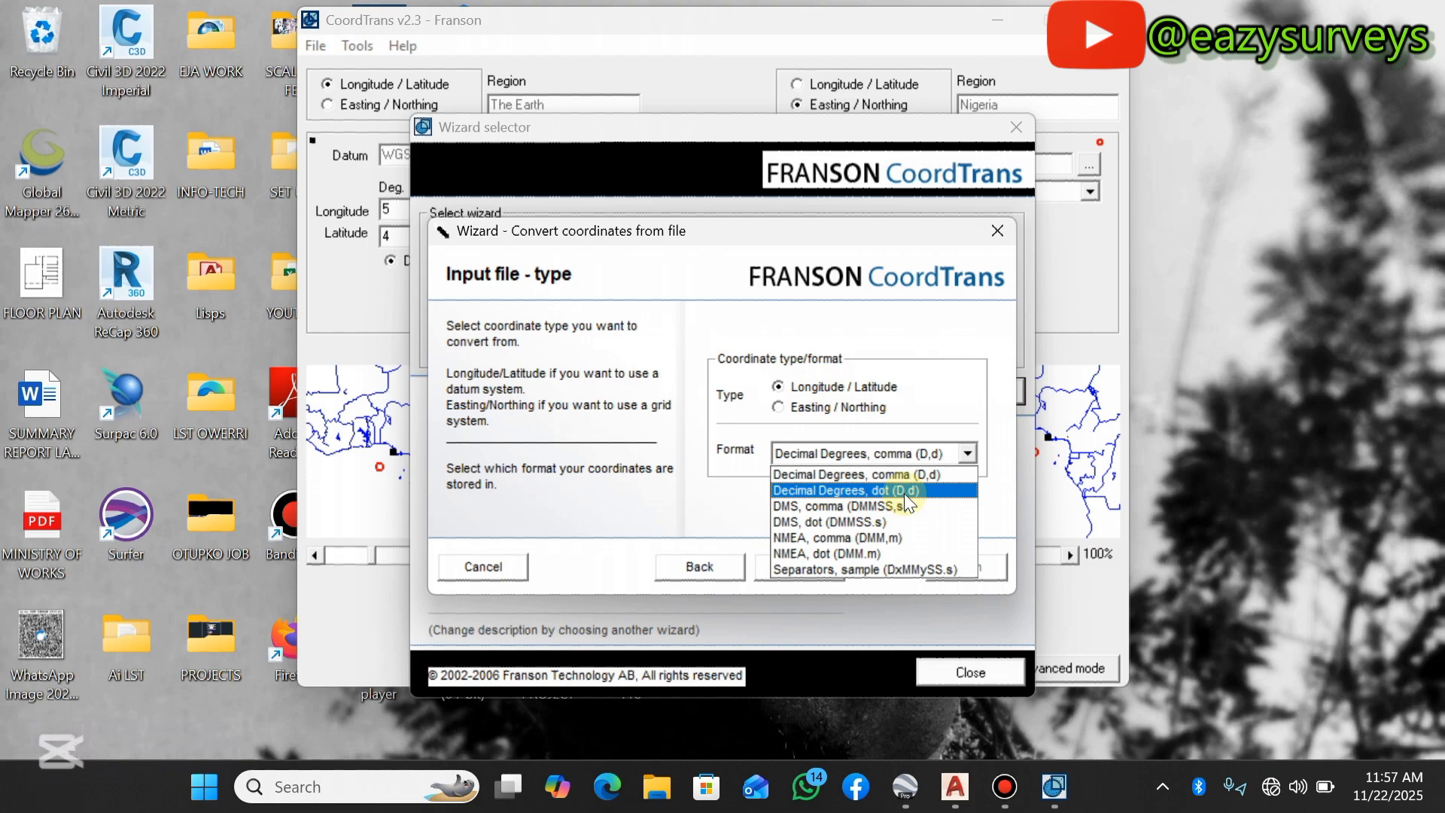
pyautogui.click(871, 490)
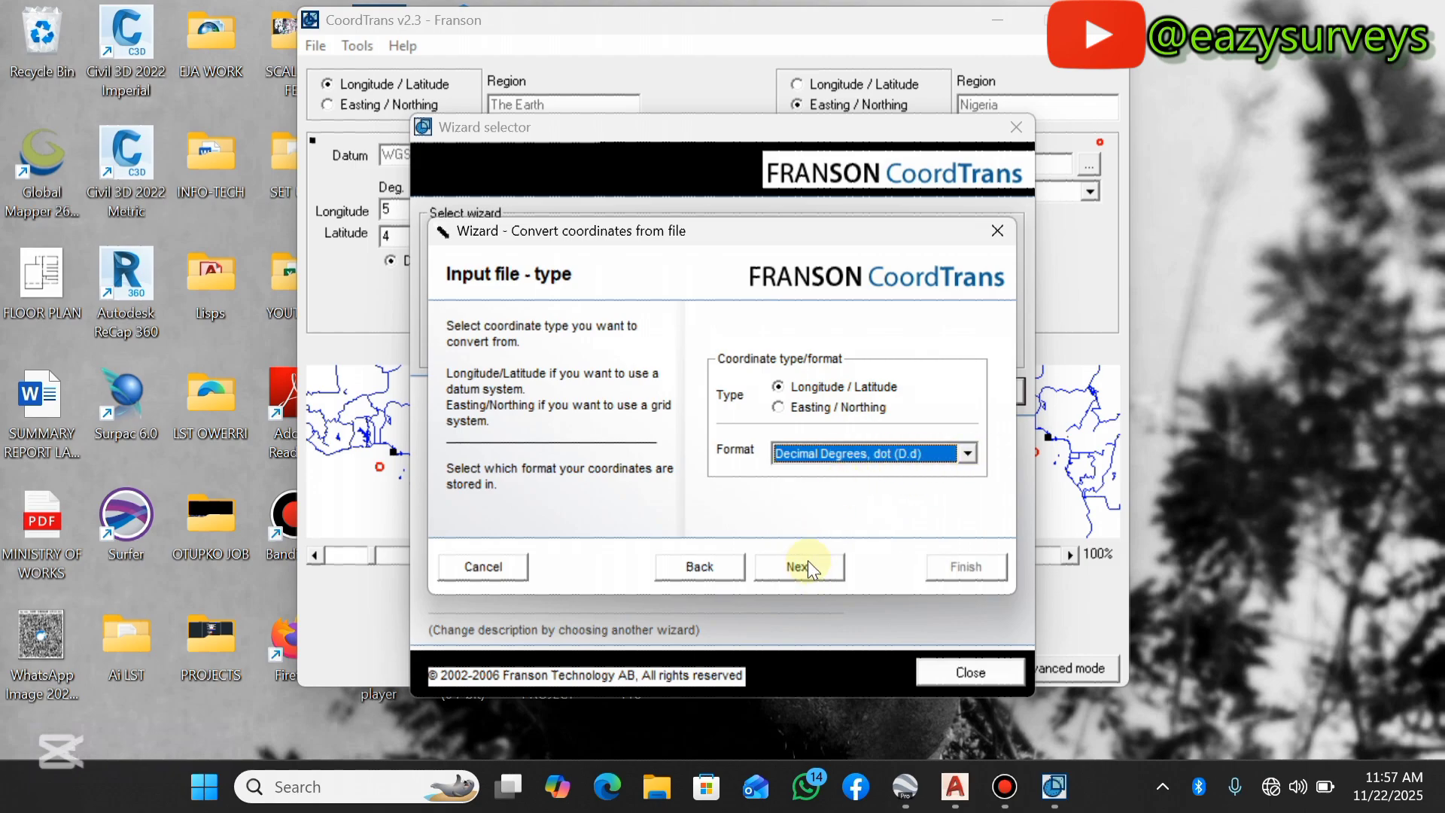
# Keep field names on the first row and map the Longitude and Latitude columns.
pyautogui.click(797, 566)
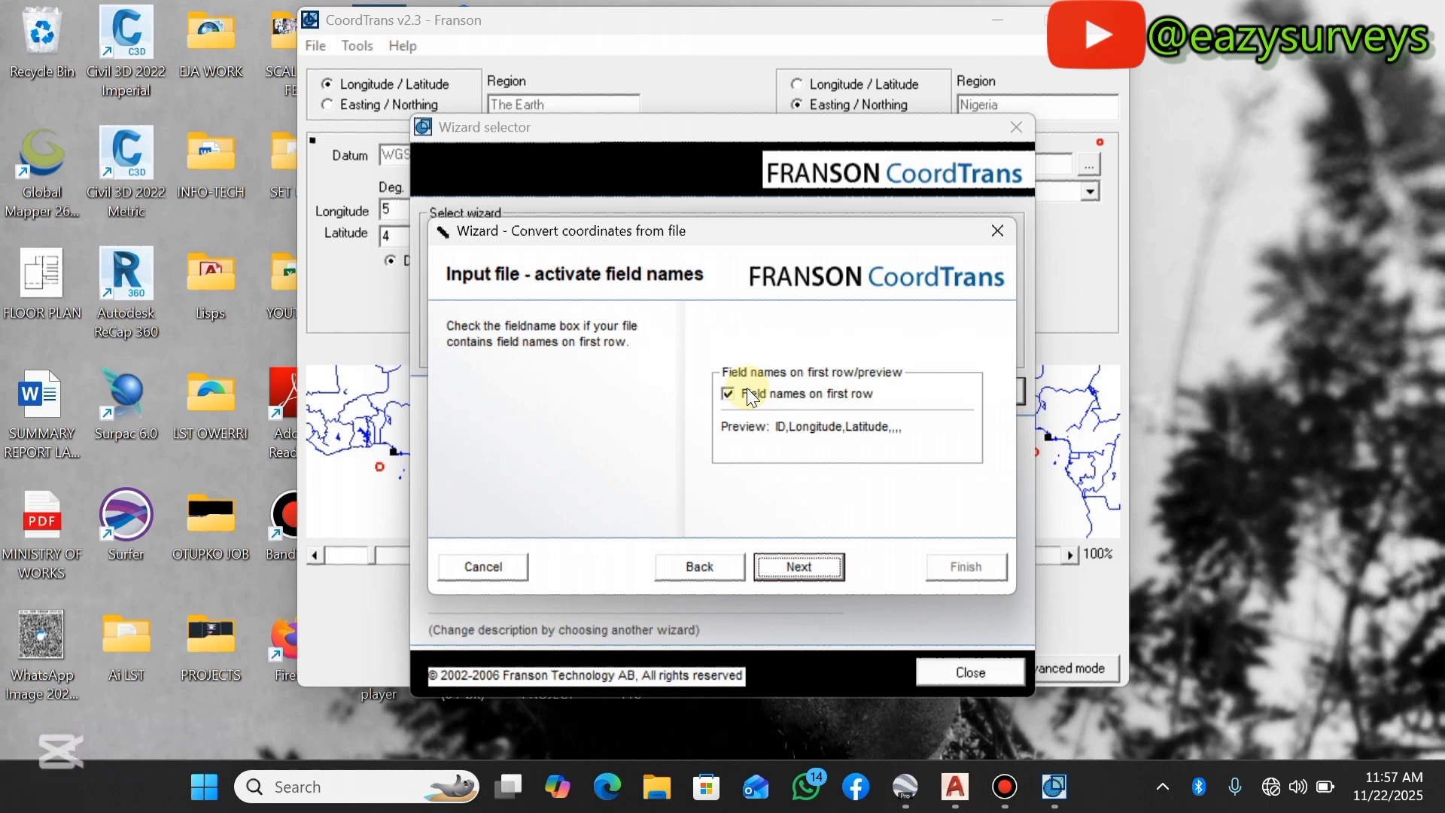
pyautogui.click(797, 566)
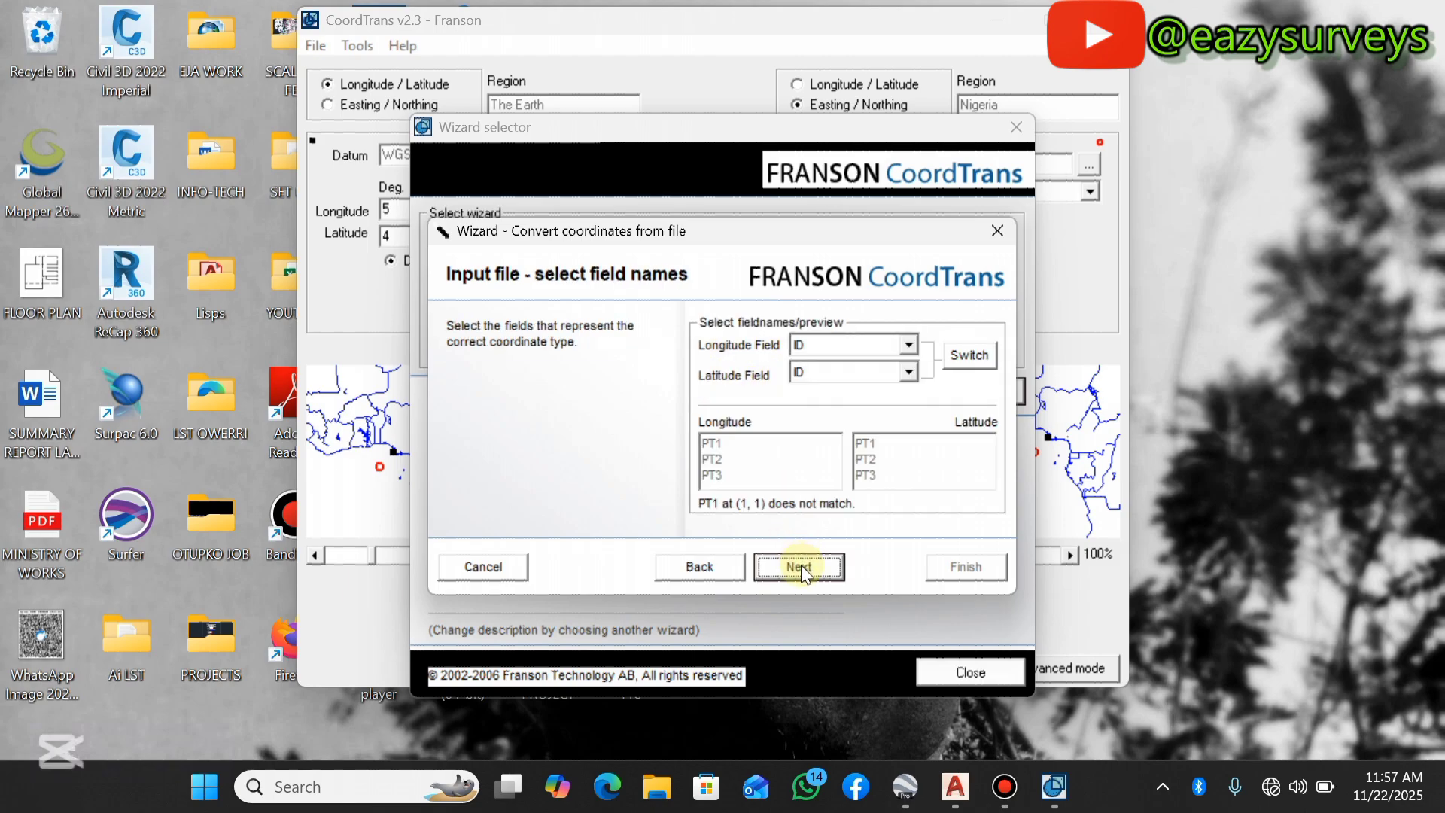
pyautogui.moveTo(737, 344)
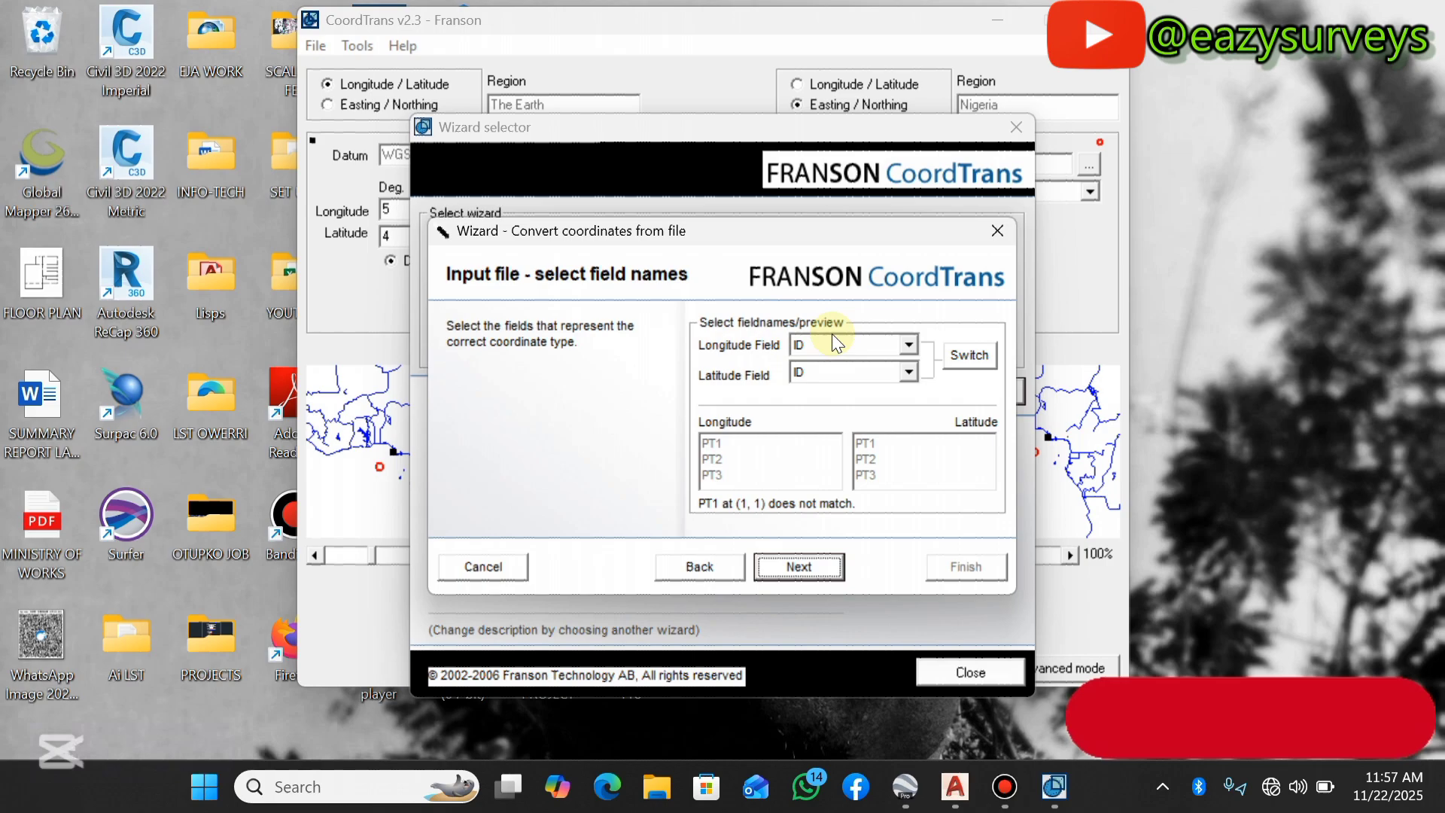
pyautogui.click(906, 345)
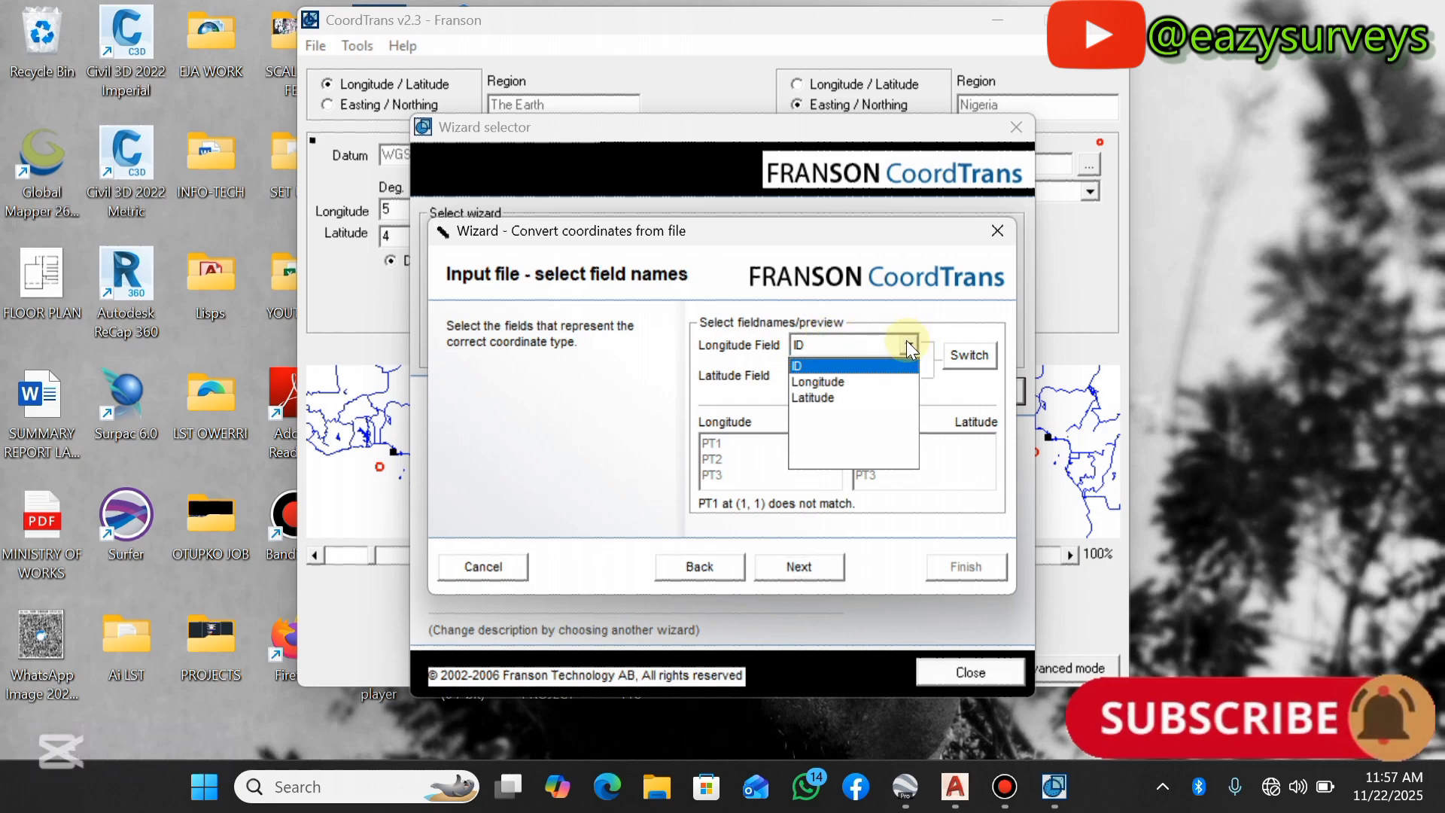
pyautogui.moveTo(767, 355)
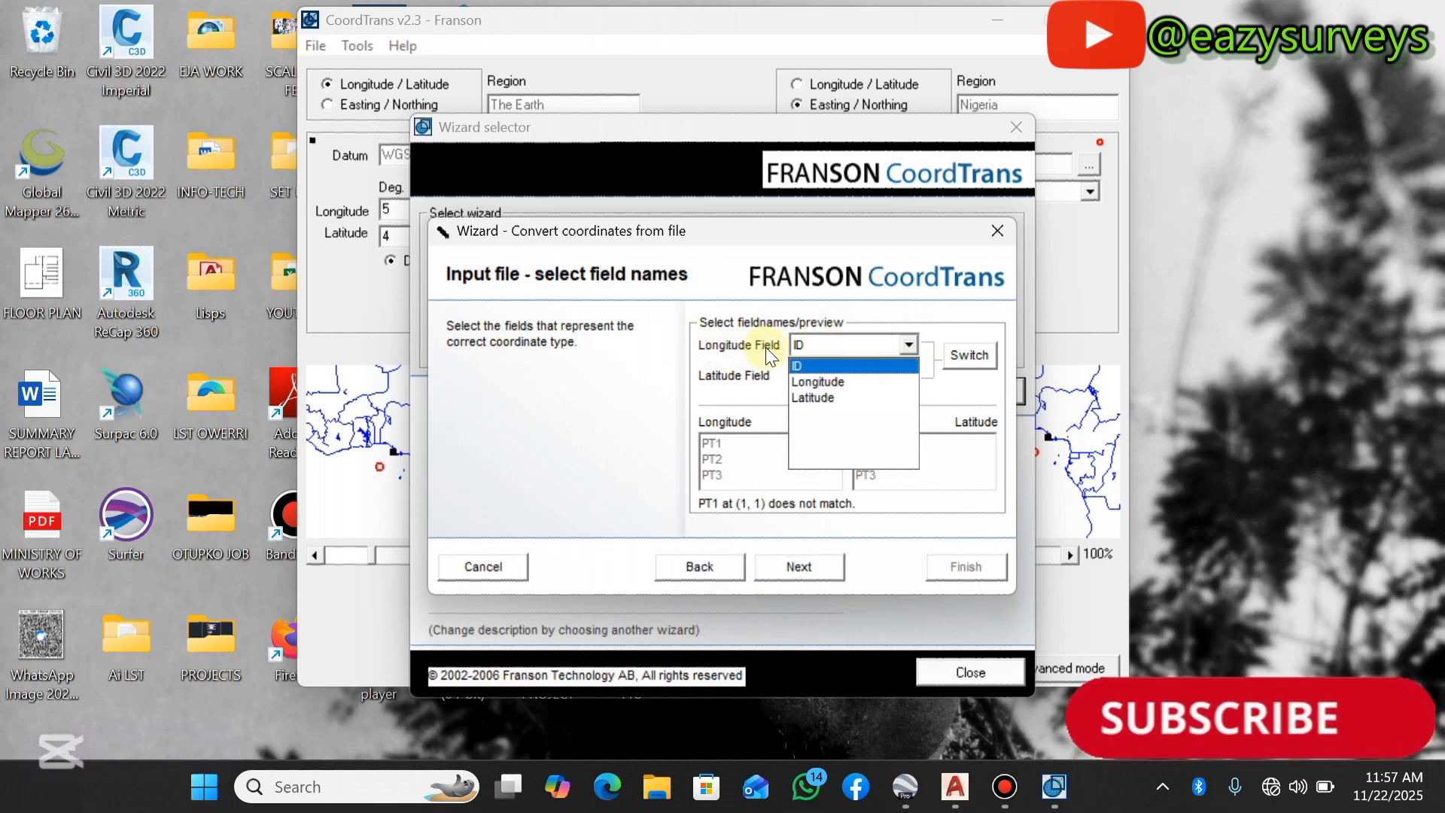
pyautogui.click(816, 381)
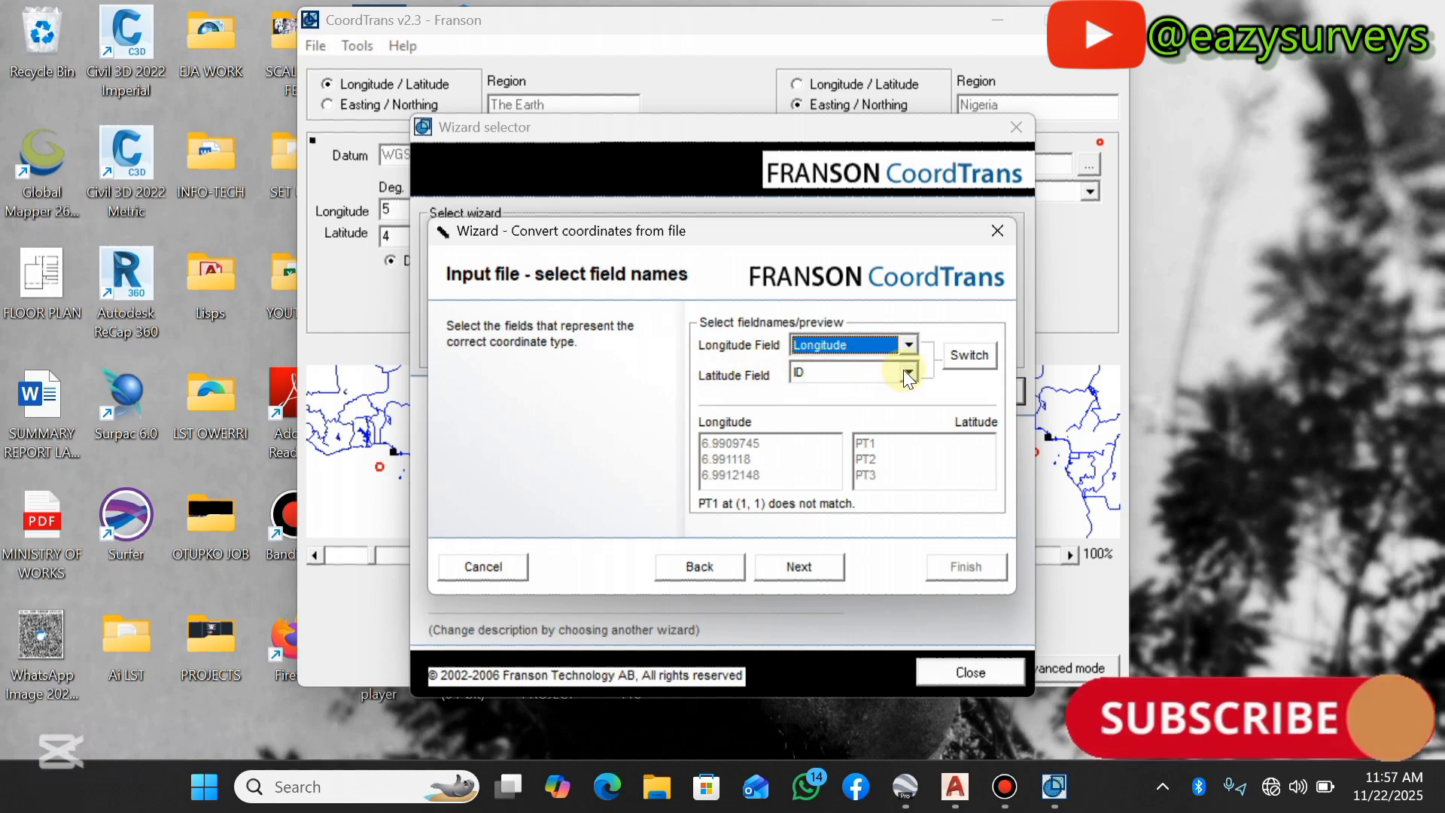
pyautogui.click(907, 373)
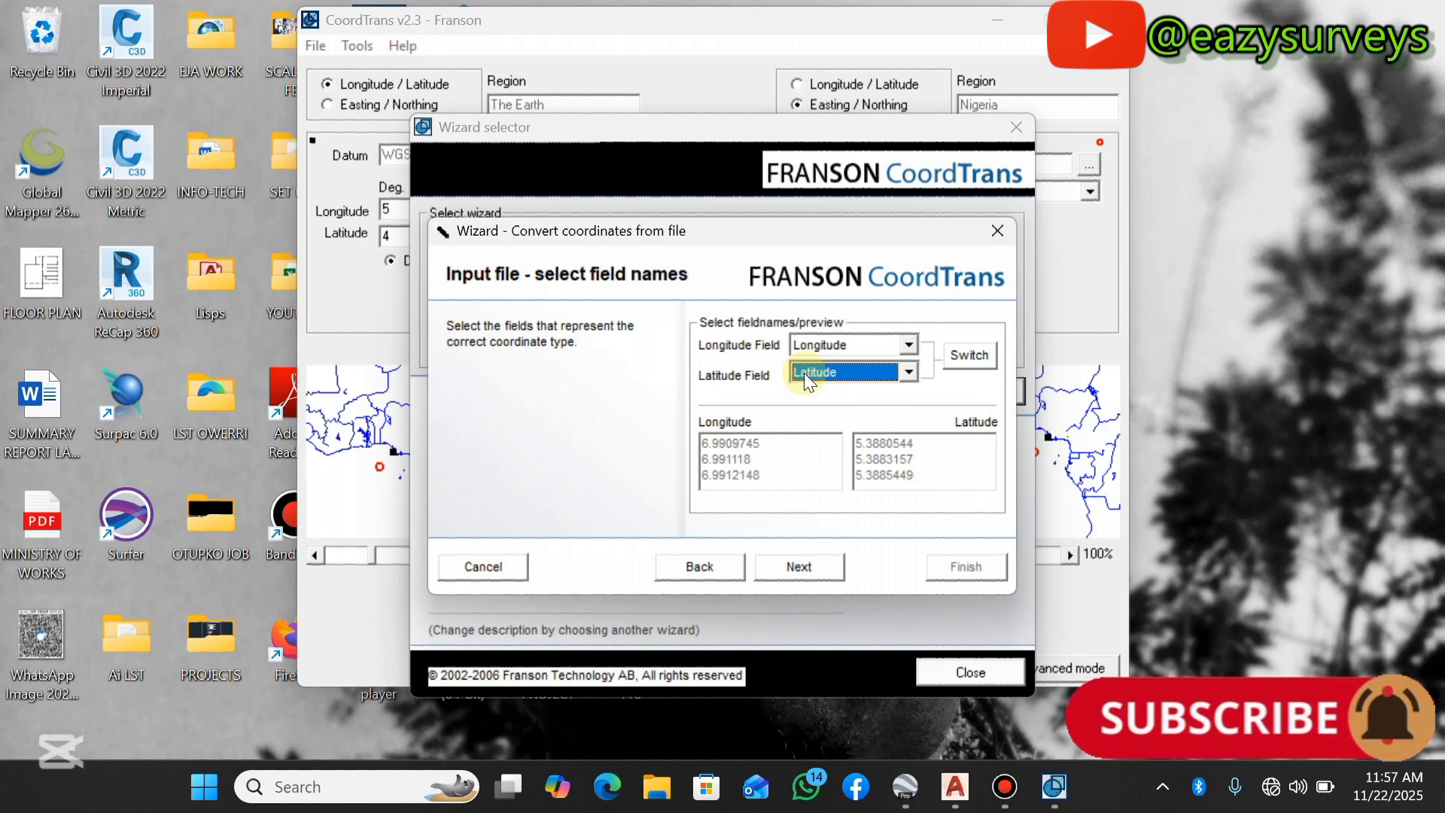
pyautogui.click(798, 566)
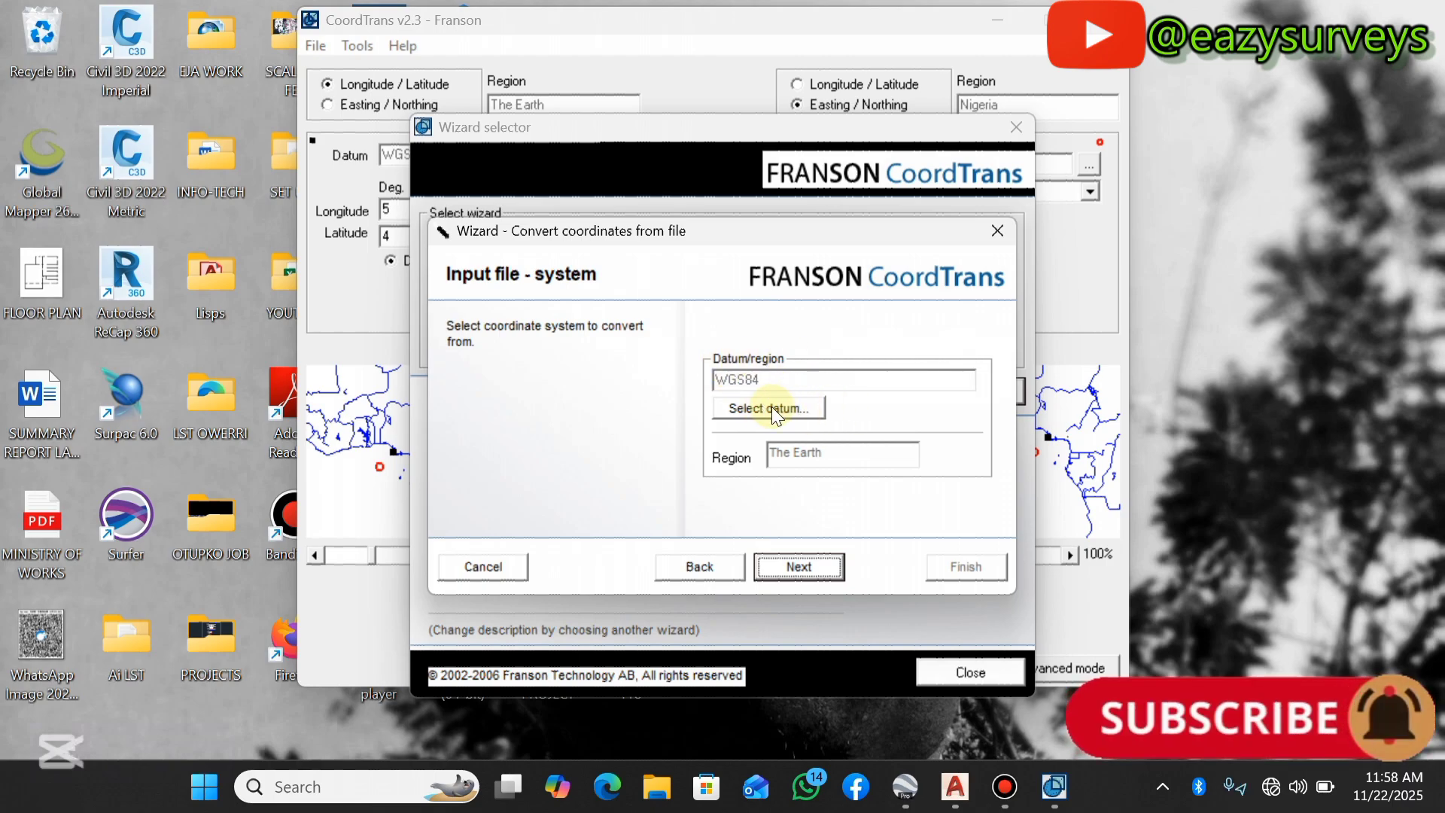
pyautogui.click(767, 407)
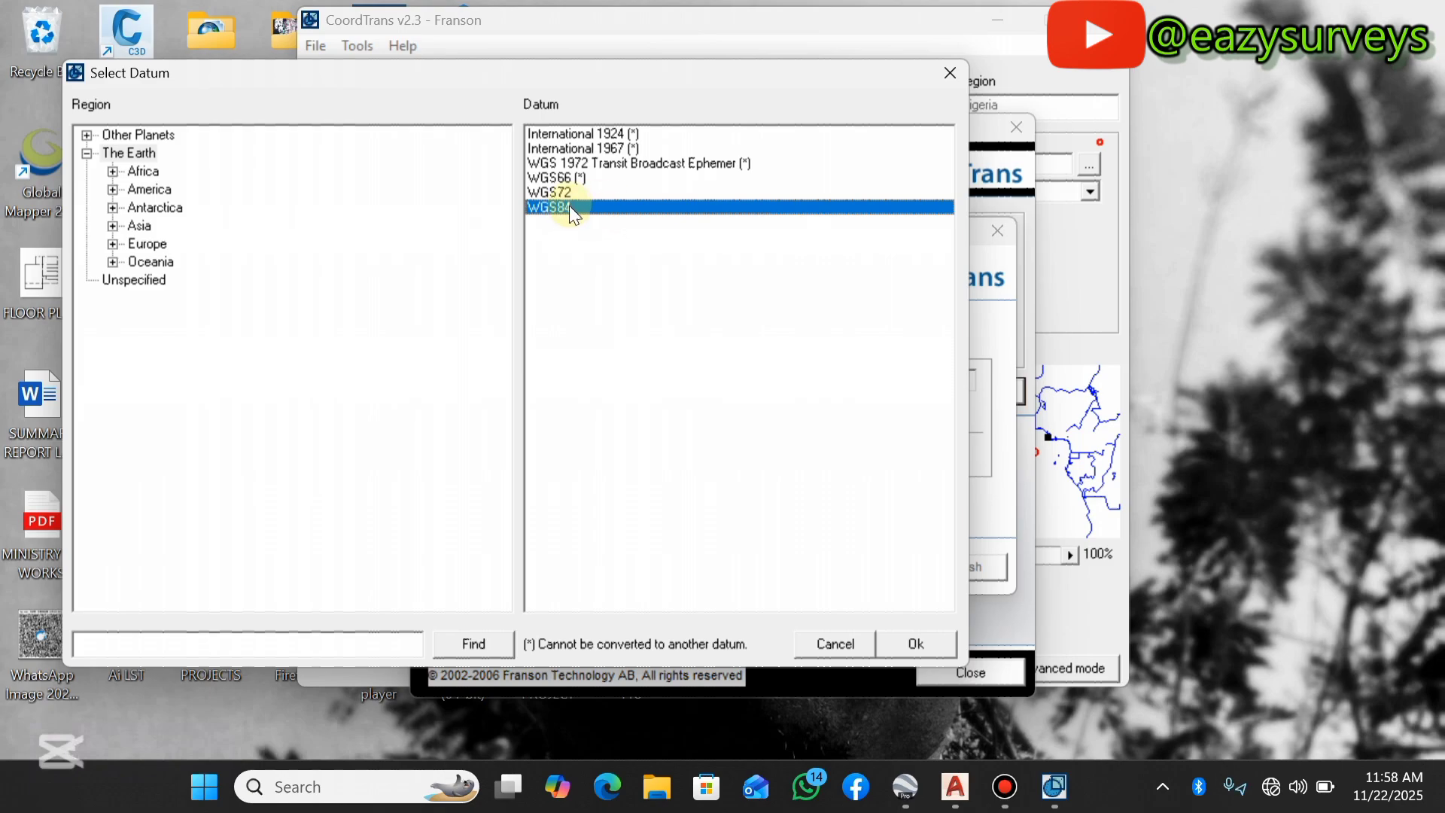
pyautogui.moveTo(599, 225)
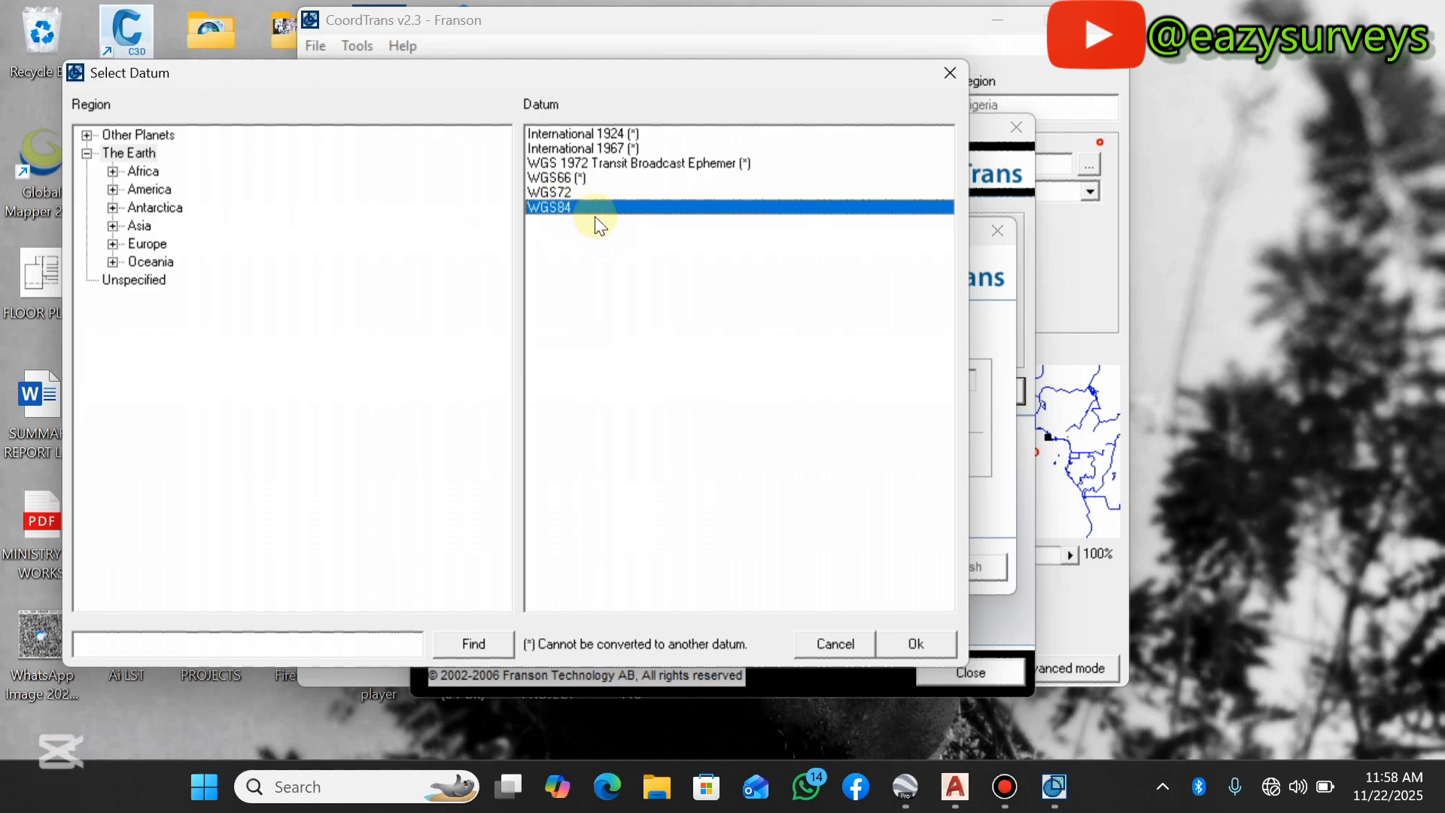
pyautogui.click(914, 643)
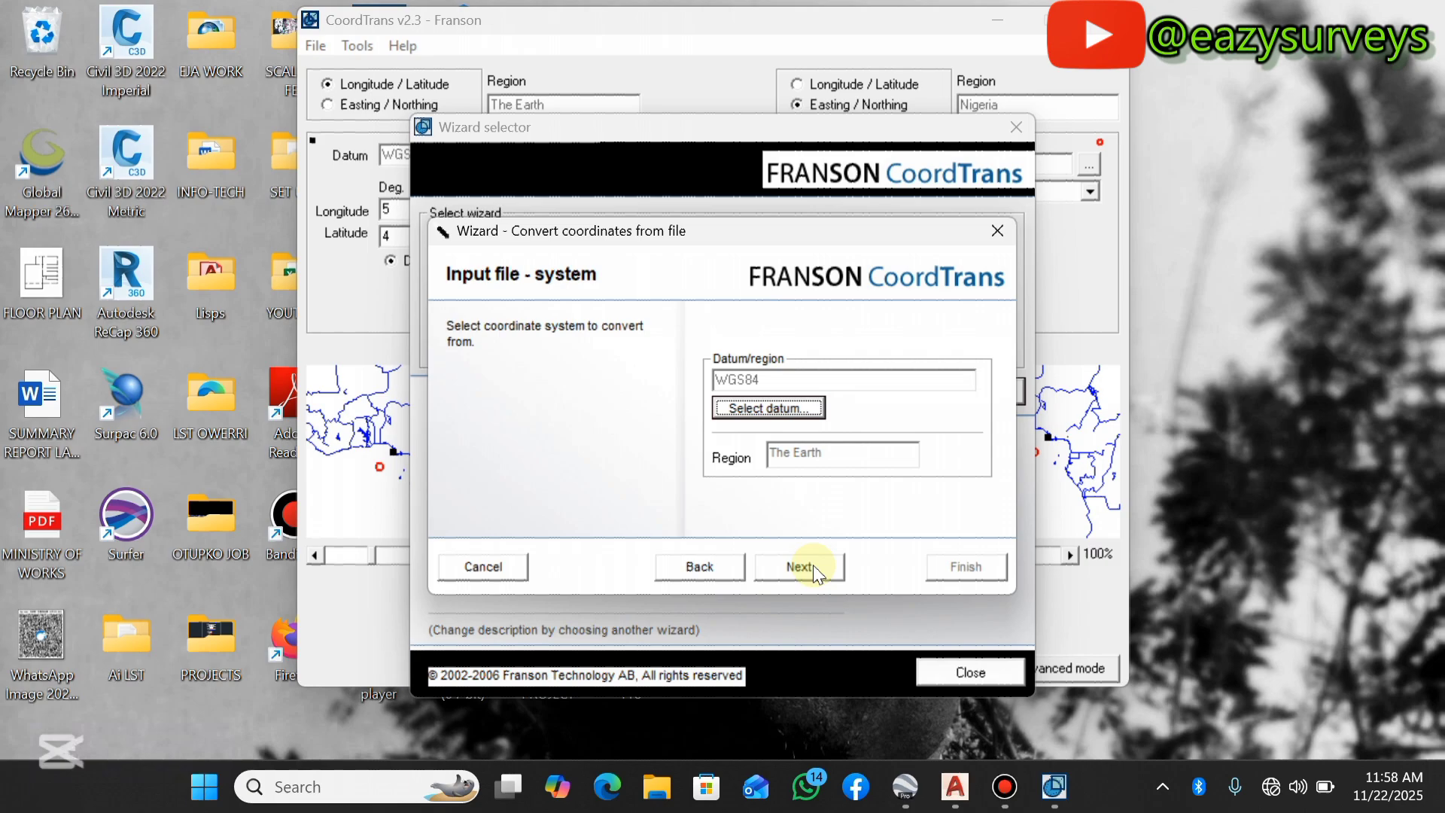
# Name the output file SURVEY DATA(output).csv in the YOUTUBE folder.
pyautogui.click(798, 566)
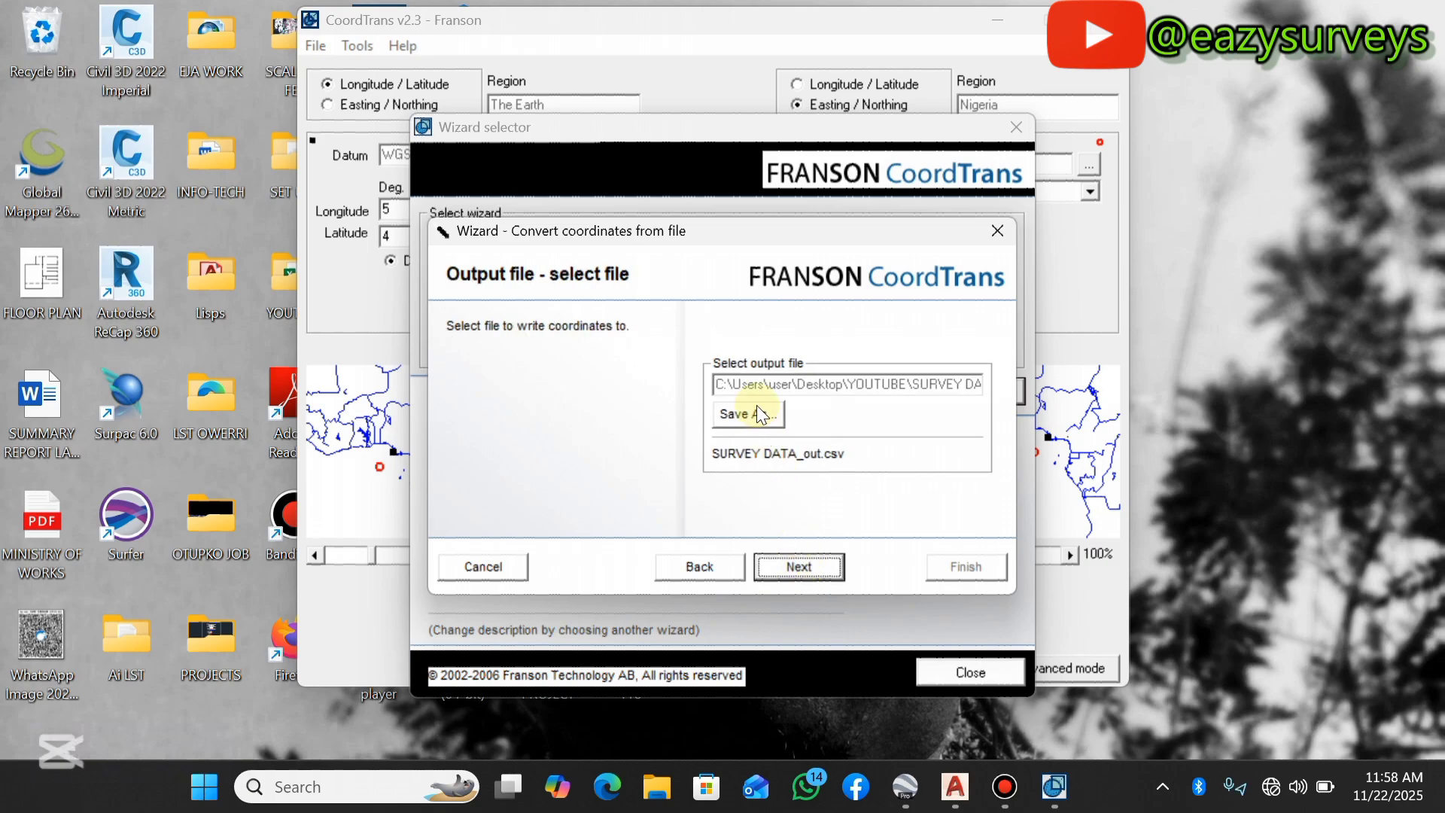
pyautogui.click(732, 413)
pyautogui.write('SURVEY DATA(out')
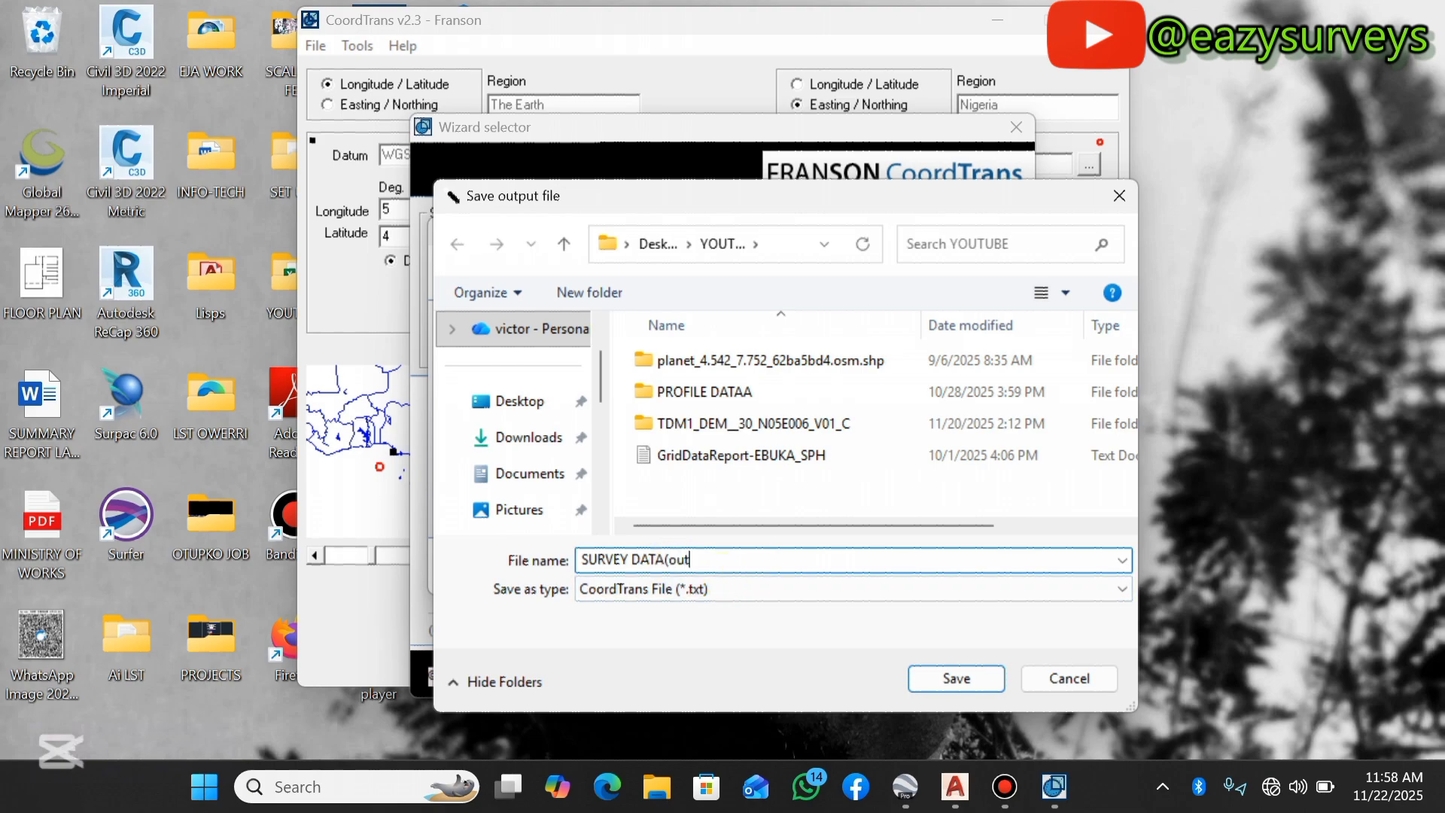
pyautogui.write('put)')
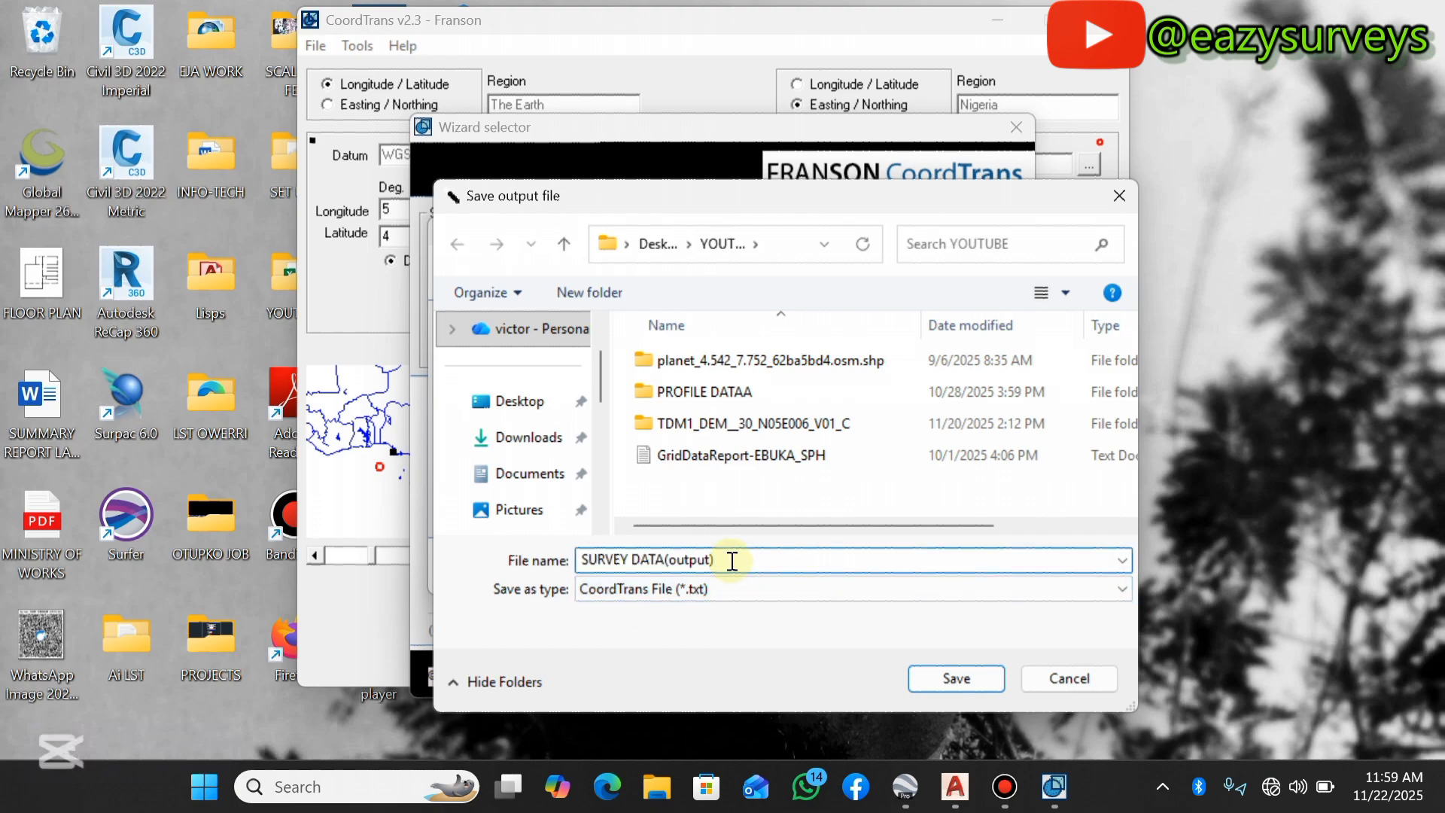
pyautogui.write('.')
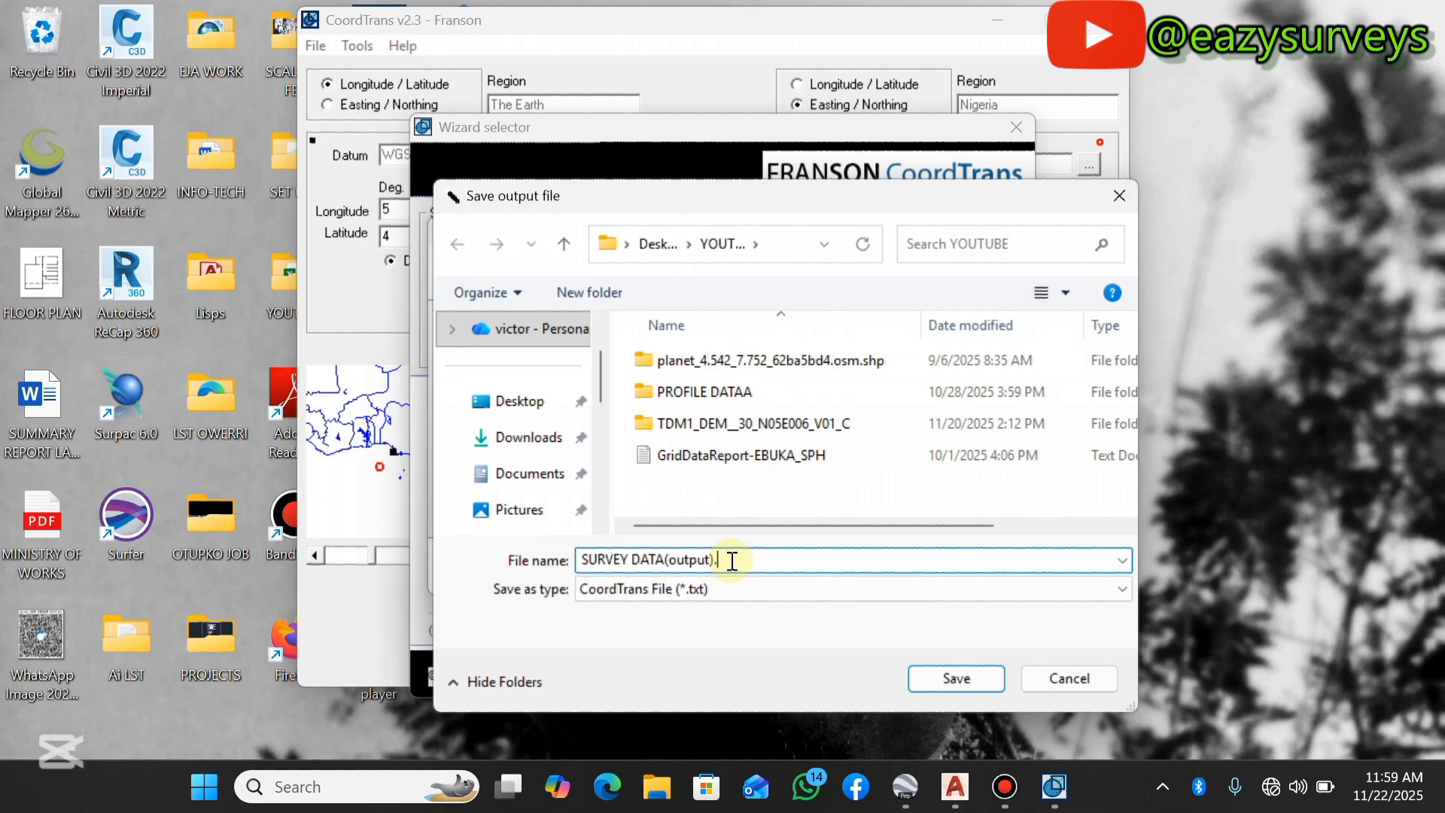
pyautogui.write('csv')
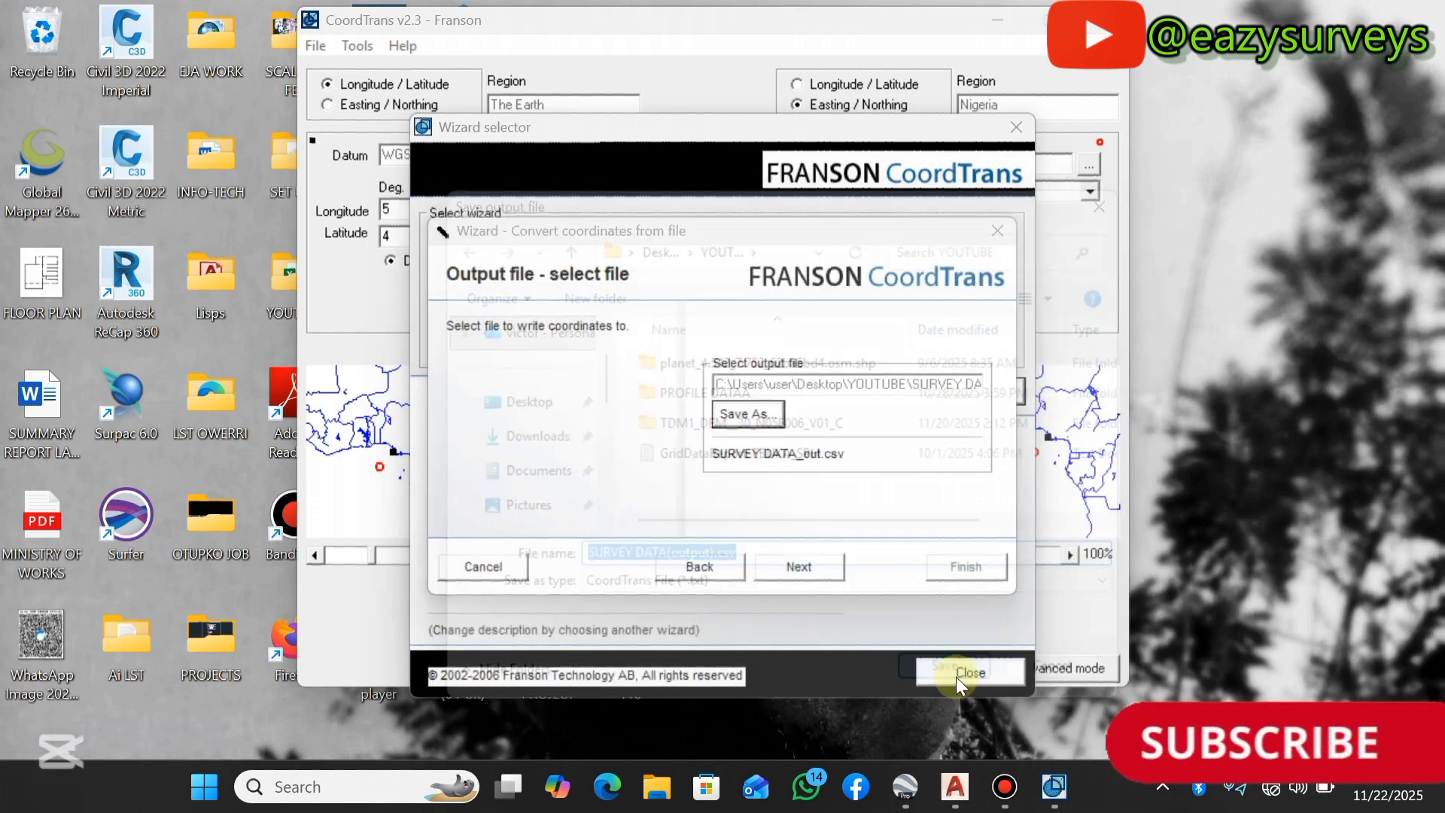
pyautogui.click(948, 669)
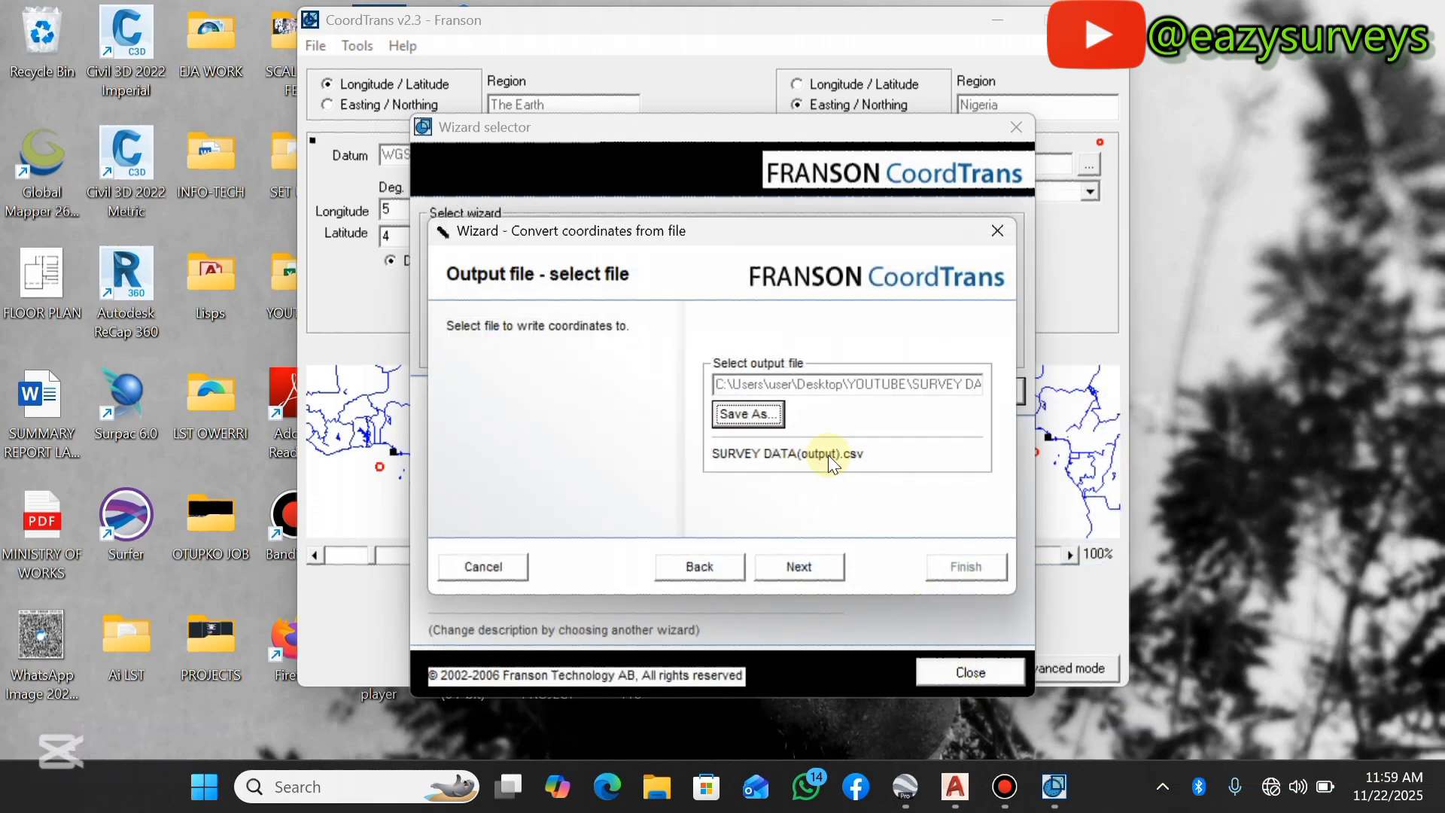
# Set the output to Easting / Northing in Decimal, dot (D.dd) format.
pyautogui.click(797, 566)
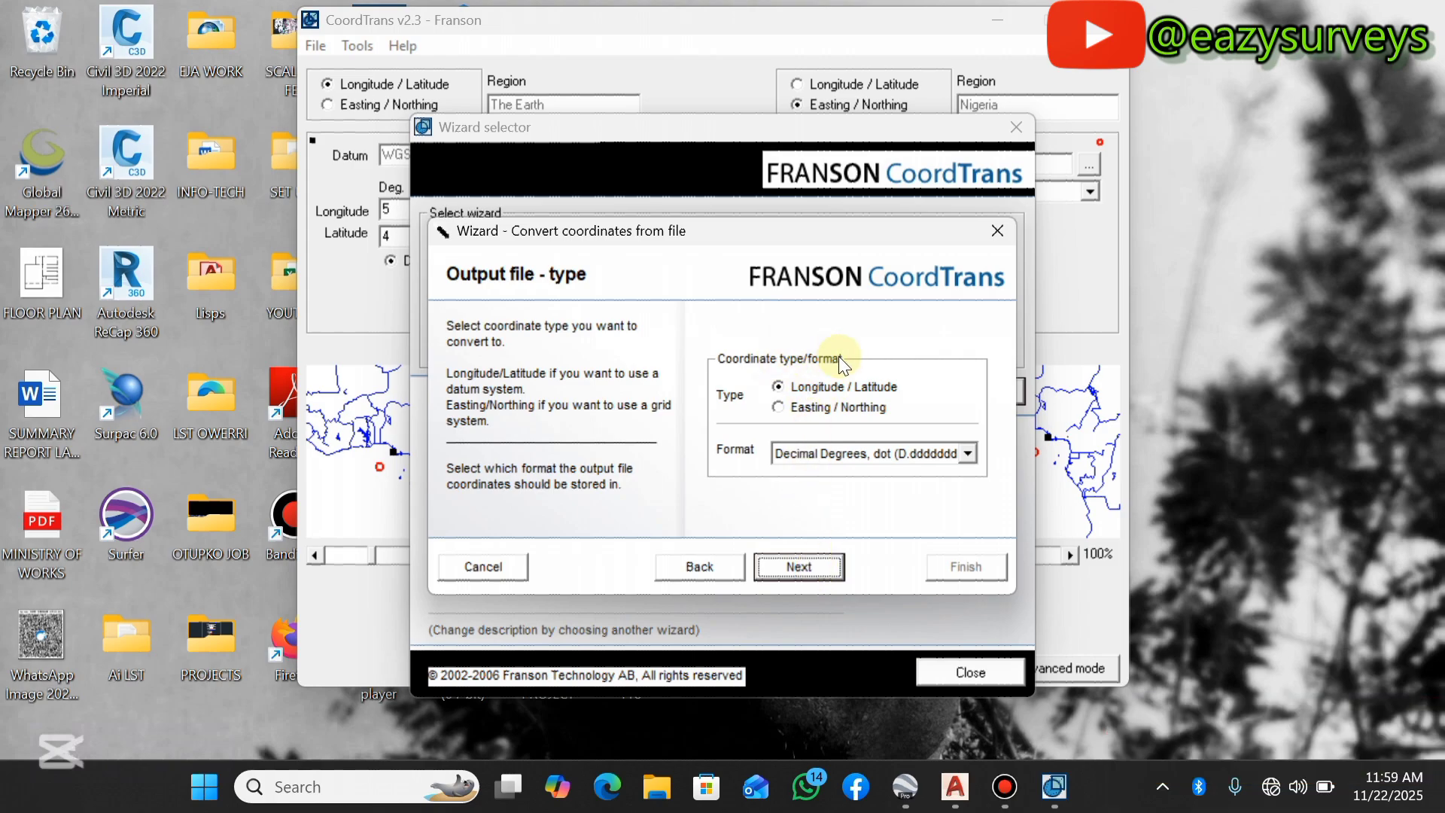
pyautogui.moveTo(838, 369)
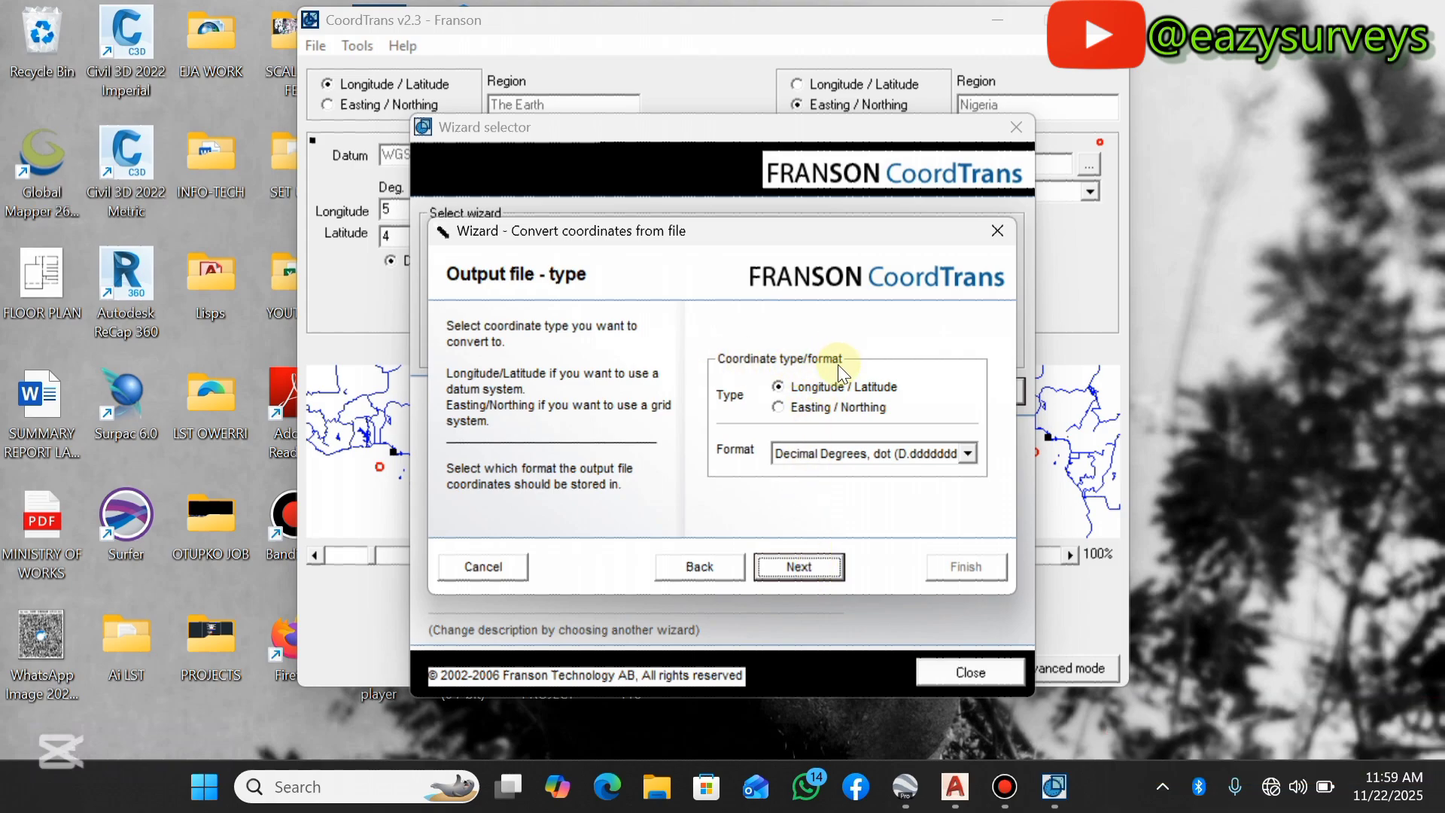
pyautogui.click(779, 407)
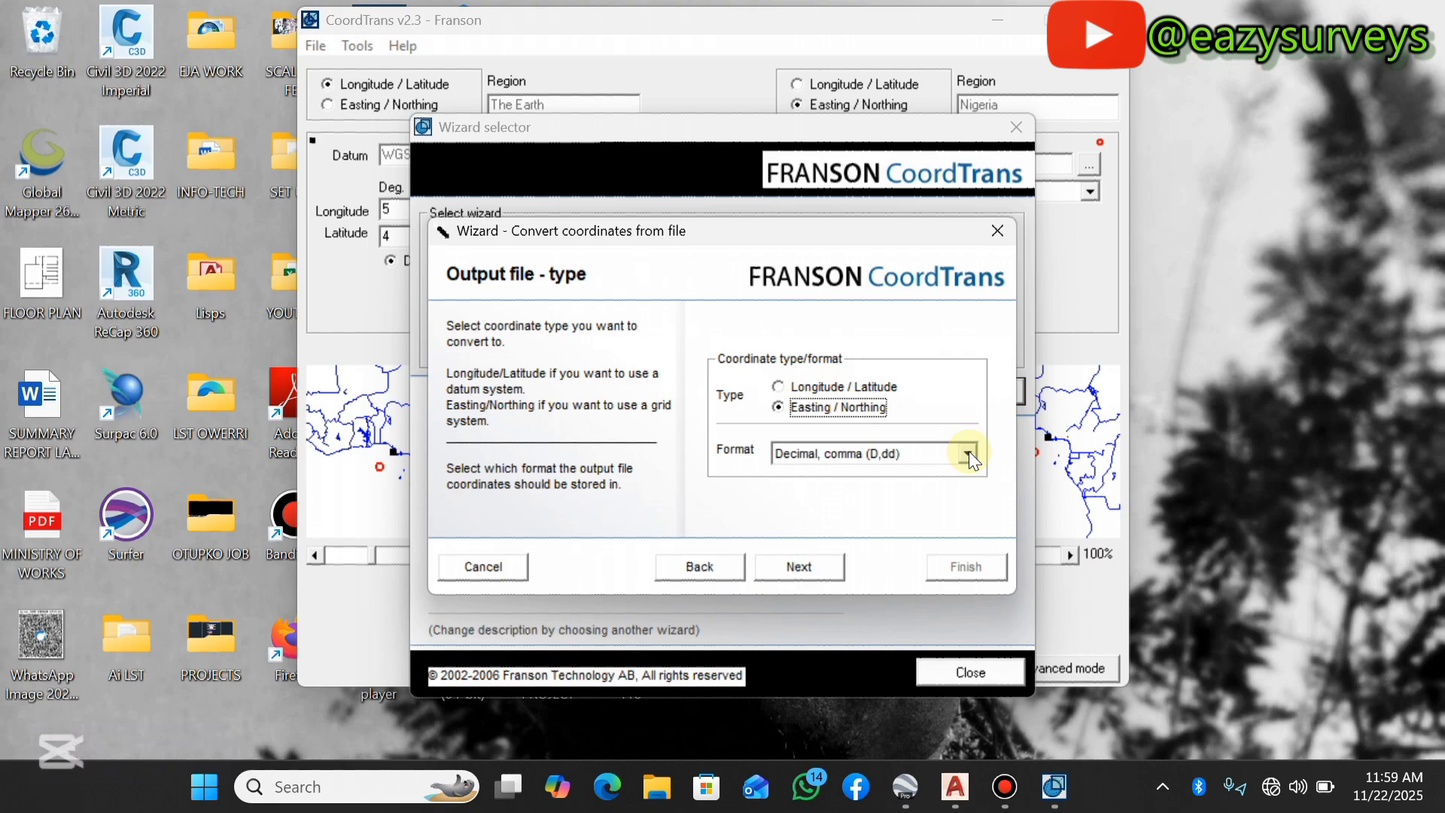
pyautogui.click(967, 453)
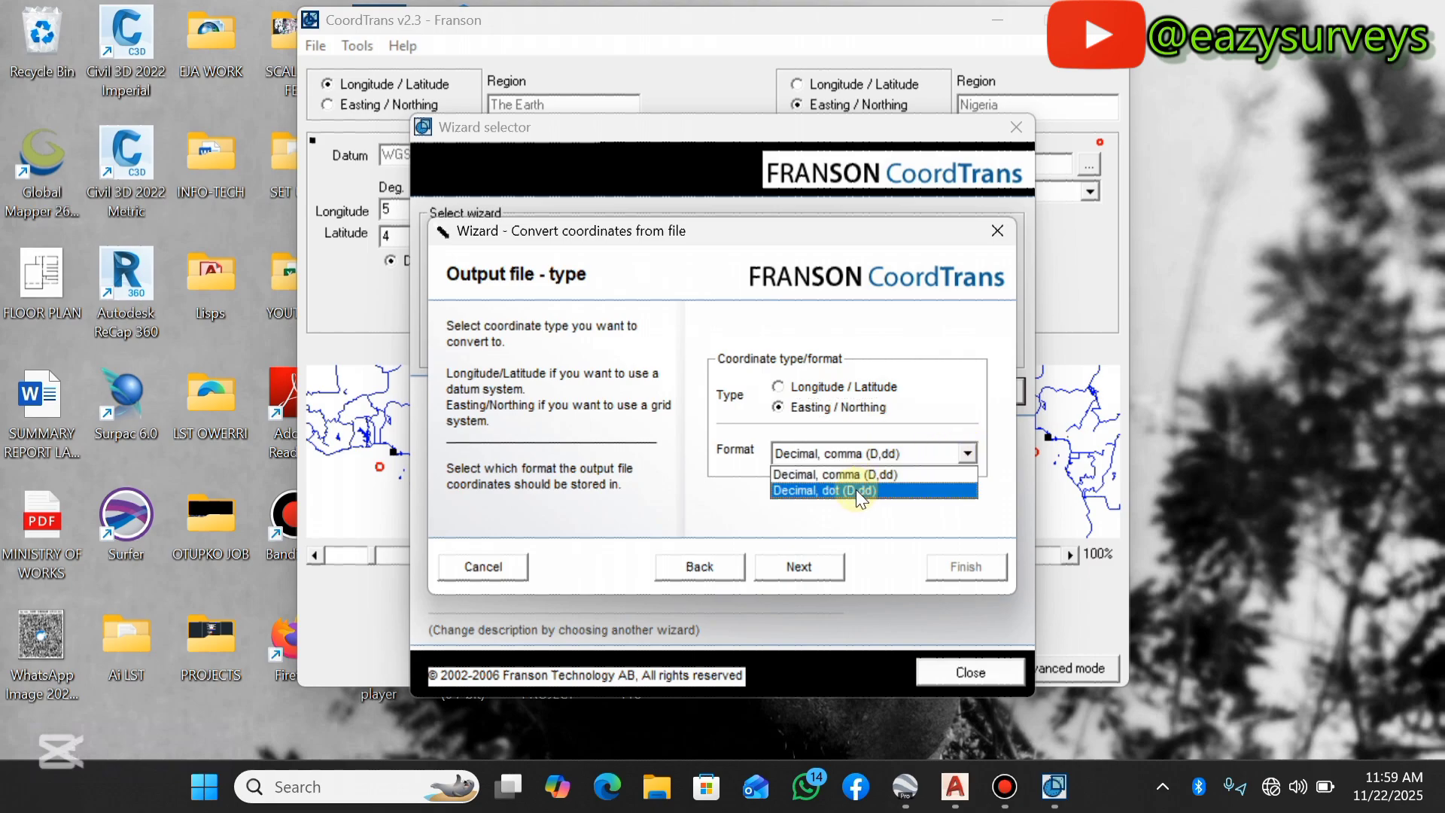
pyautogui.click(822, 490)
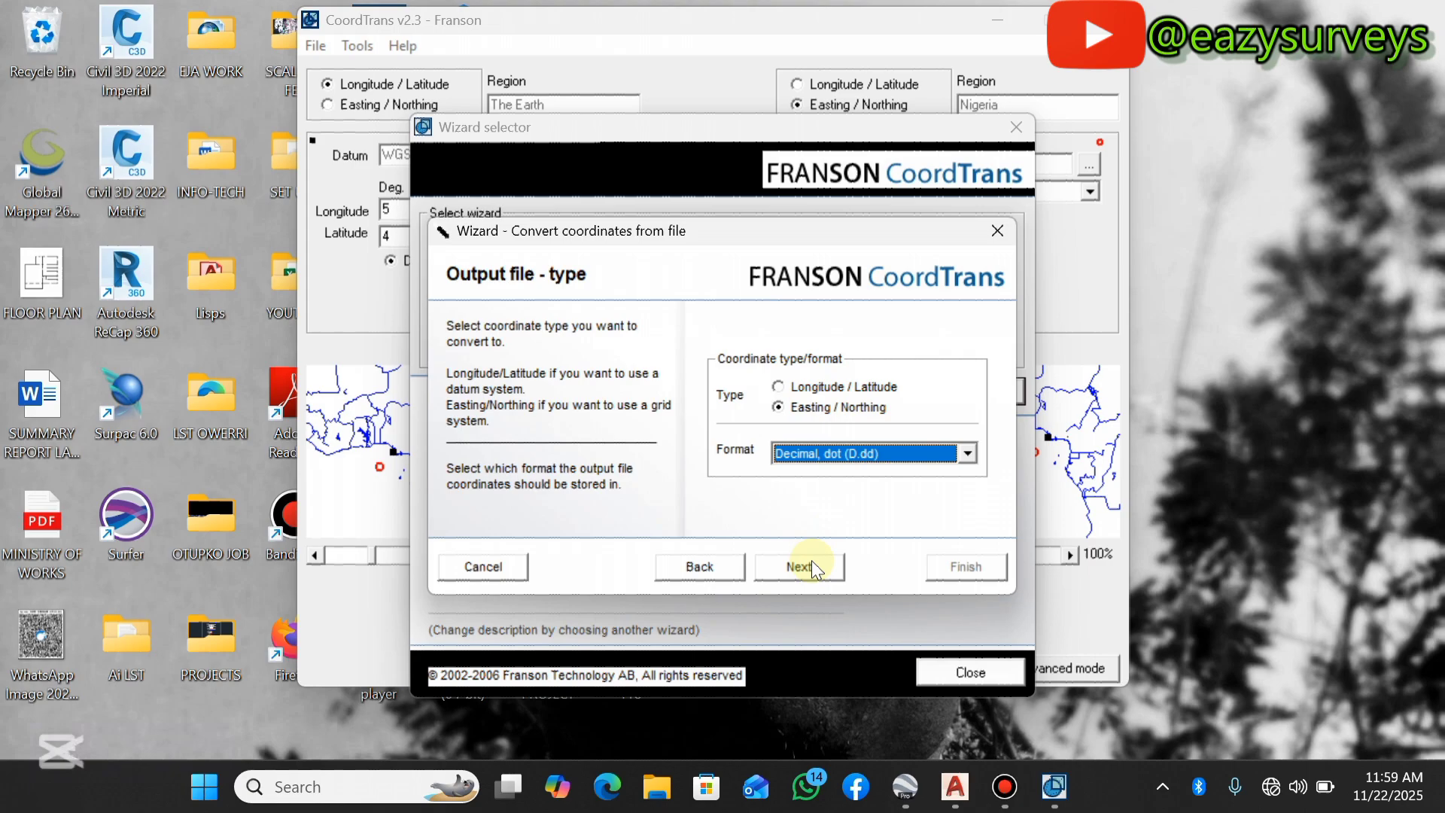
# Select Nigeria's UTM Zone 32N on the Minna datum as the output grid.
pyautogui.click(797, 565)
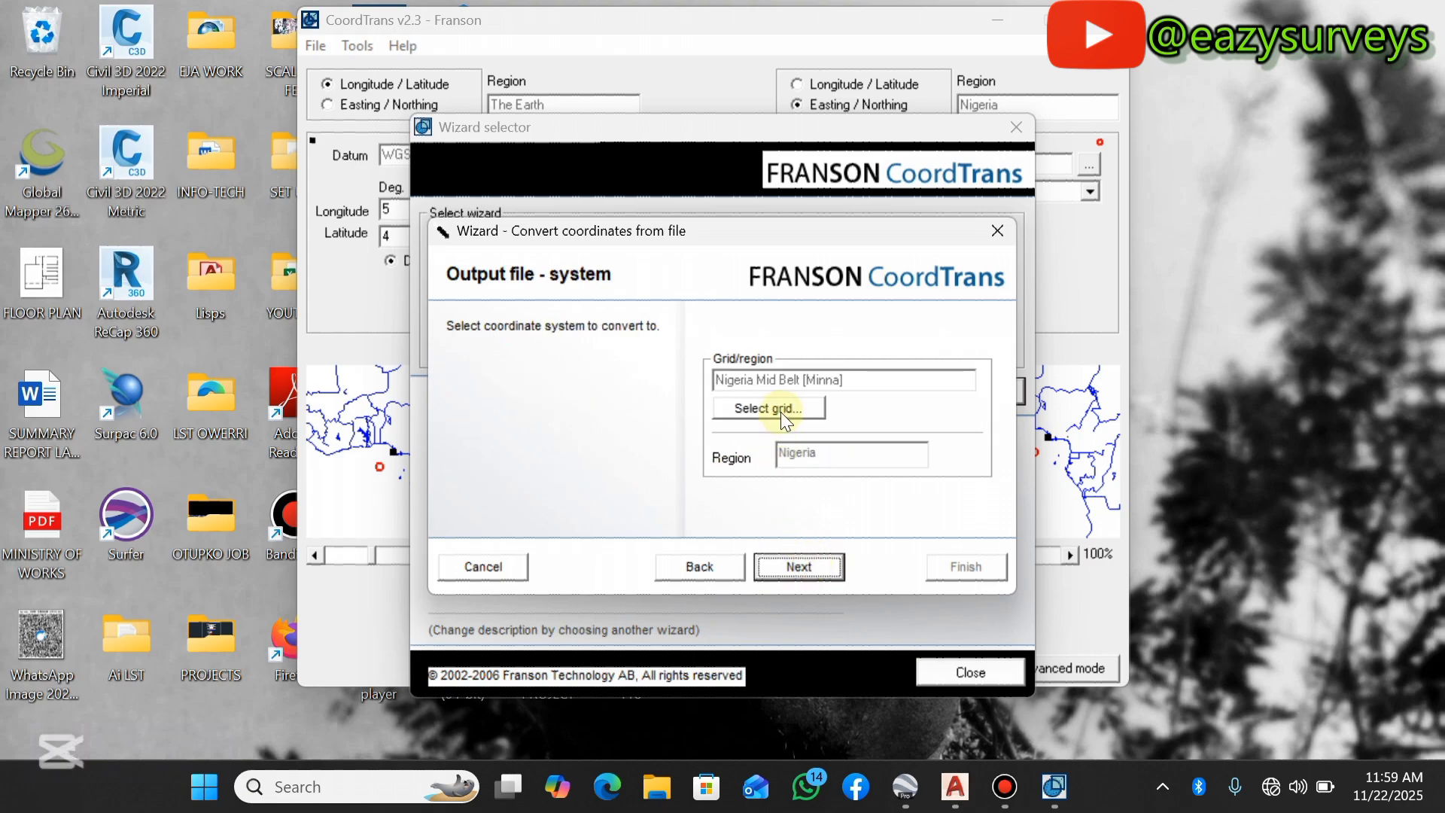
pyautogui.click(768, 407)
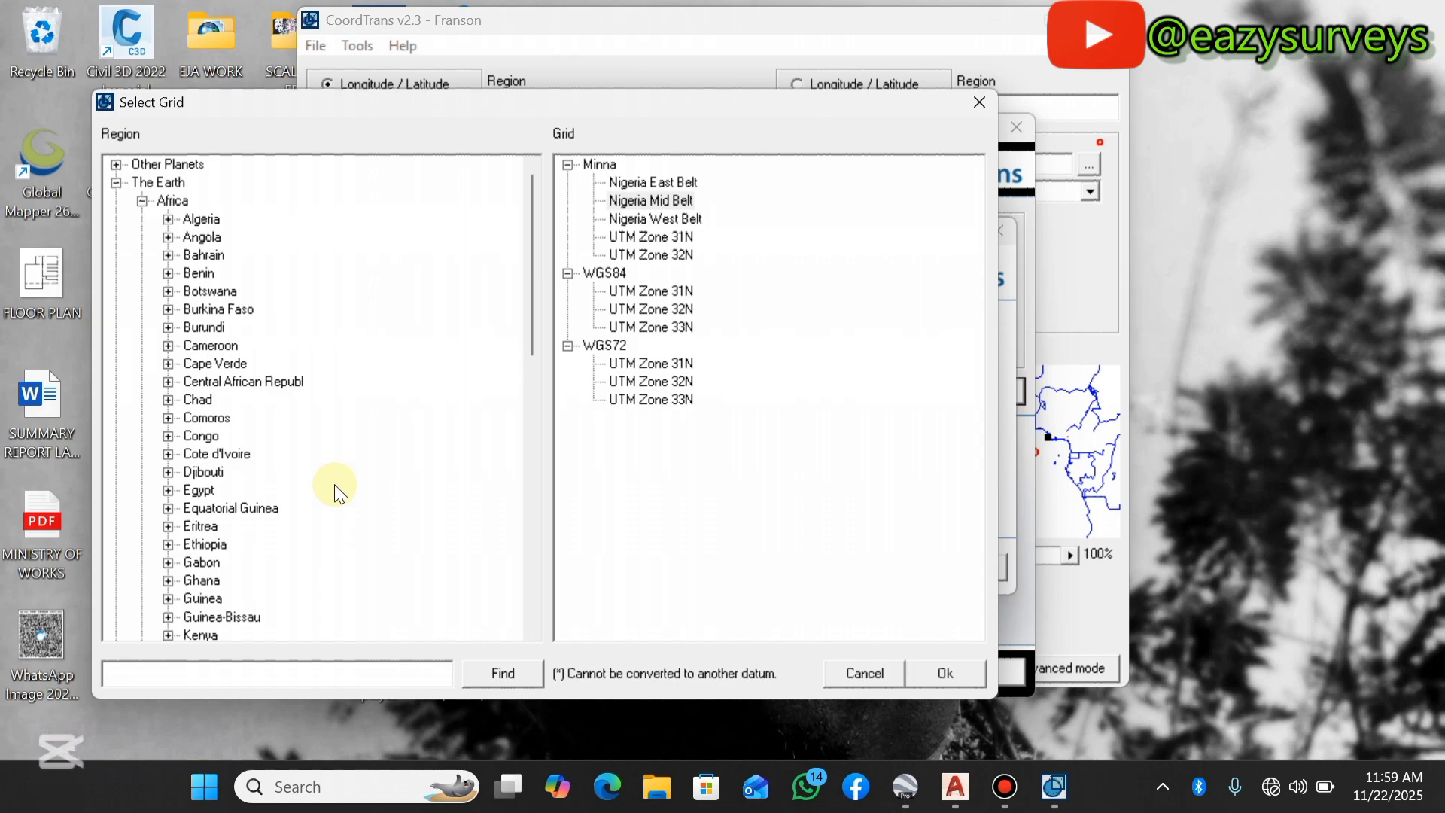
pyautogui.moveTo(222, 201)
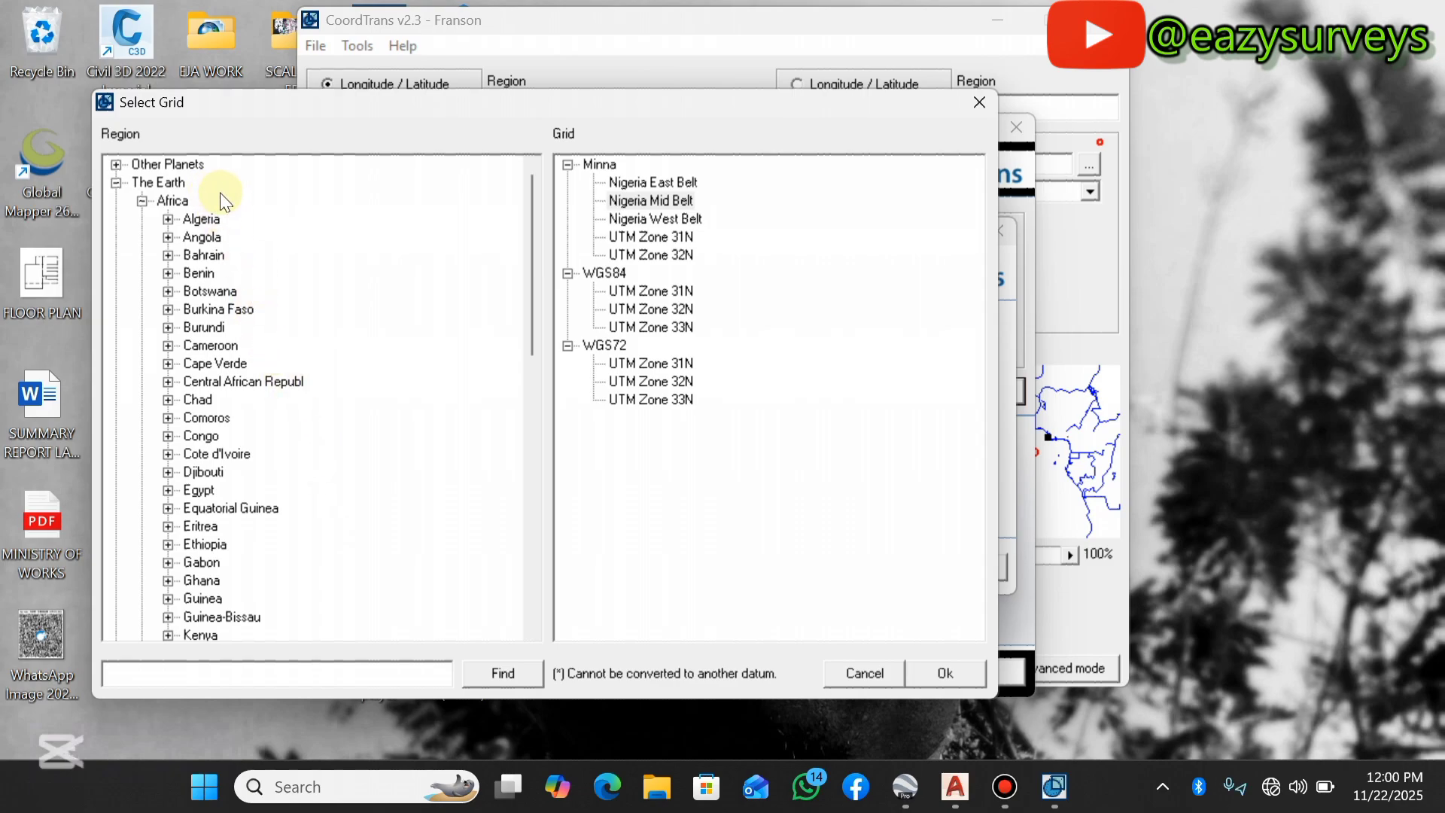
pyautogui.moveTo(165, 205)
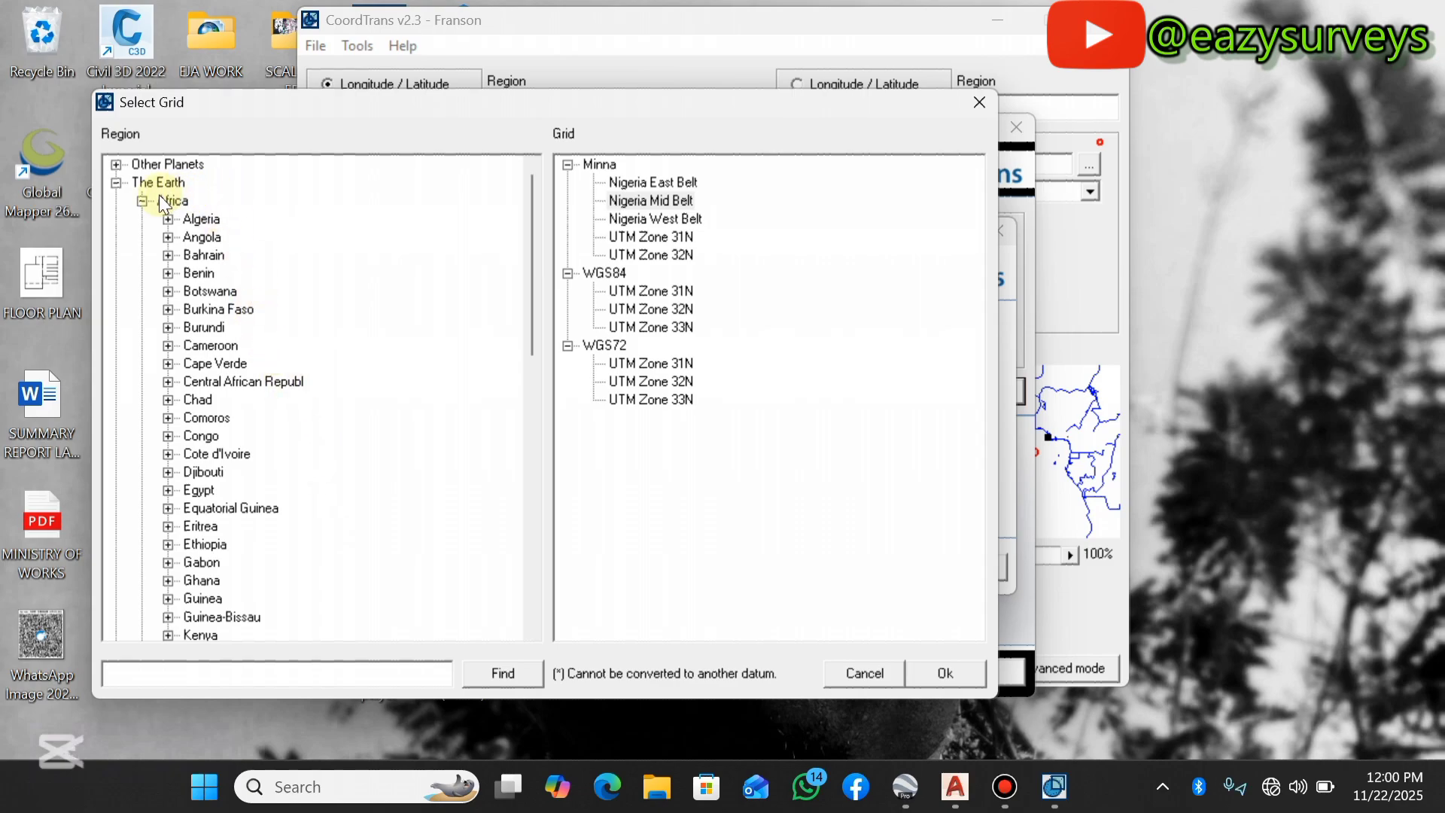
pyautogui.click(144, 200)
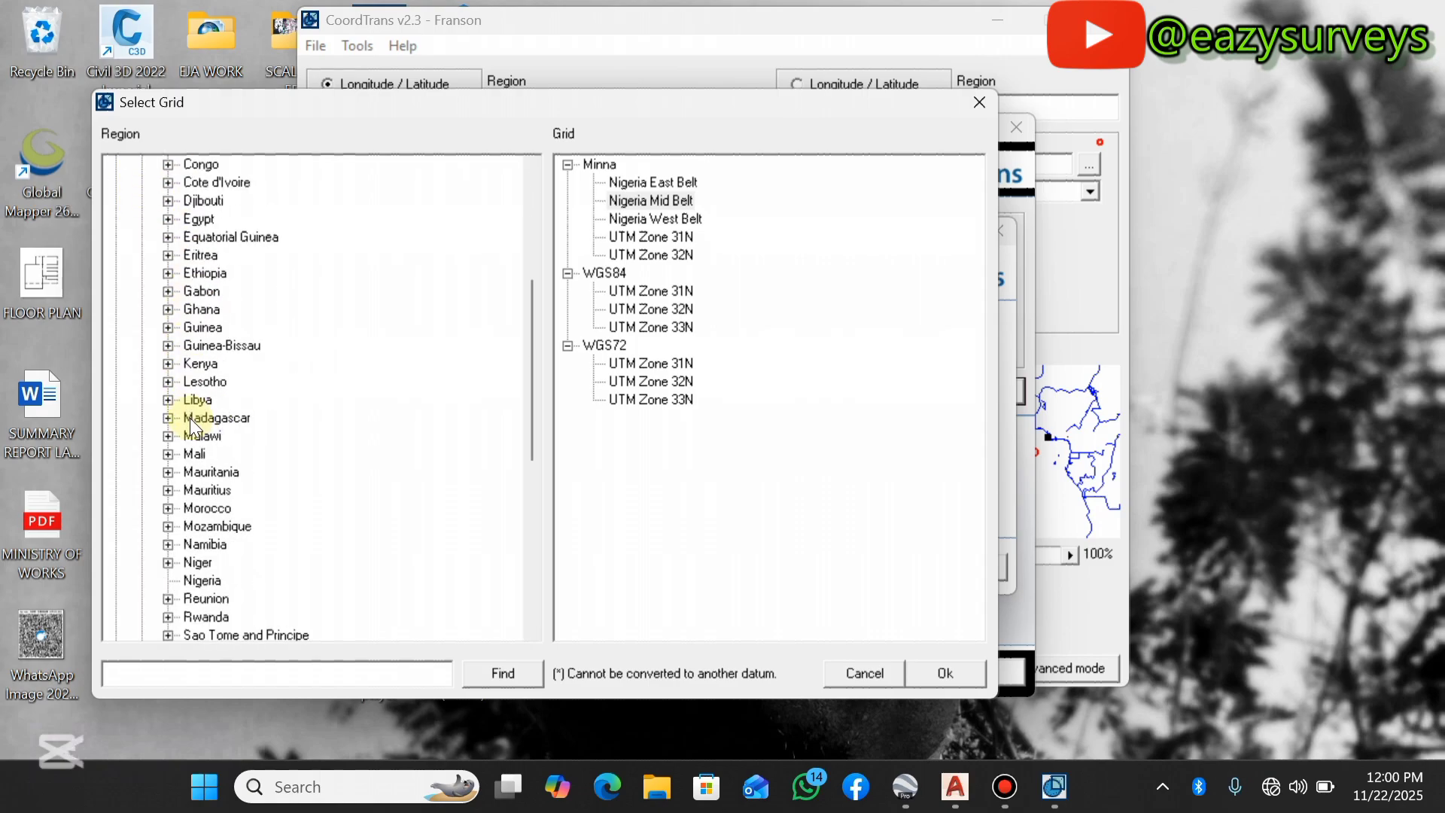
pyautogui.click(202, 417)
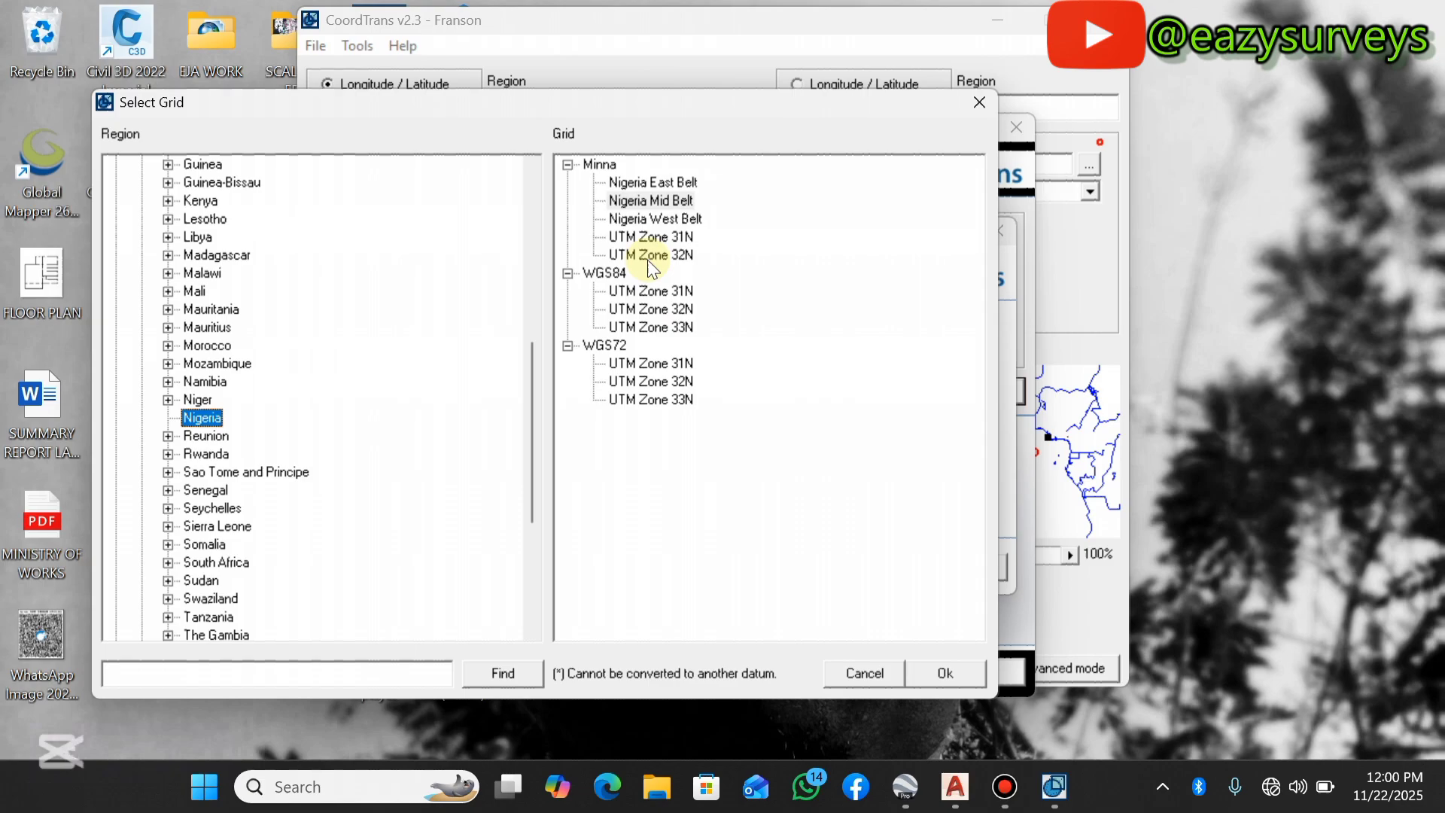
pyautogui.click(650, 255)
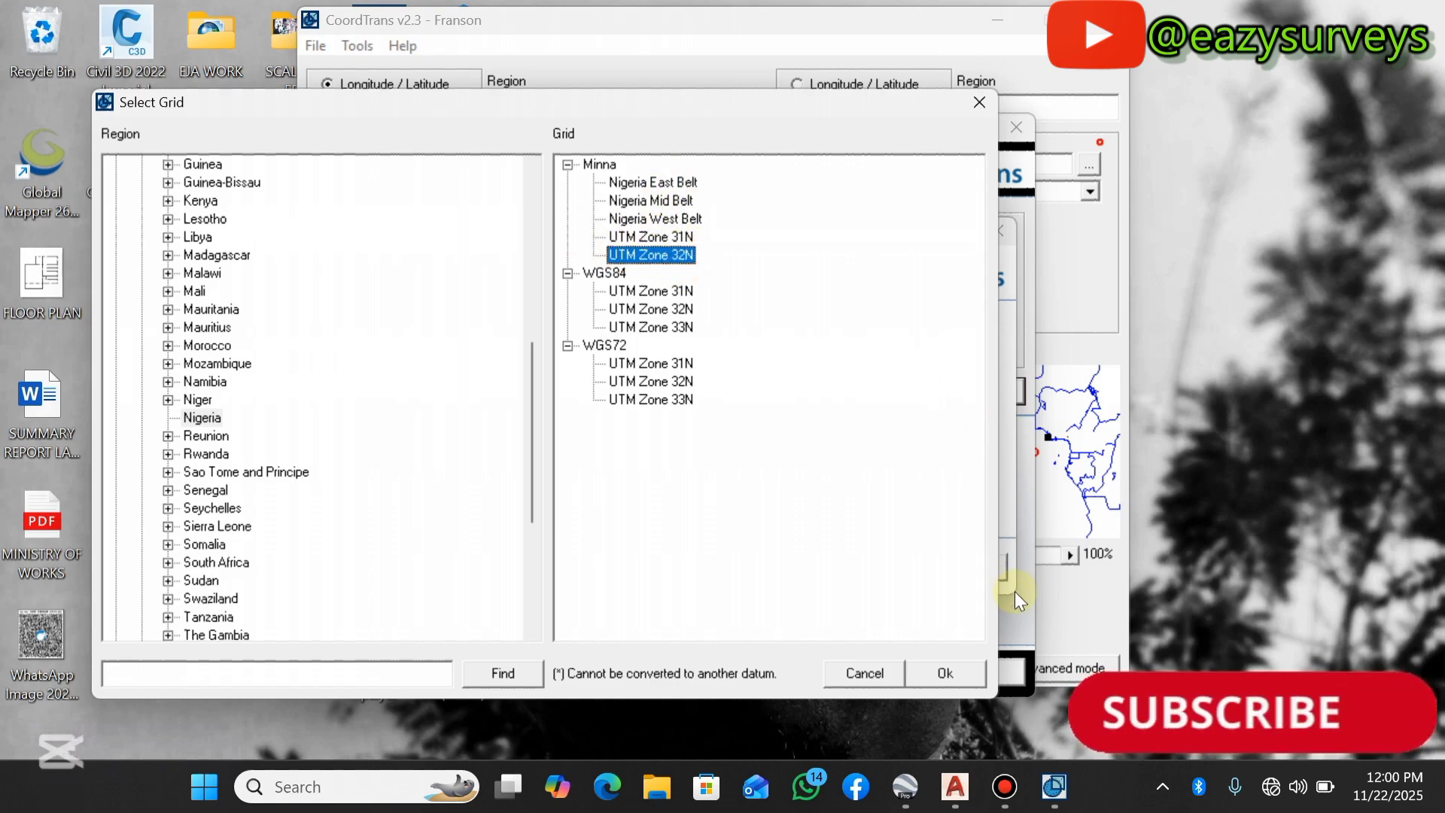
pyautogui.click(944, 673)
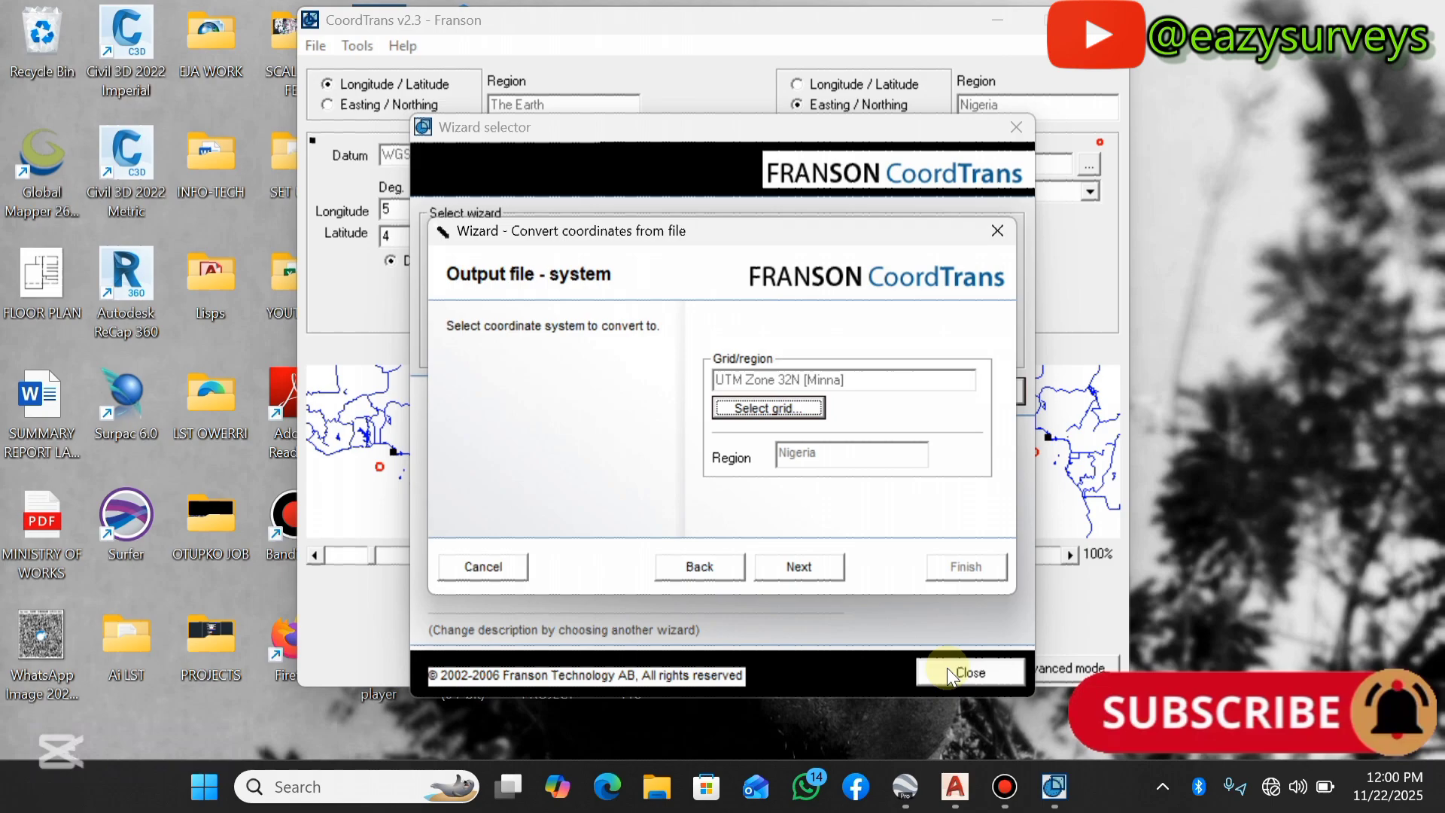
pyautogui.moveTo(802, 438)
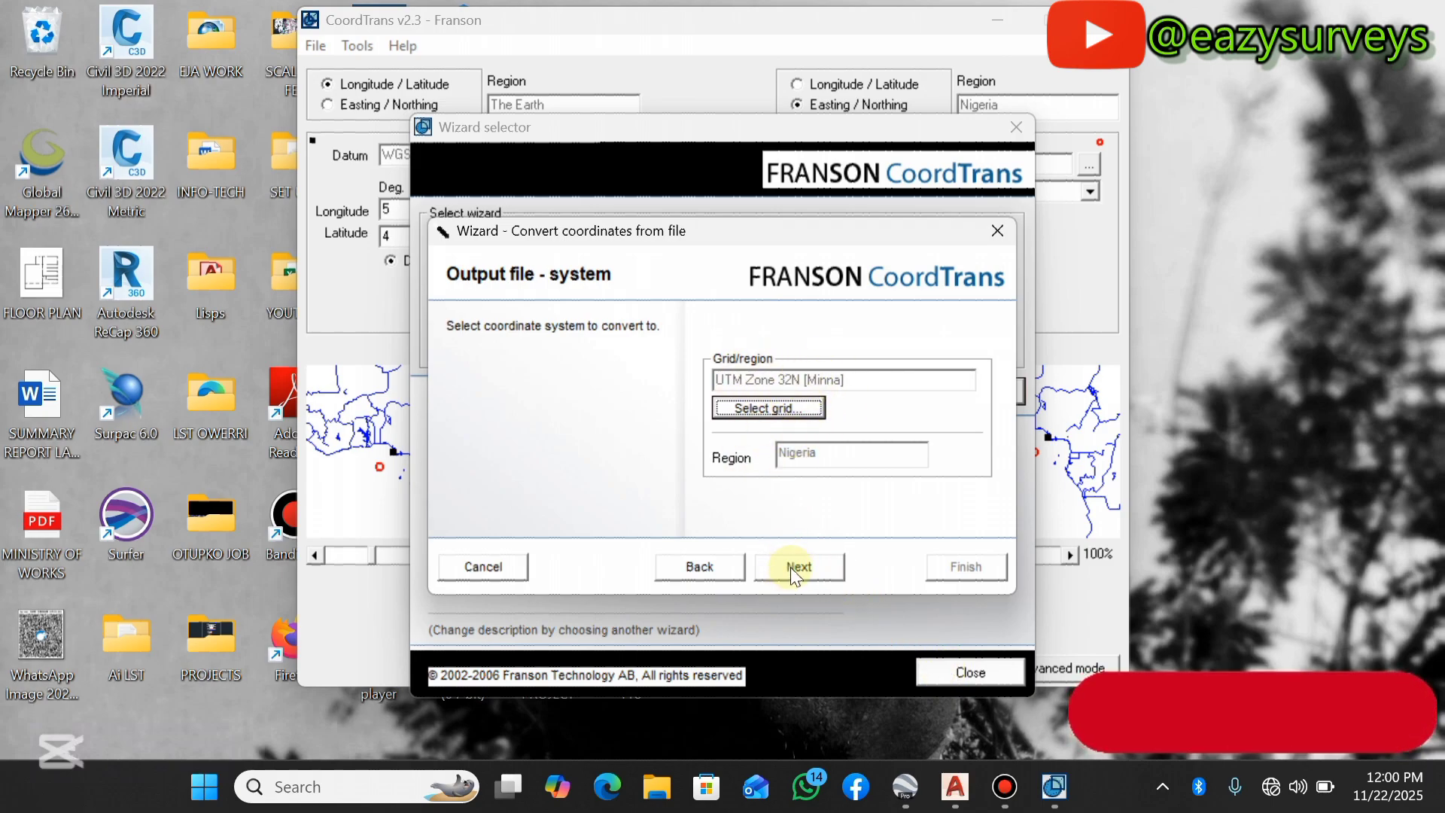
# Keep Meter as the output unit, run the conversion, and dismiss the completion message.
pyautogui.click(797, 565)
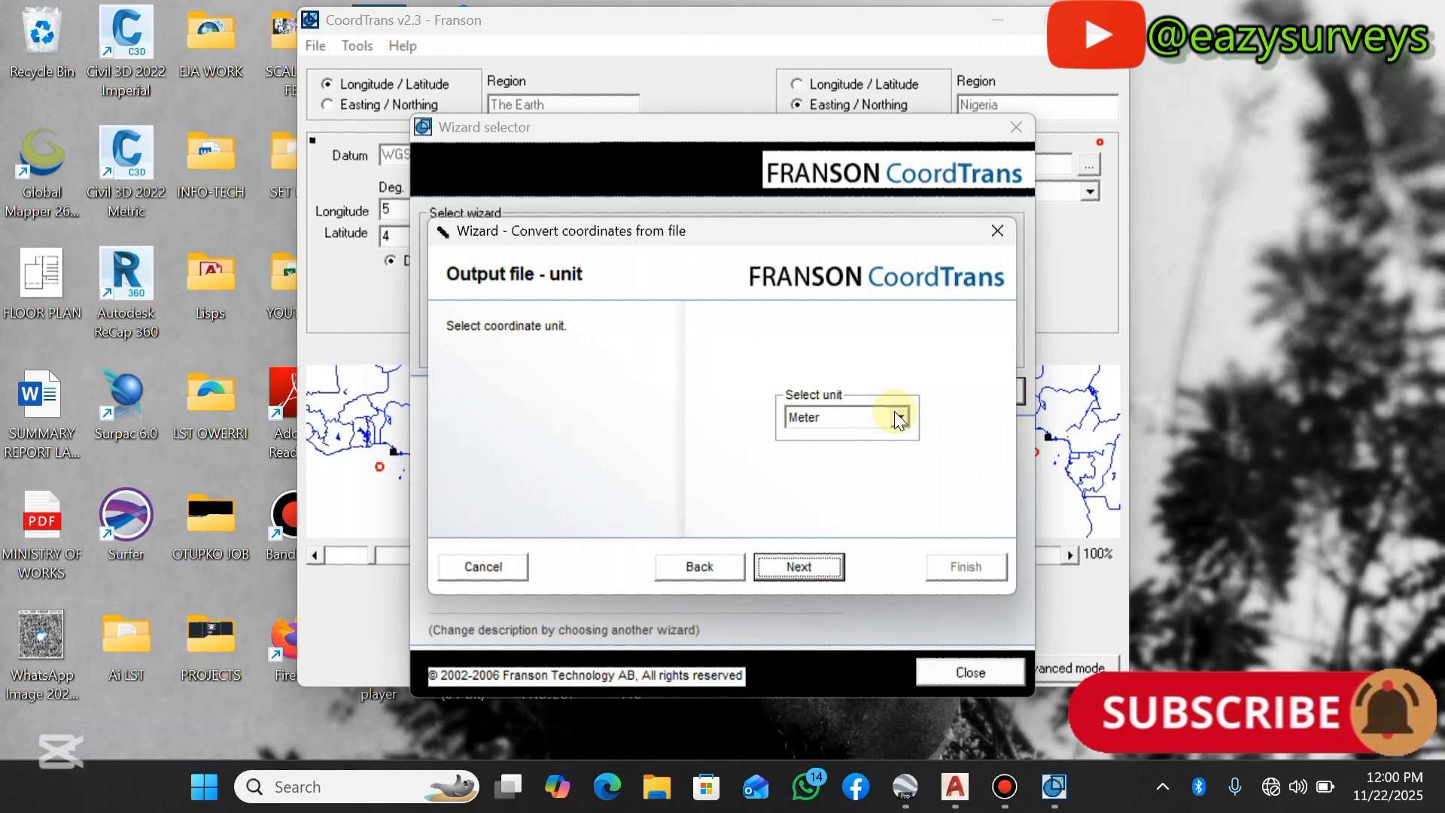
pyautogui.click(897, 416)
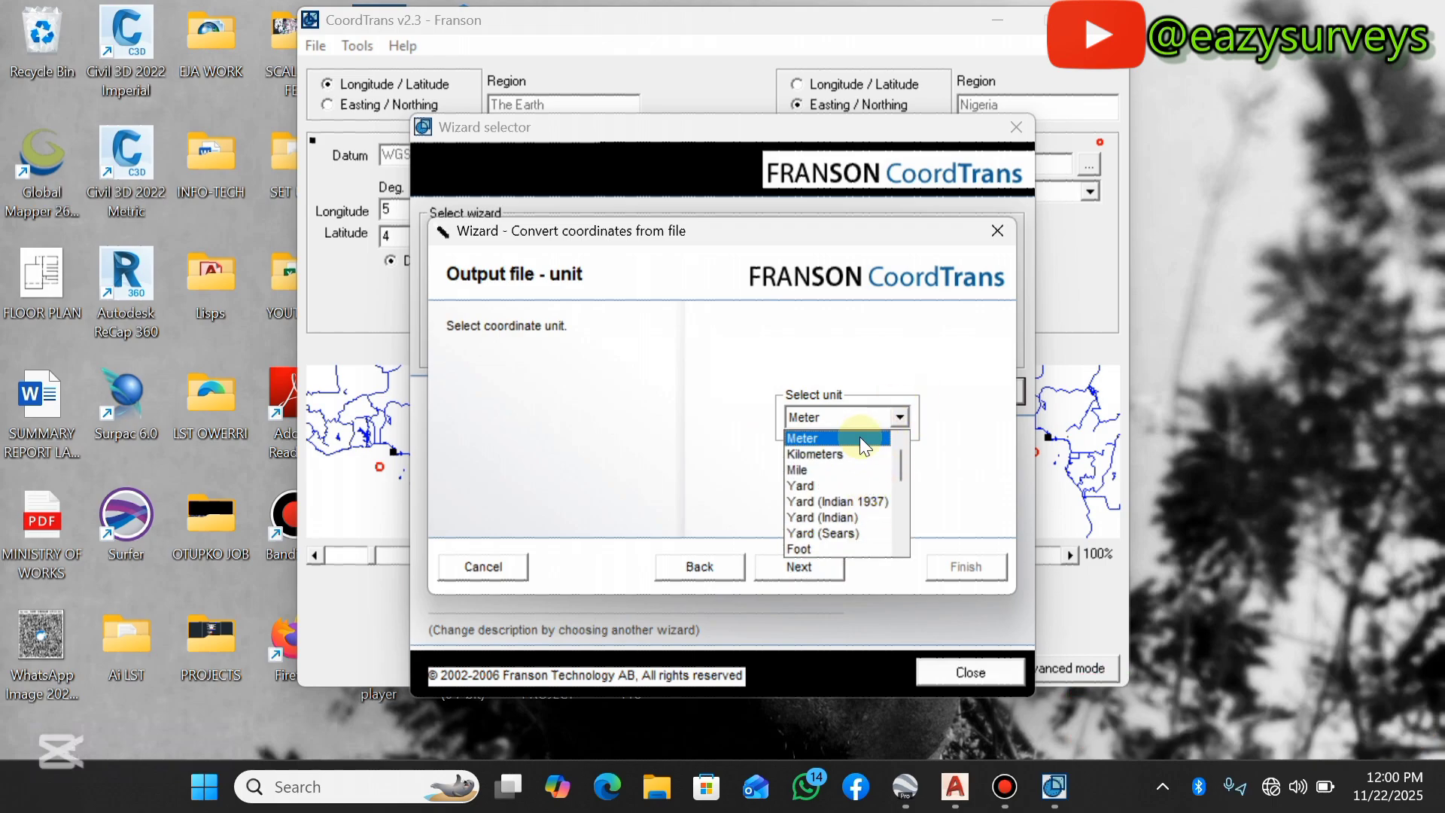
pyautogui.click(798, 566)
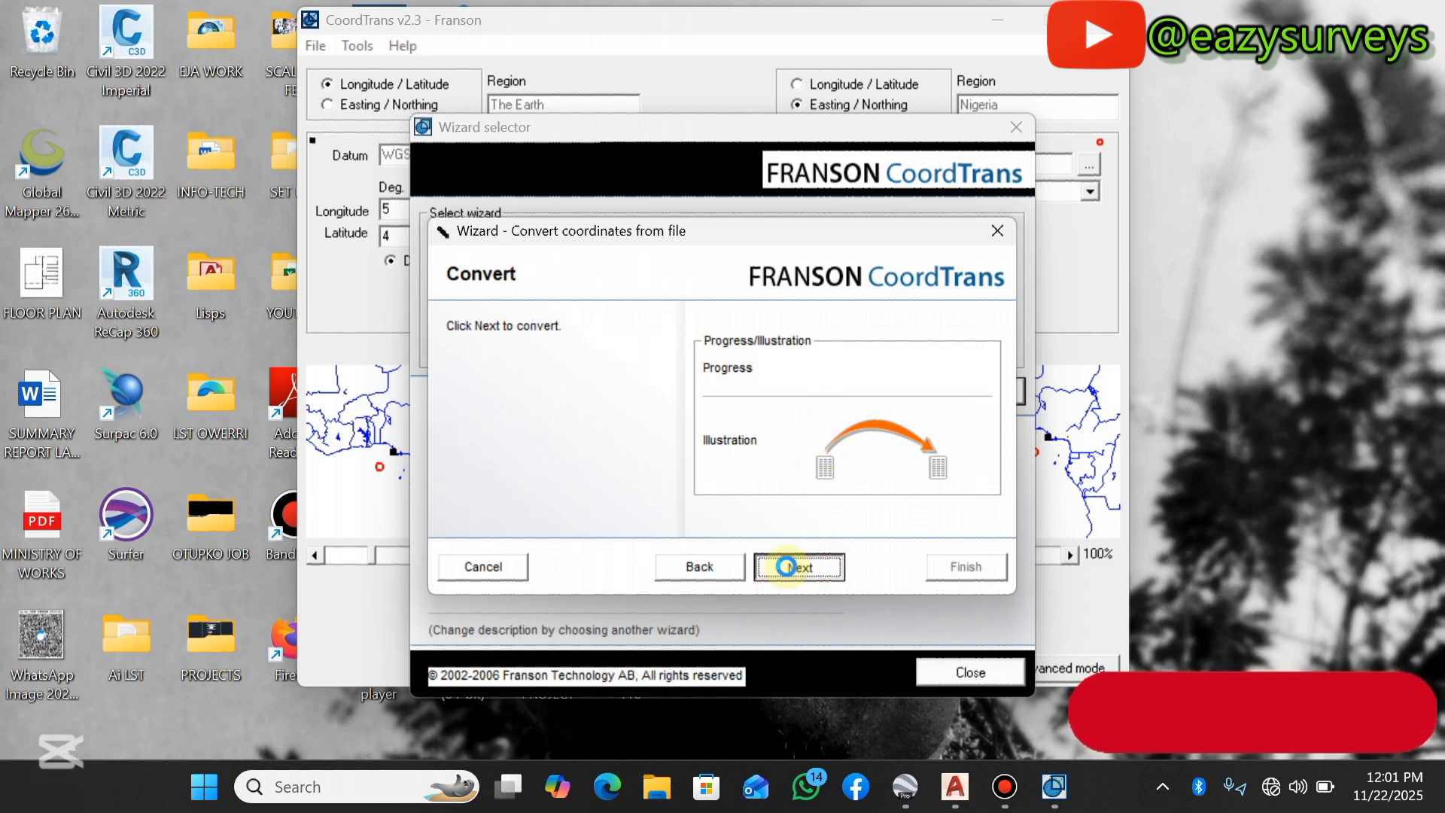
pyautogui.click(797, 566)
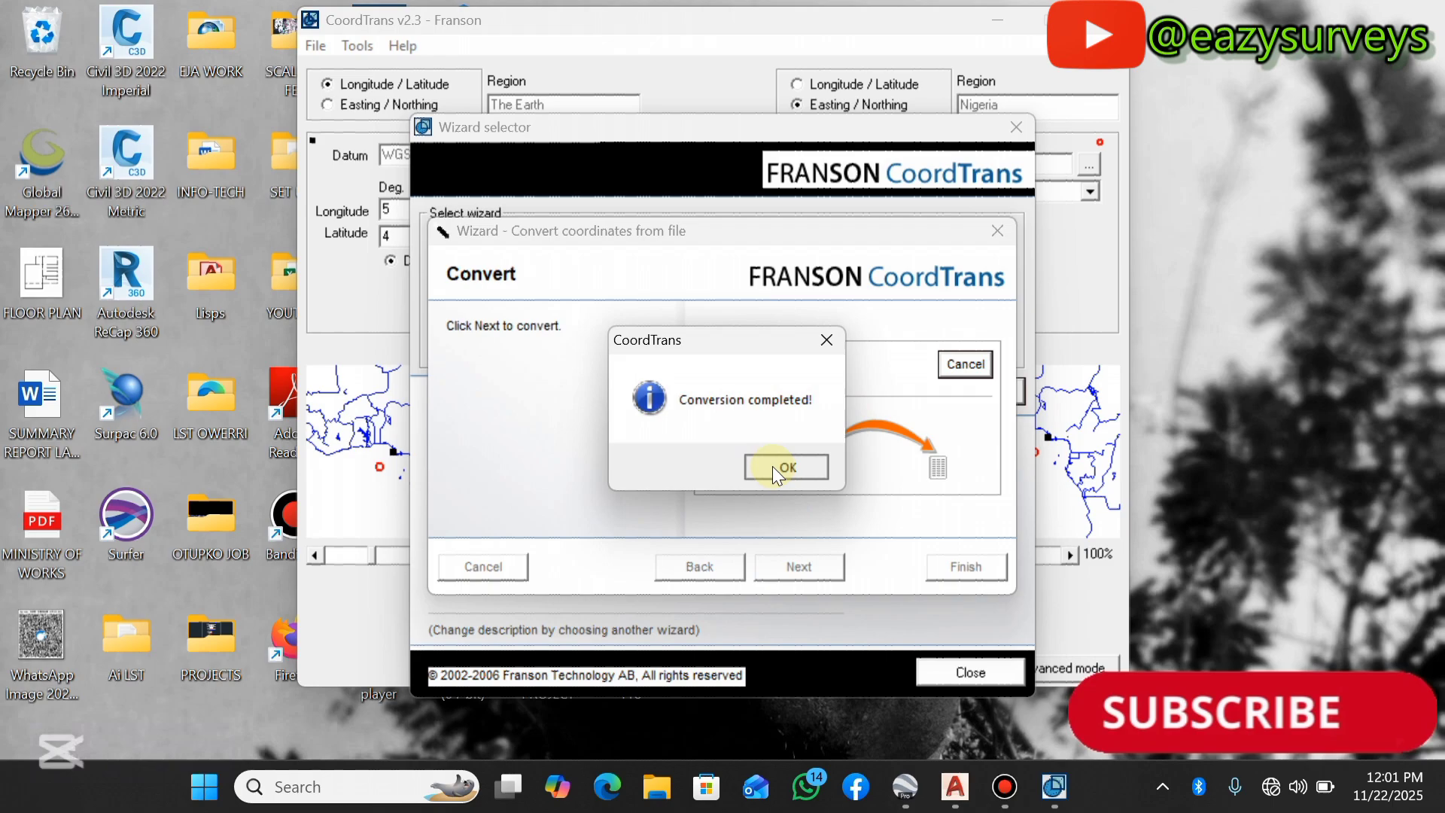
pyautogui.click(785, 467)
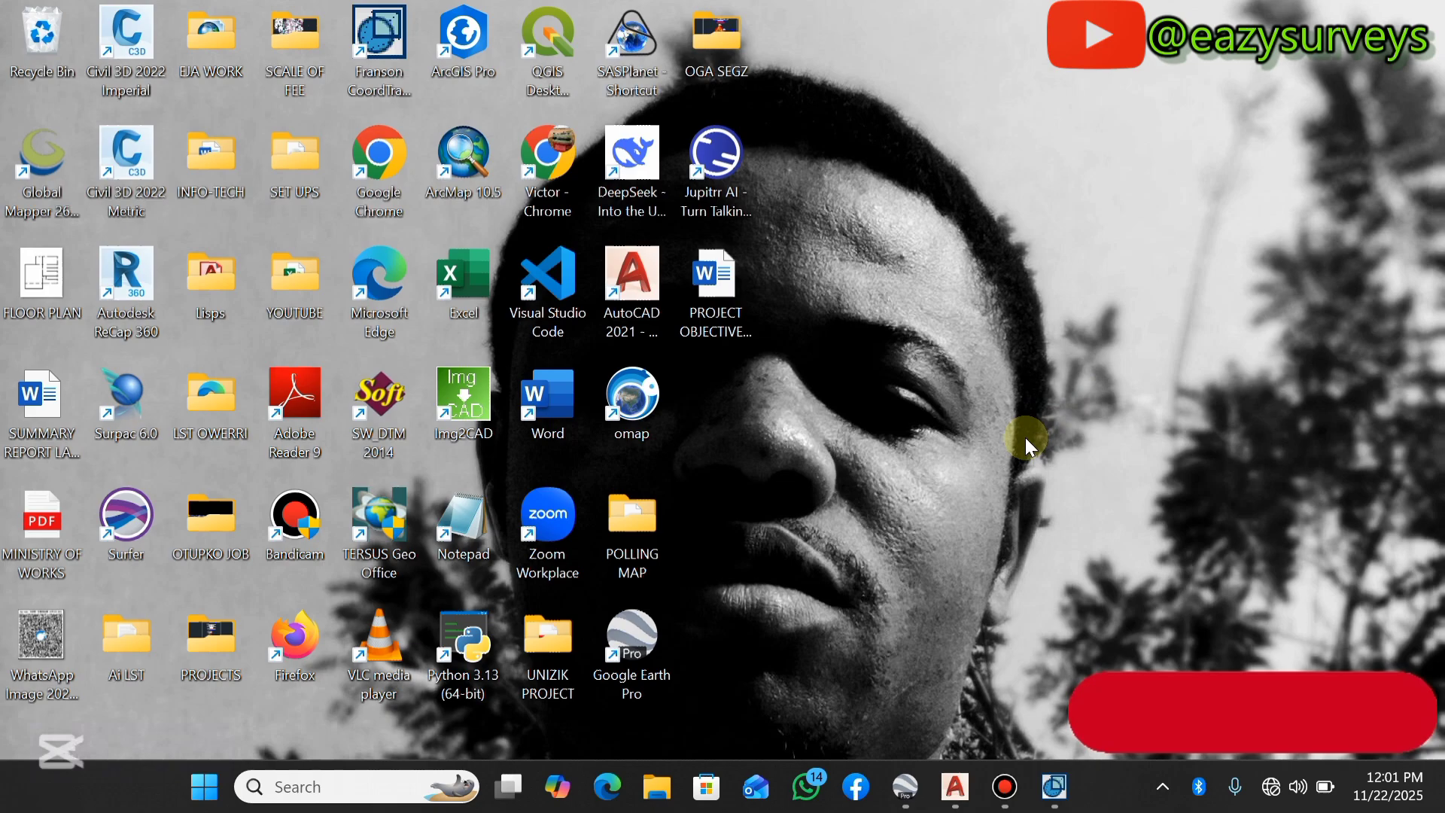
pyautogui.moveTo(327, 293)
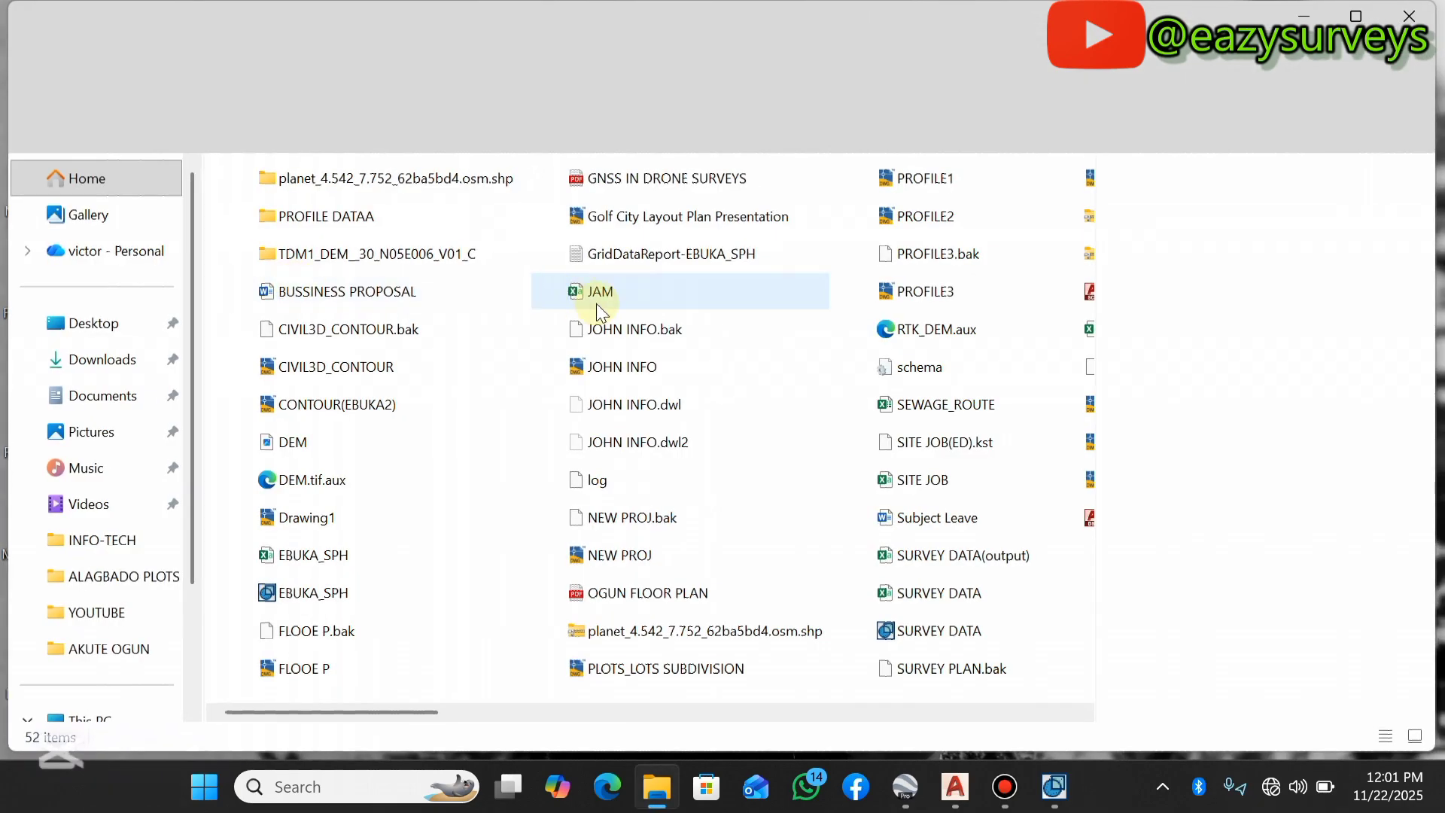
# Open SURVEY DATA(output).csv from the YOUTUBE folder in Excel.
pyautogui.click(938, 554)
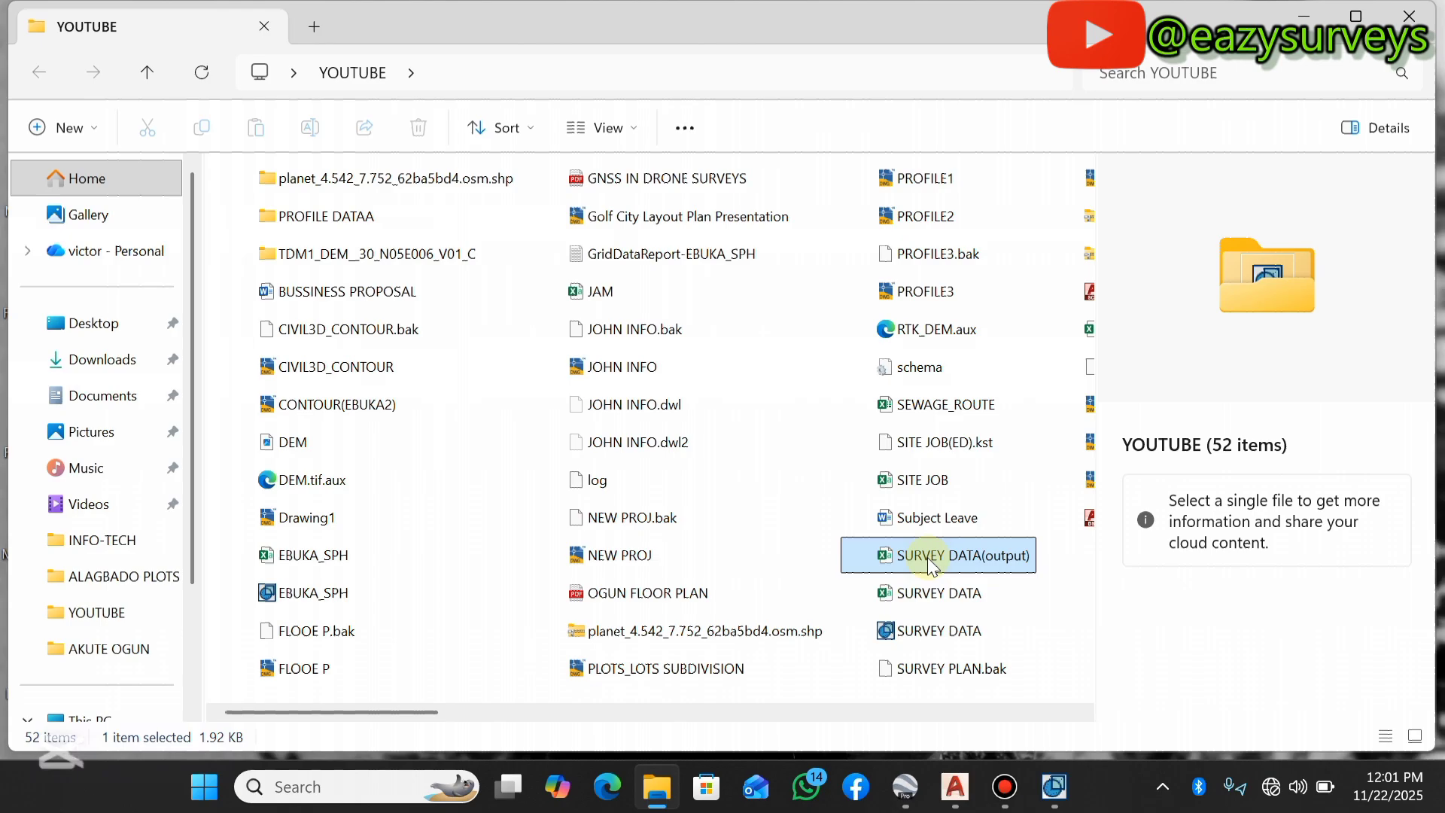
pyautogui.click(939, 555)
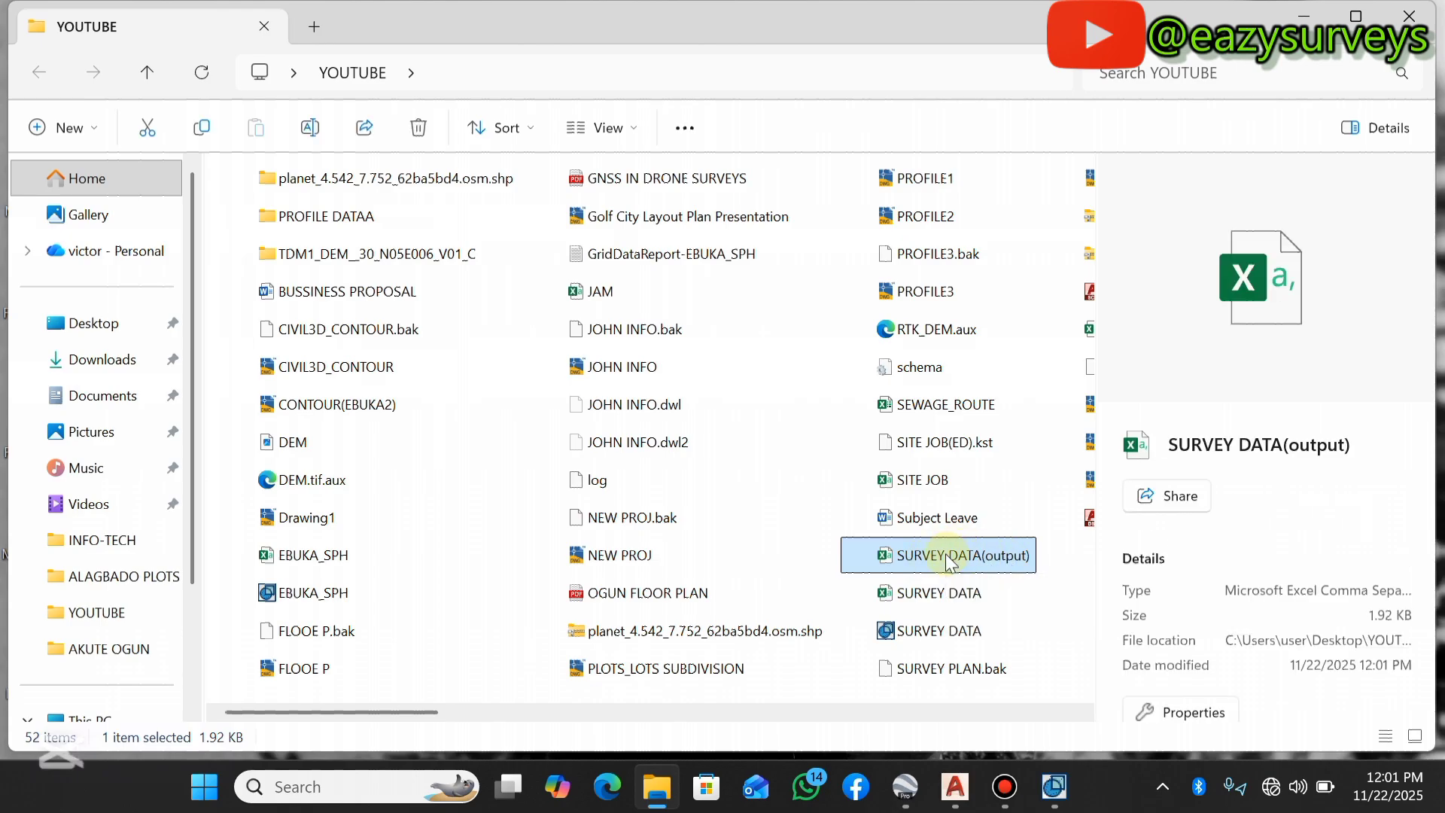
pyautogui.doubleClick(937, 555)
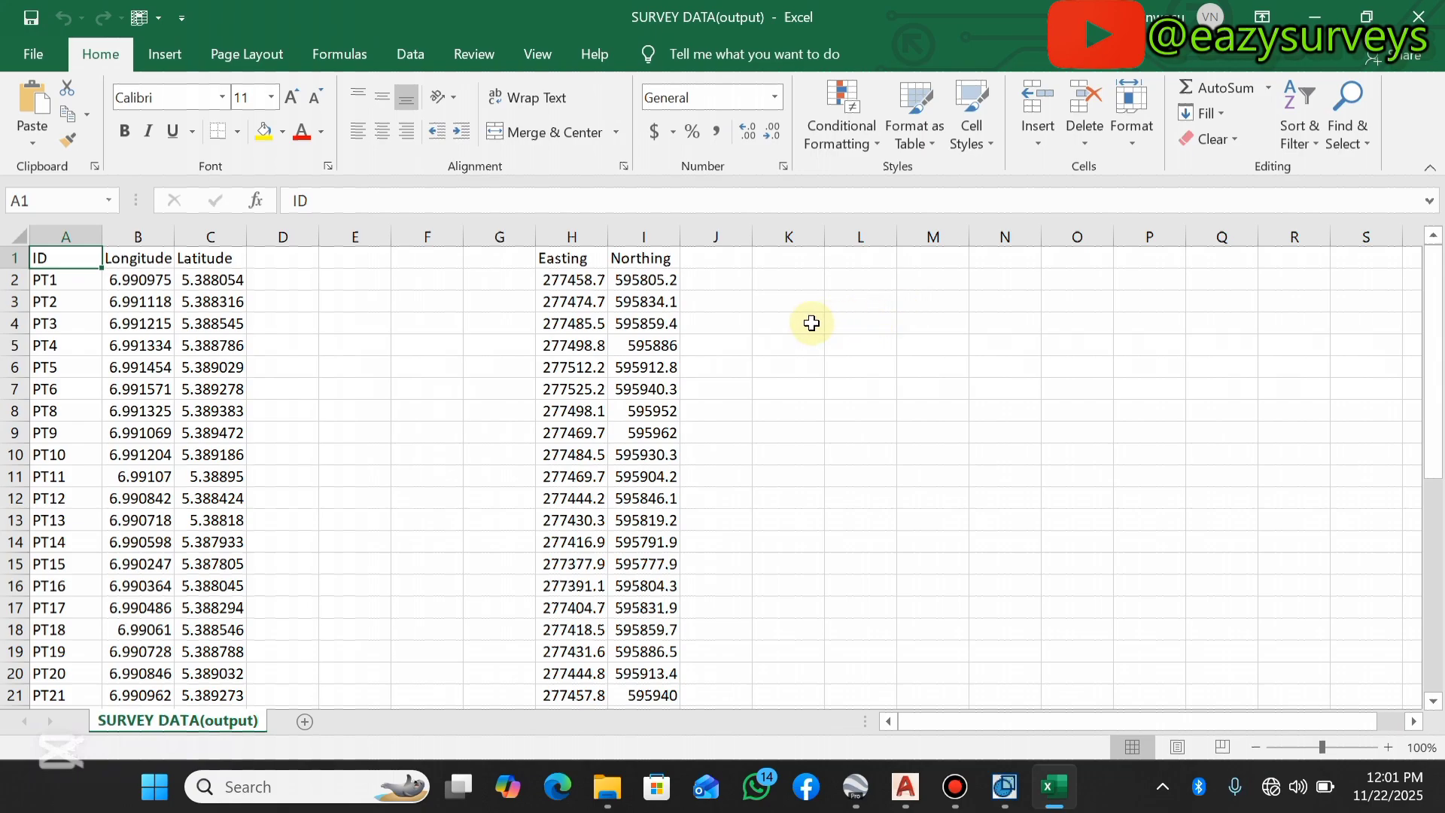
pyautogui.moveTo(251, 282)
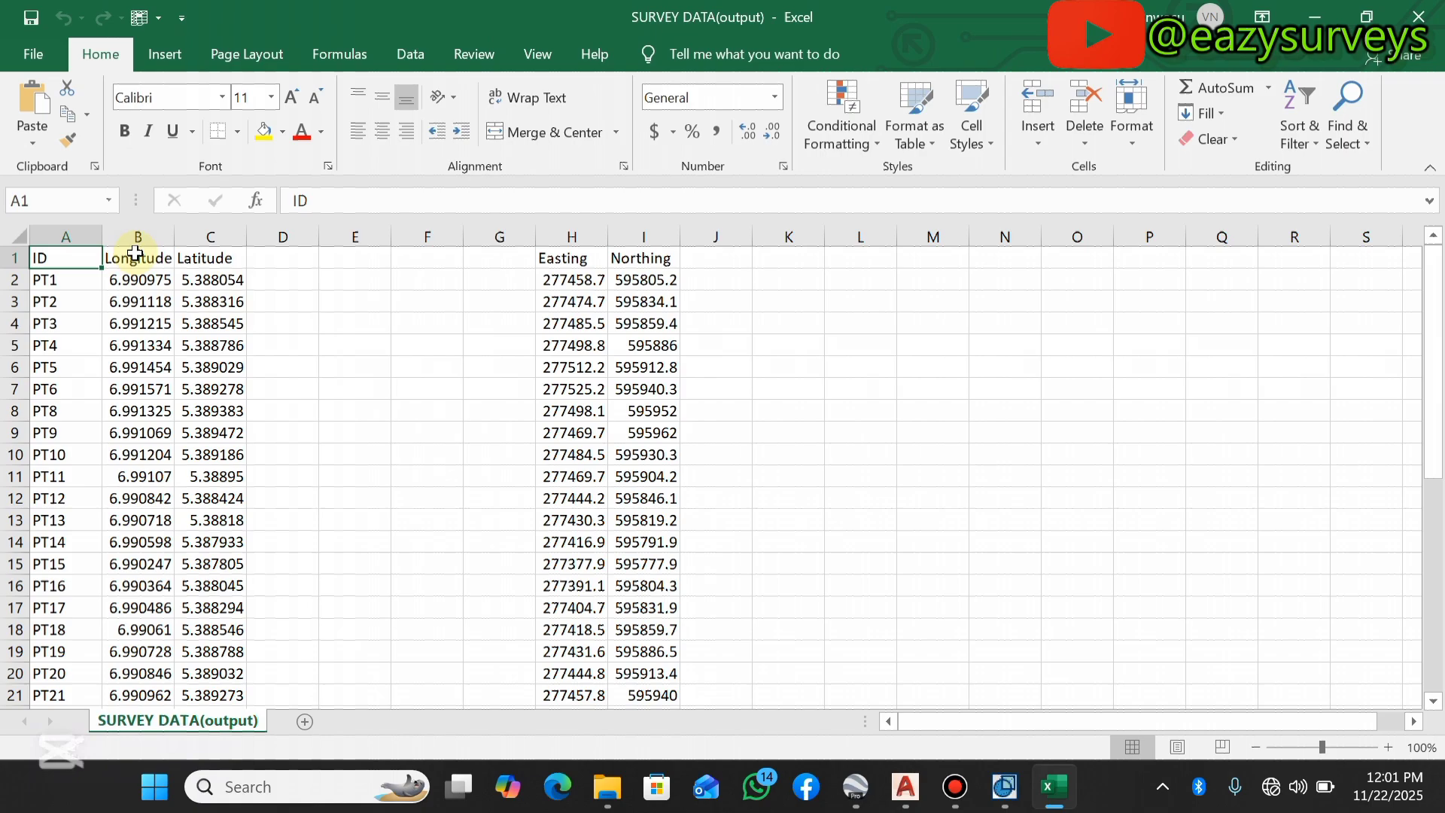
pyautogui.moveTo(175, 434)
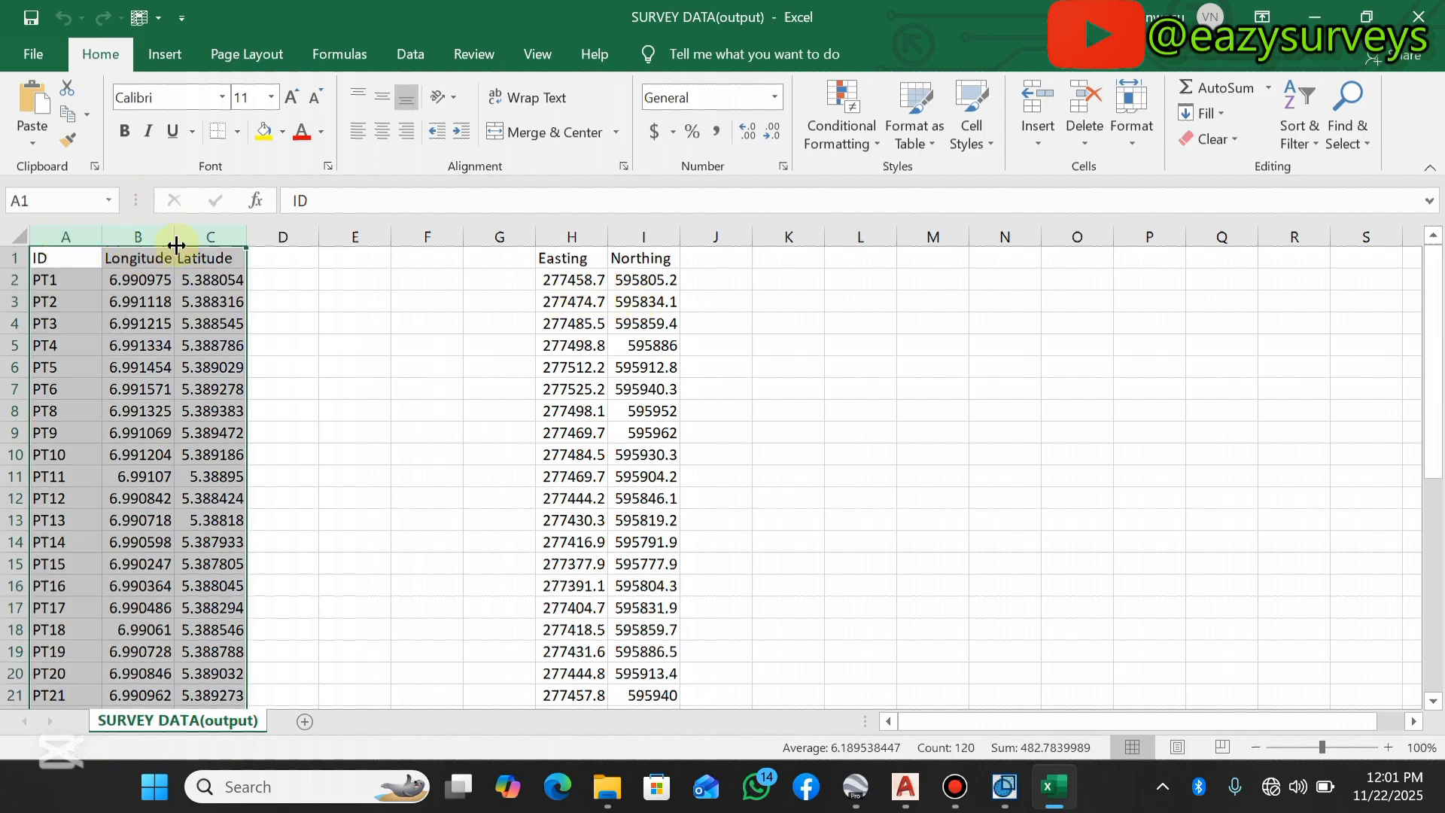
# Shade columns A:C orange, Easting/Northing columns H:I green, and header row 1 yellow.
pyautogui.rightClick(139, 237)
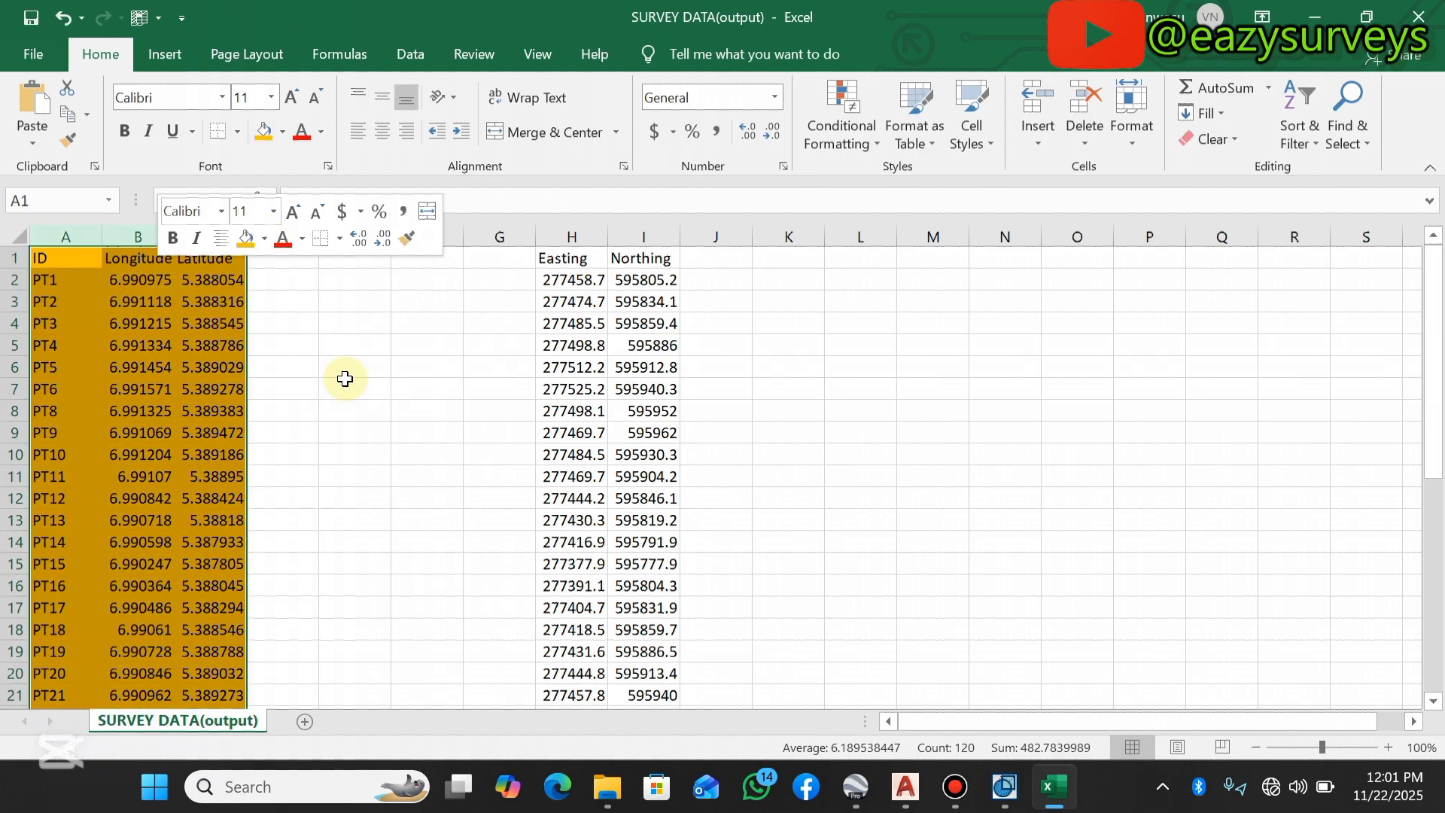
pyautogui.click(353, 389)
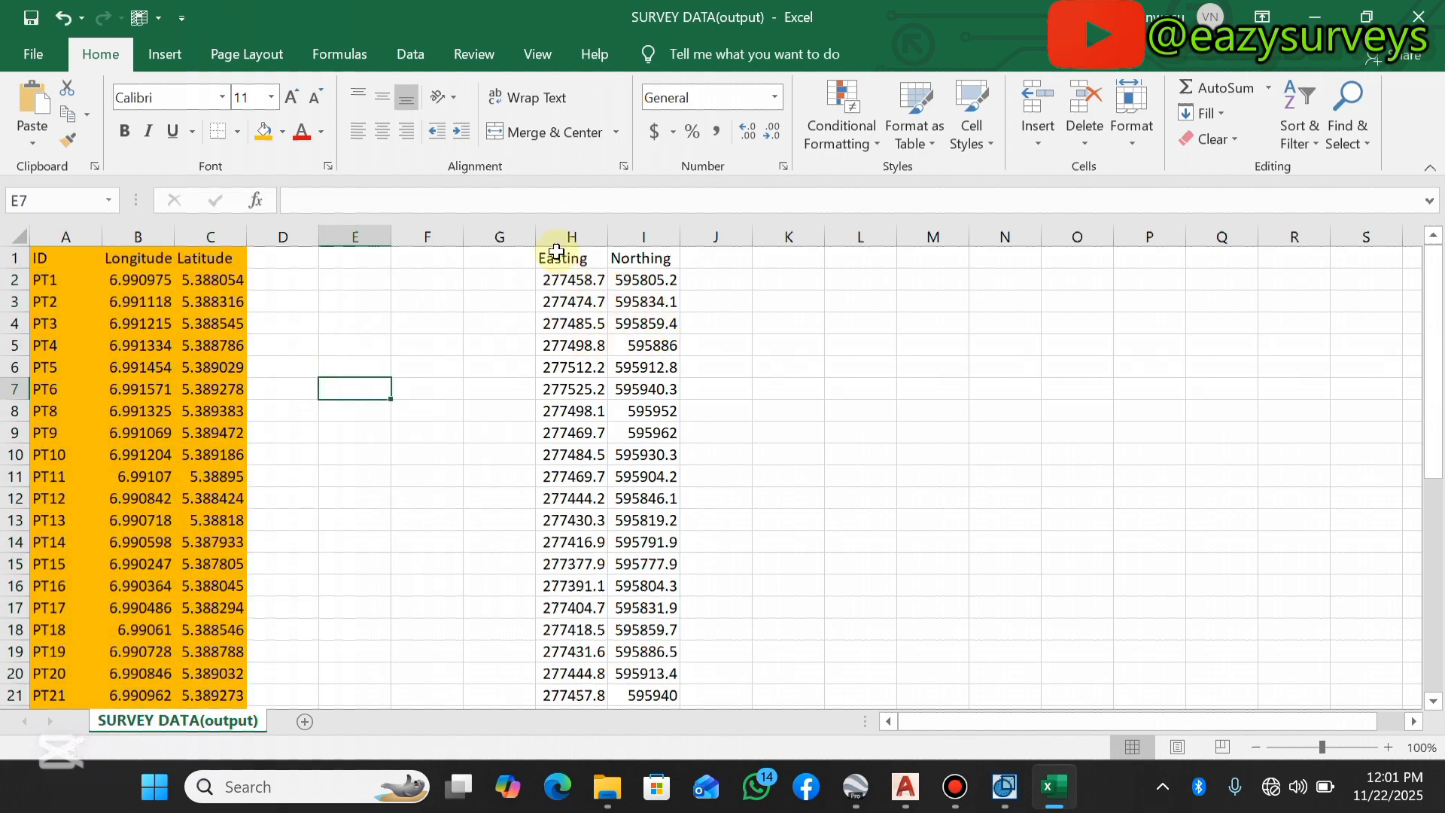
pyautogui.rightClick(569, 235)
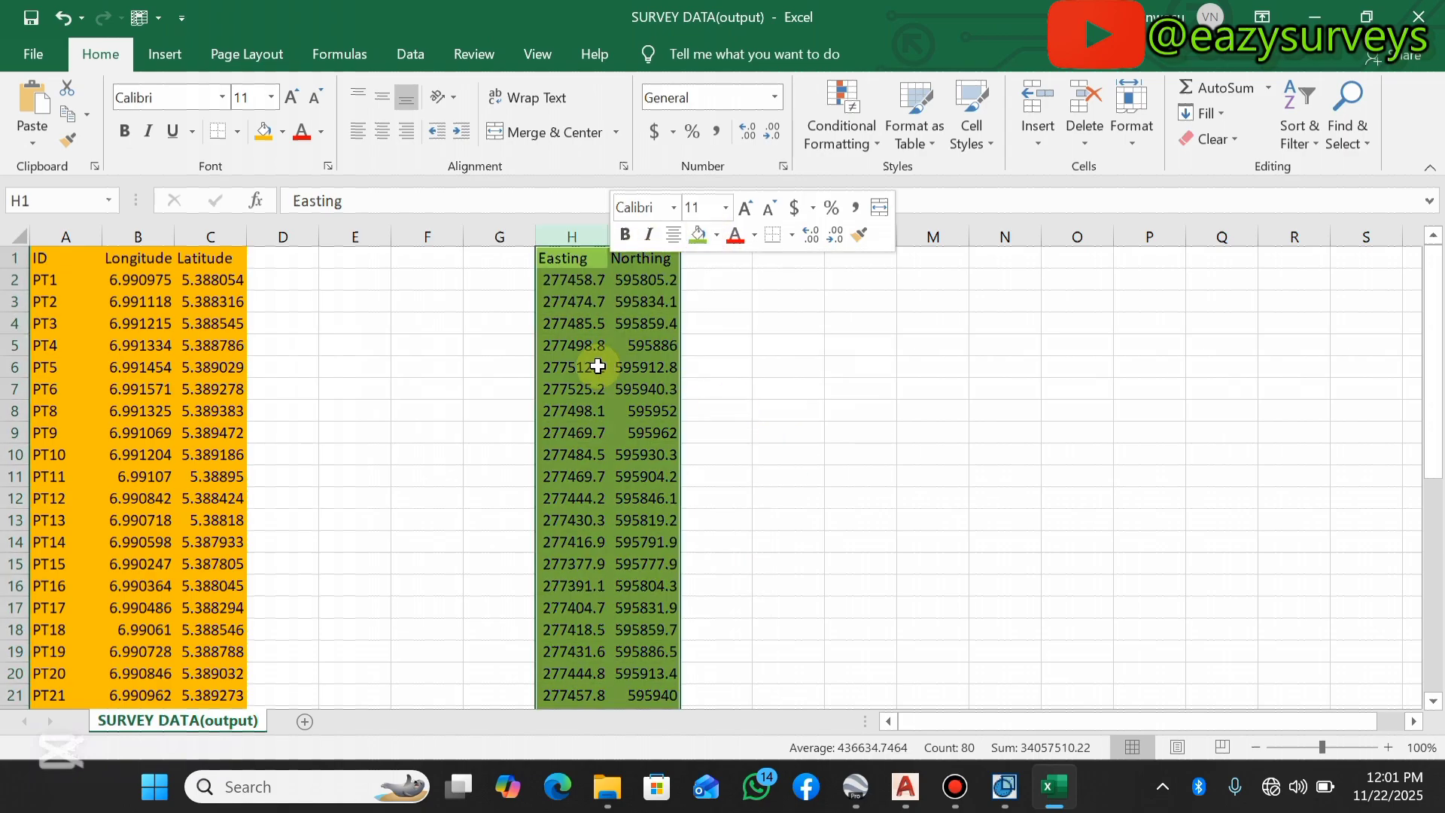
pyautogui.rightClick(16, 258)
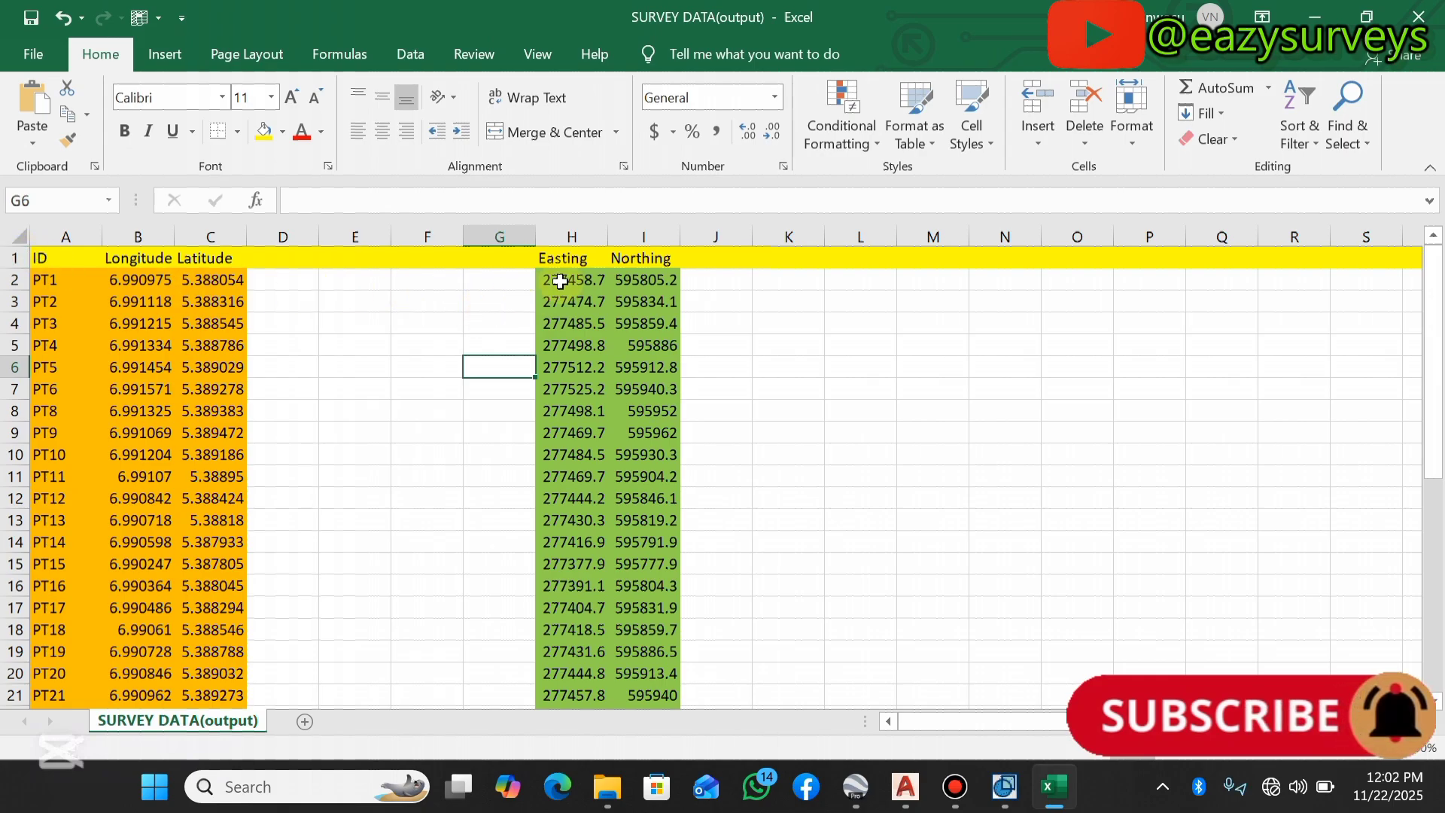
pyautogui.click(570, 279)
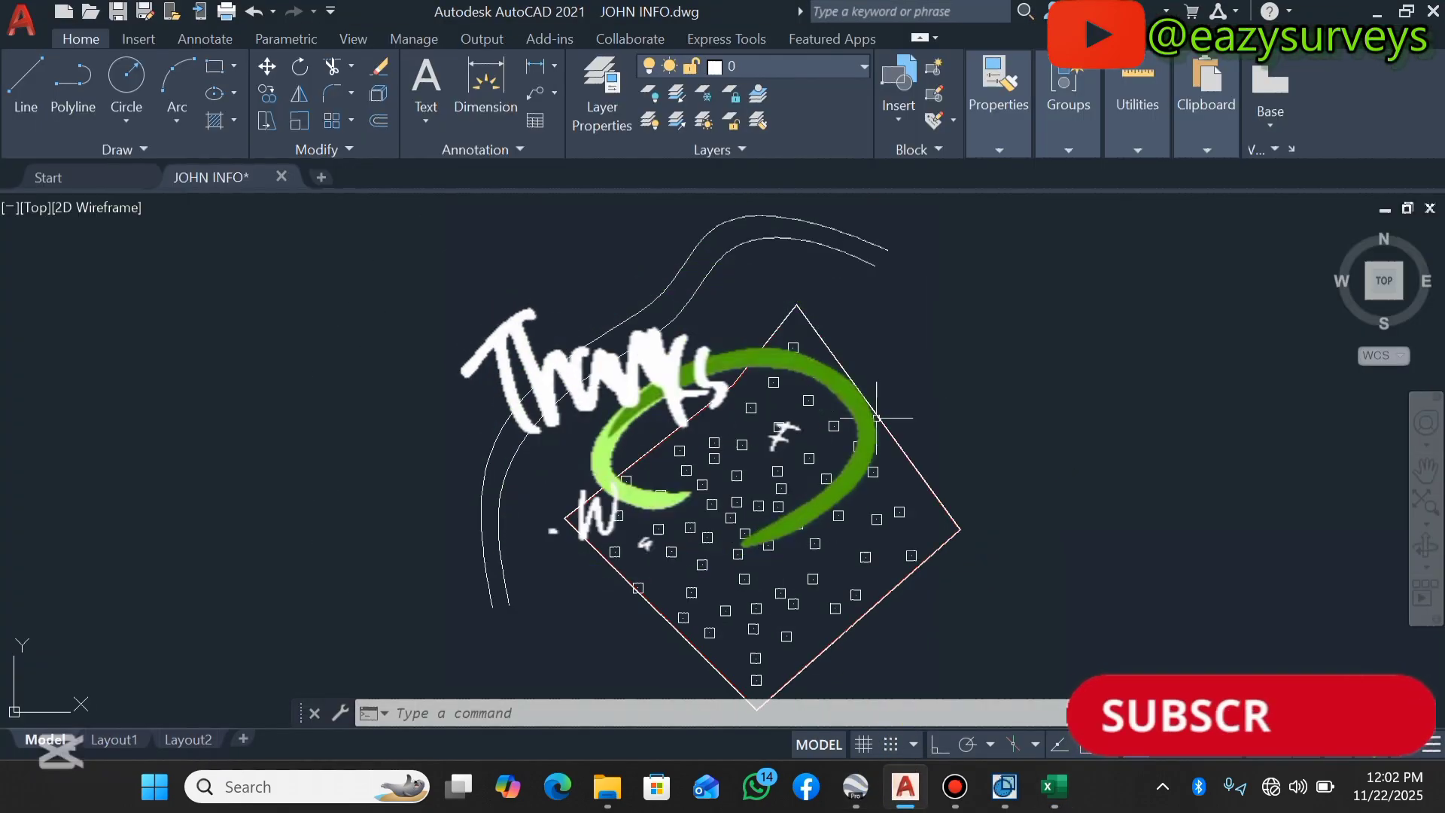
pyautogui.click(1051, 786)
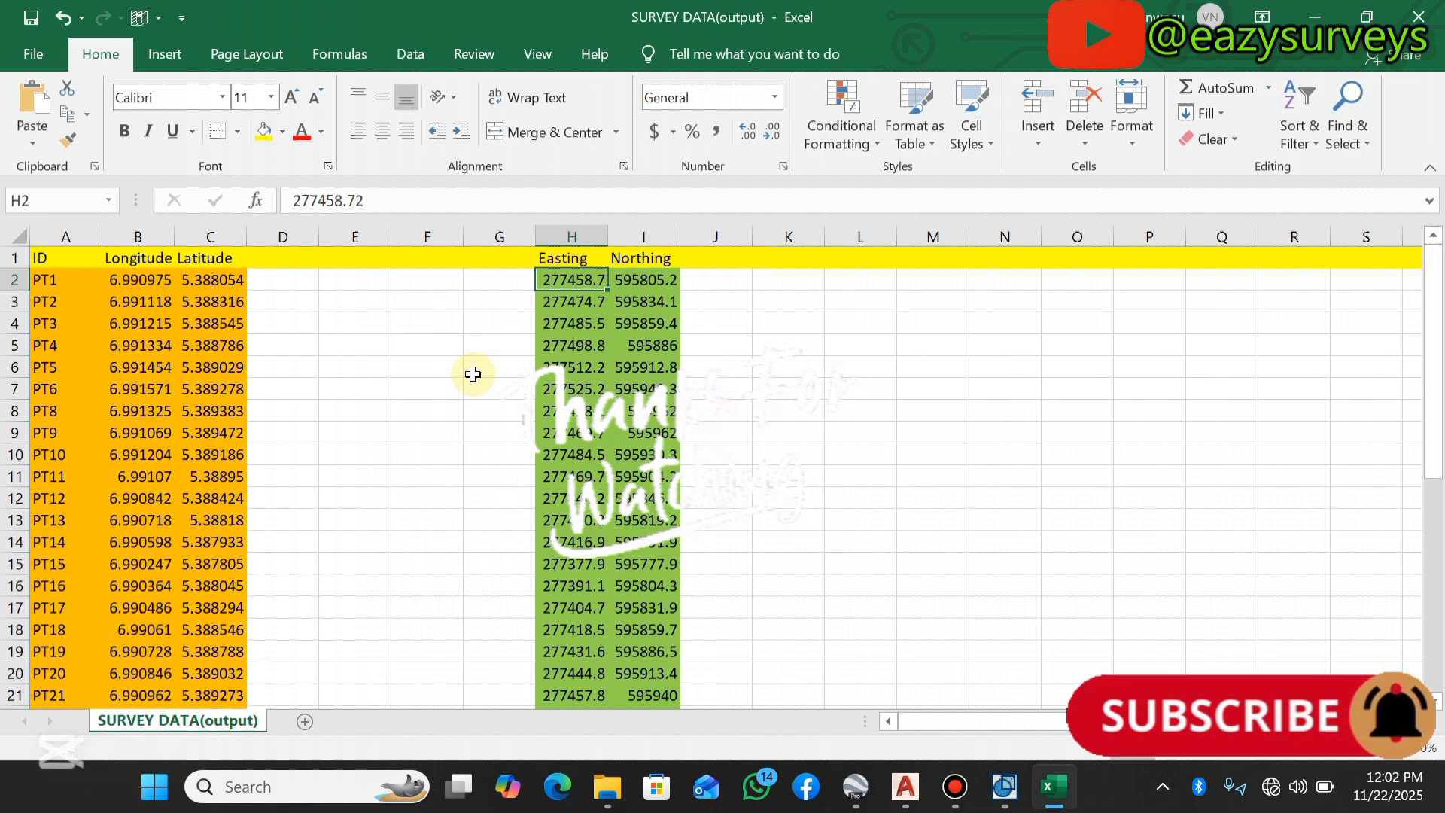
pyautogui.scroll(-3)
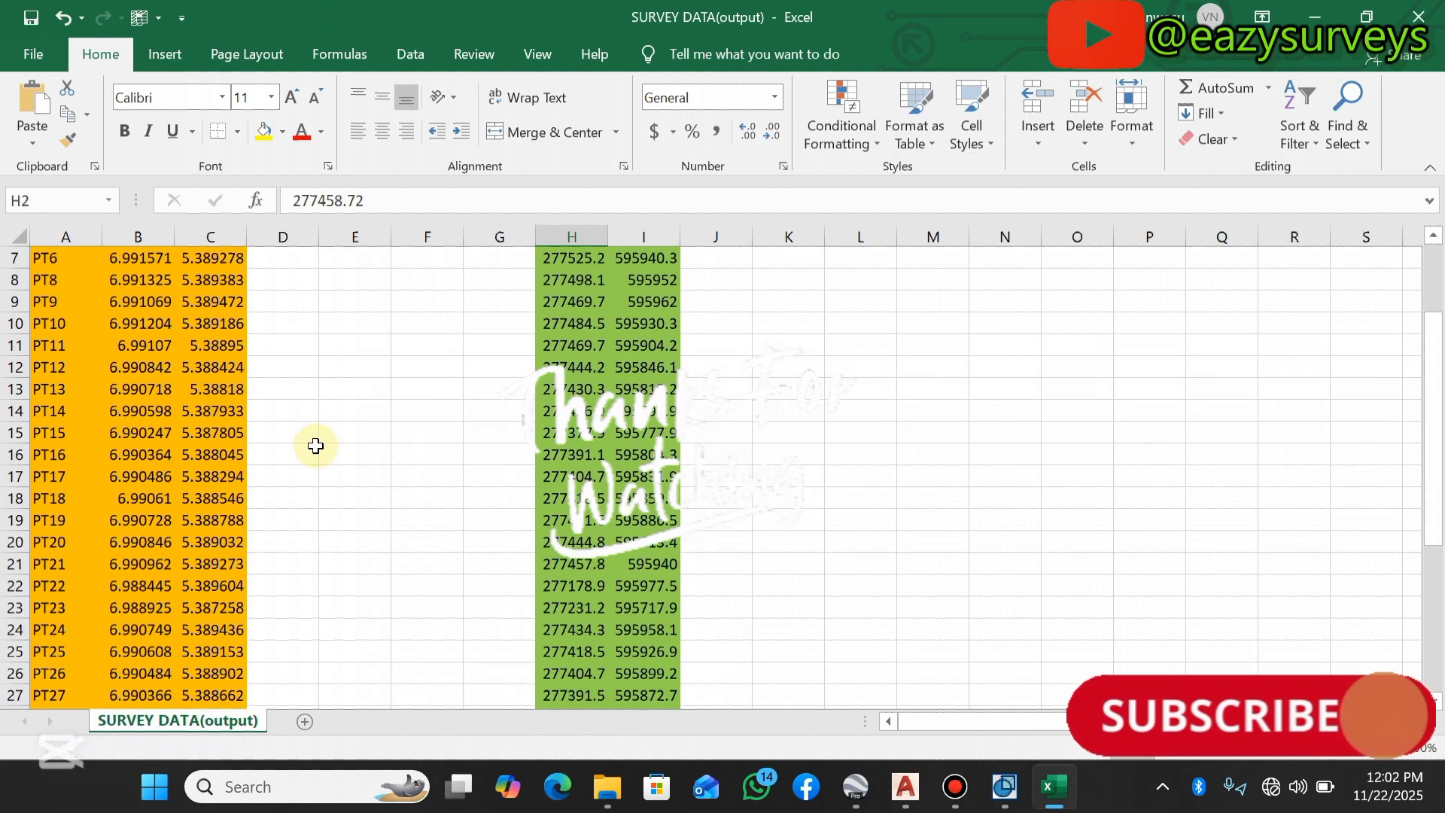
pyautogui.scroll(-3)
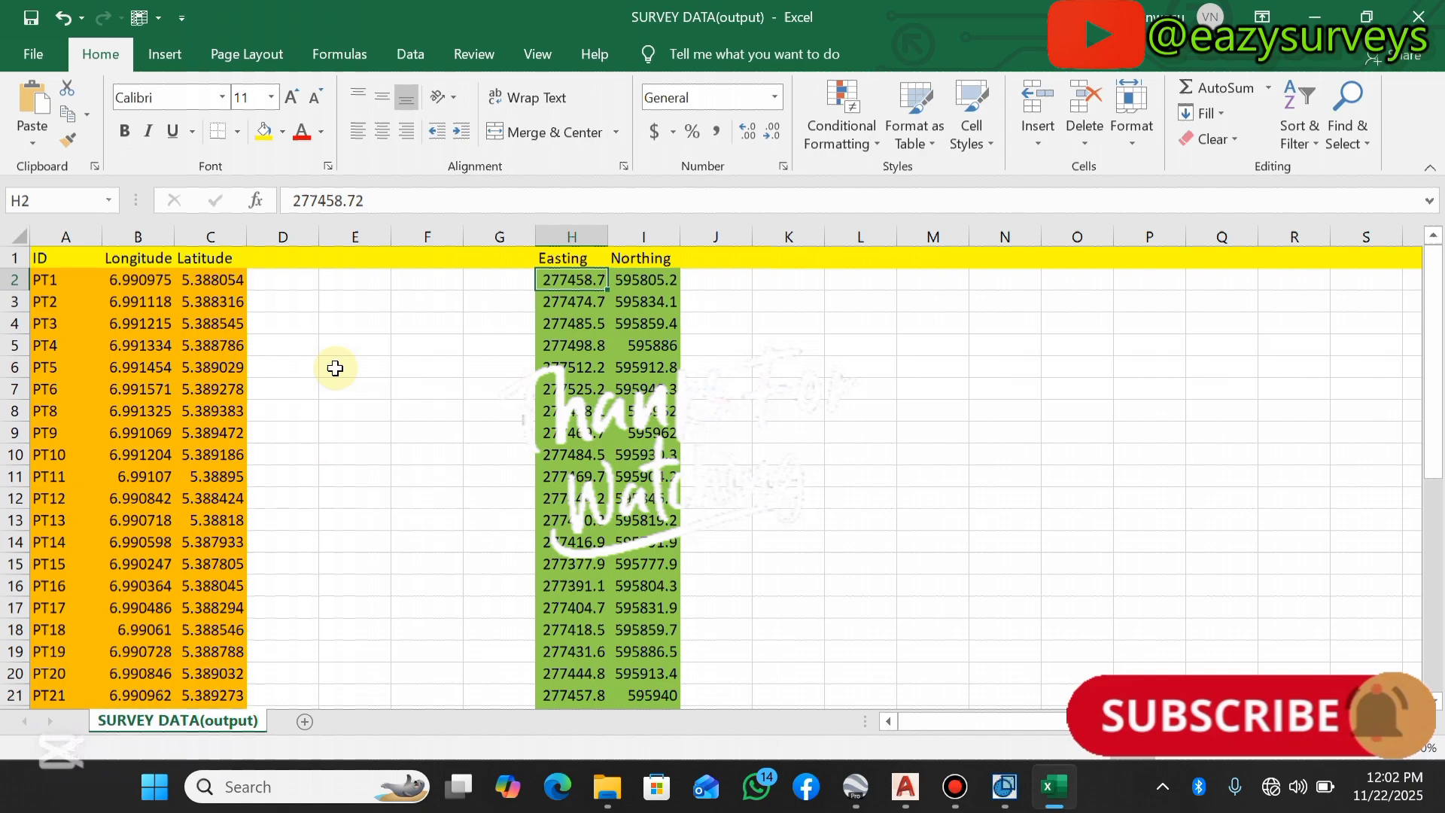
pyautogui.click(427, 388)
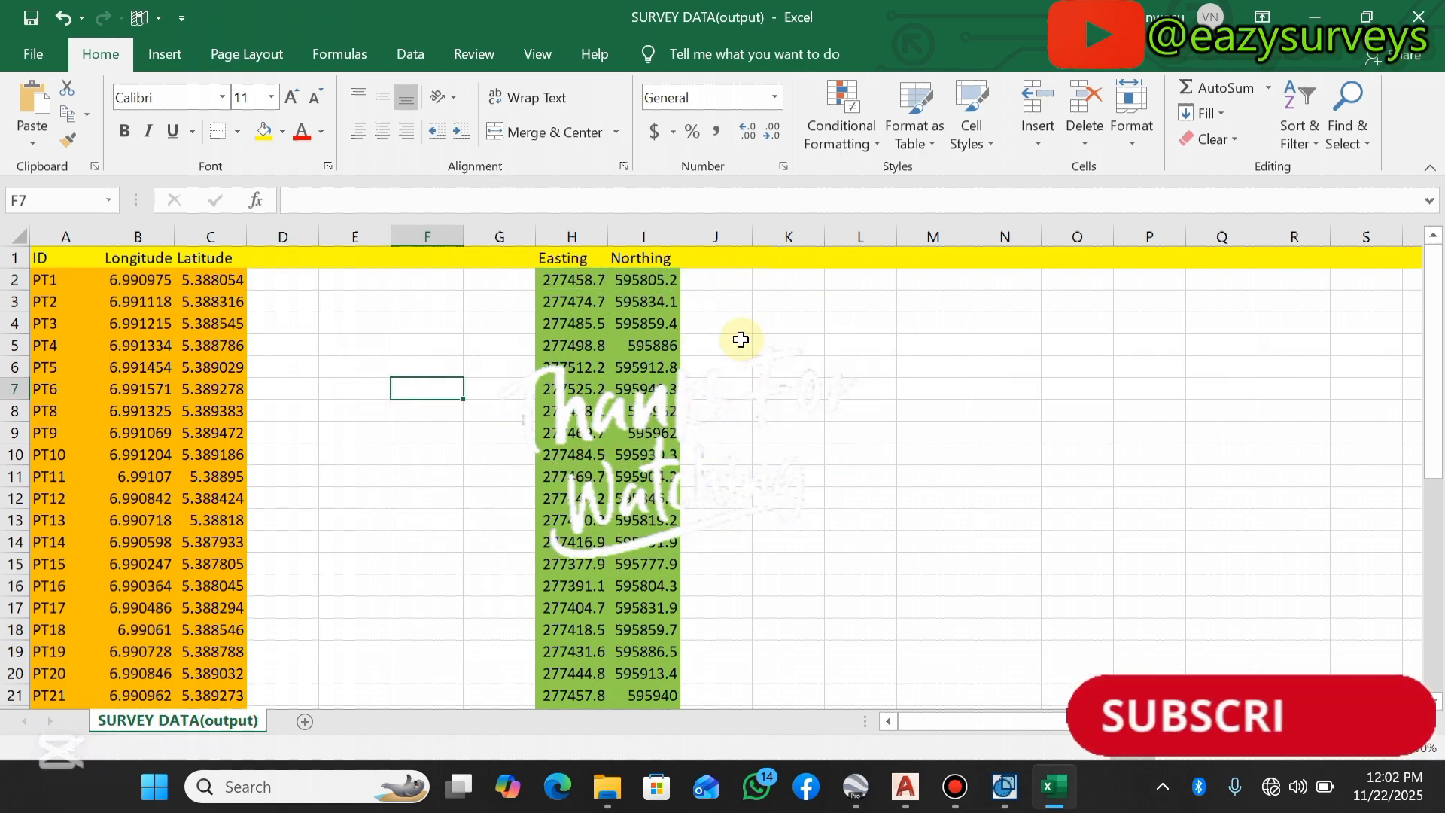